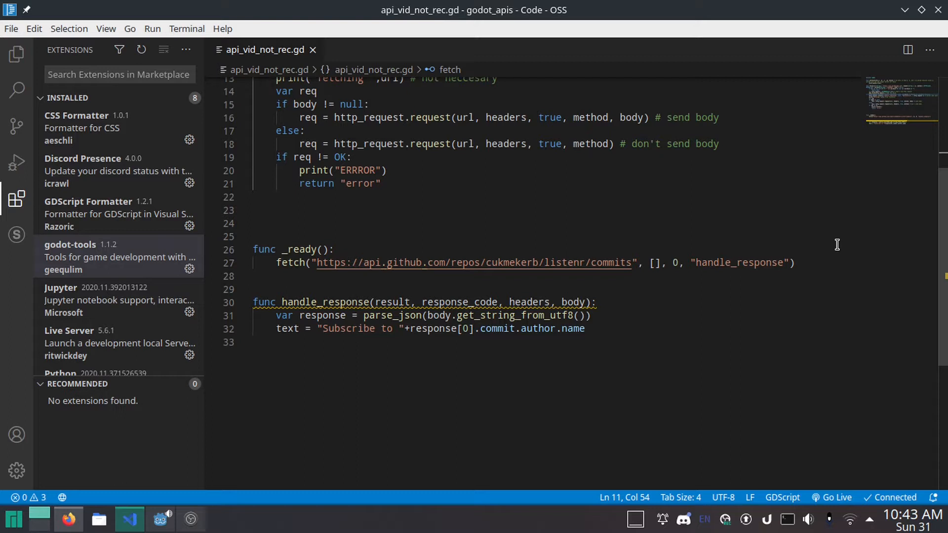
{"action": "mouse_move", "coordinate": [797, 249]}
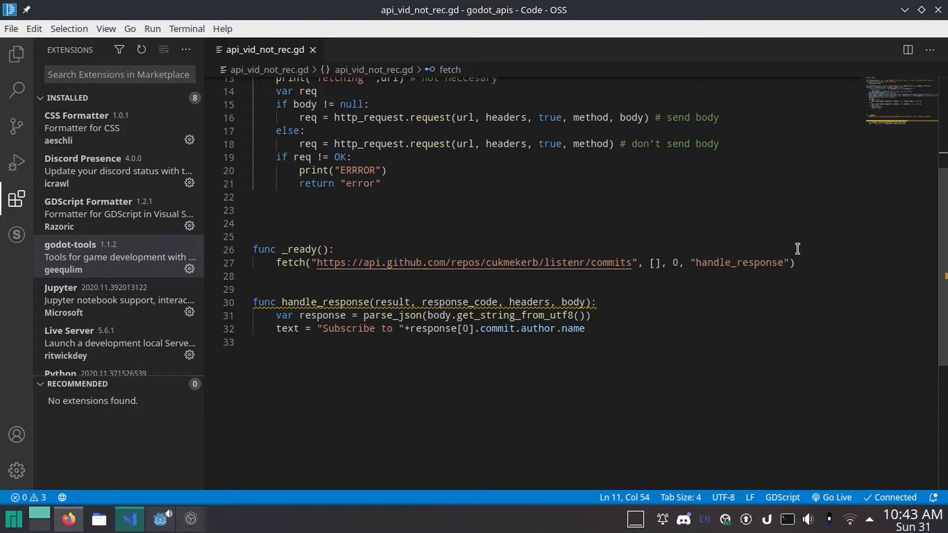
{"action": "mouse_move", "coordinate": [703, 397]}
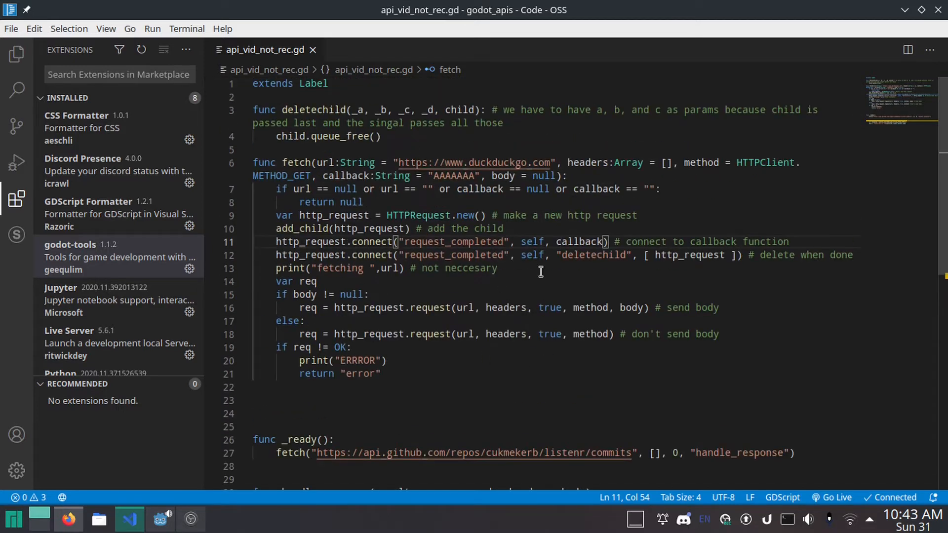
Switch to Firefox's commits JSON for the listenr repo and select the first commit's author name.
{"action": "scroll", "scroll_direction": "down", "scroll_amount": 3}
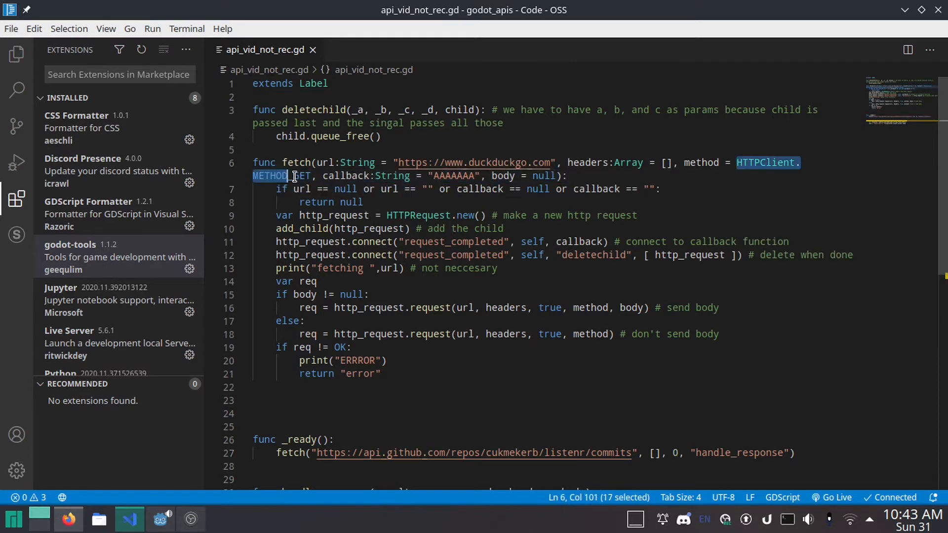
{"action": "scroll", "scroll_direction": "down", "scroll_amount": 3}
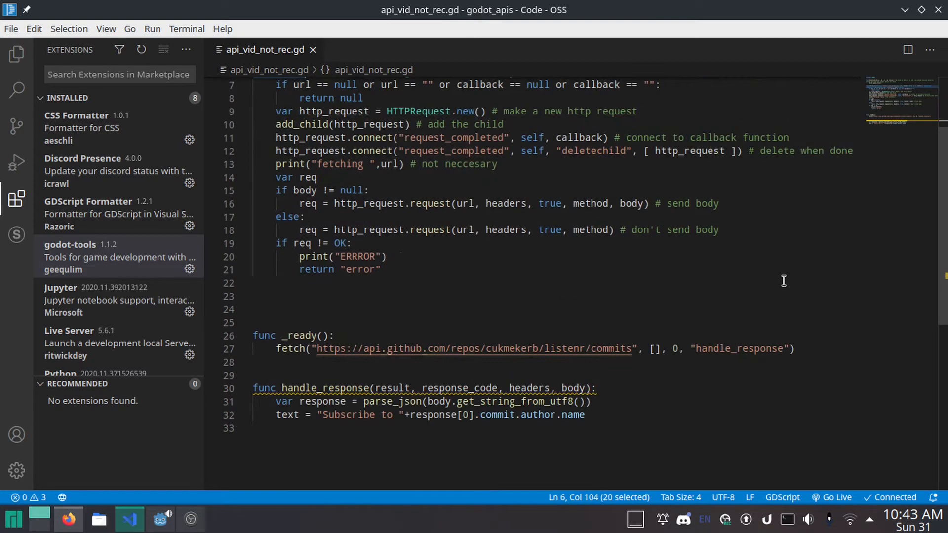
{"action": "double_click", "coordinate": [738, 314]}
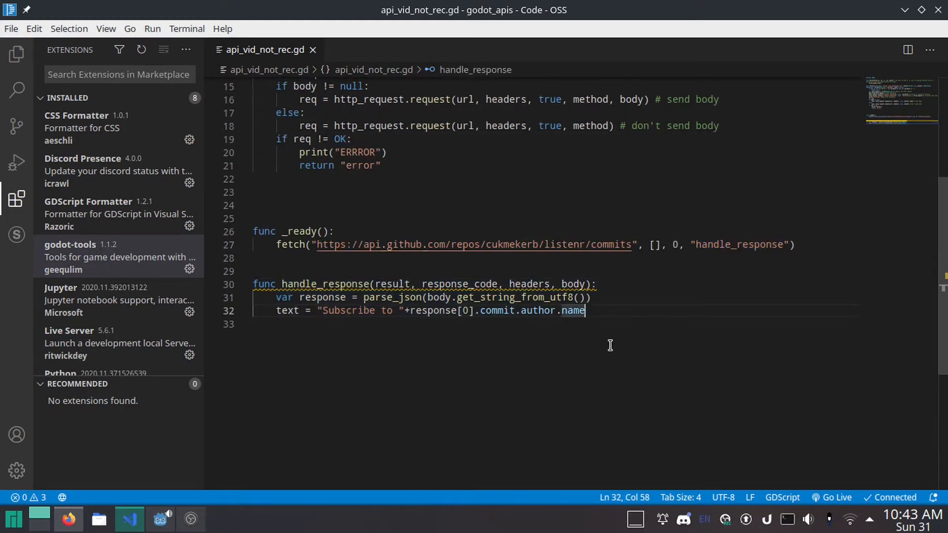
{"action": "mouse_move", "coordinate": [424, 236]}
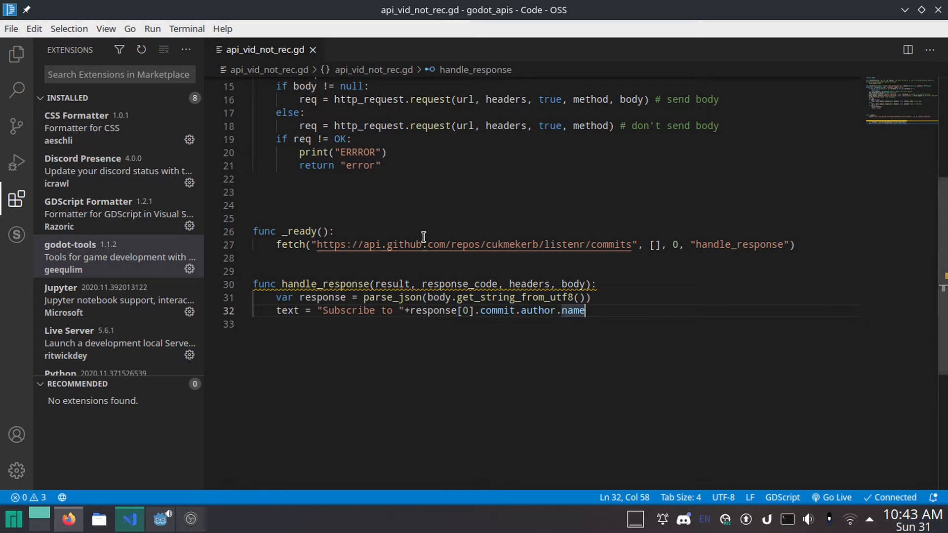
{"action": "mouse_move", "coordinate": [66, 518]}
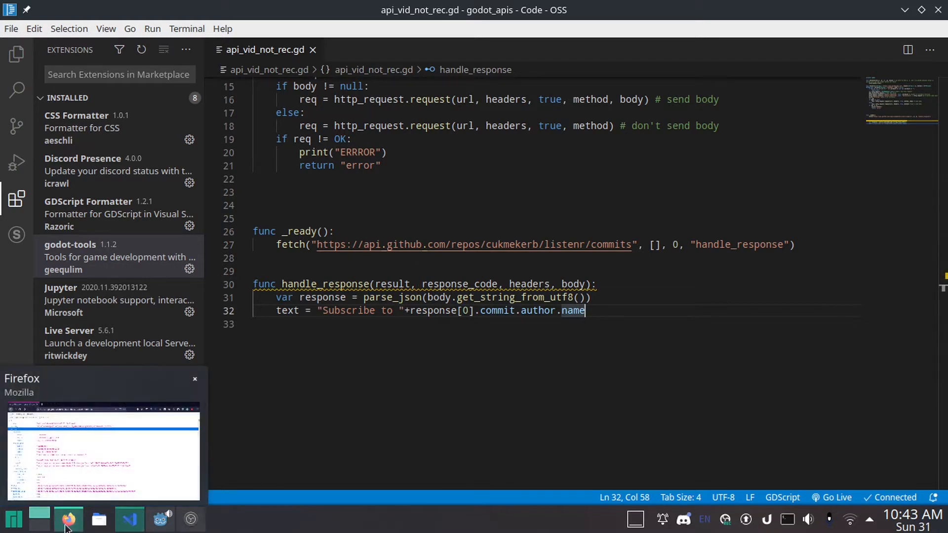
{"action": "left_click", "coordinate": [67, 518]}
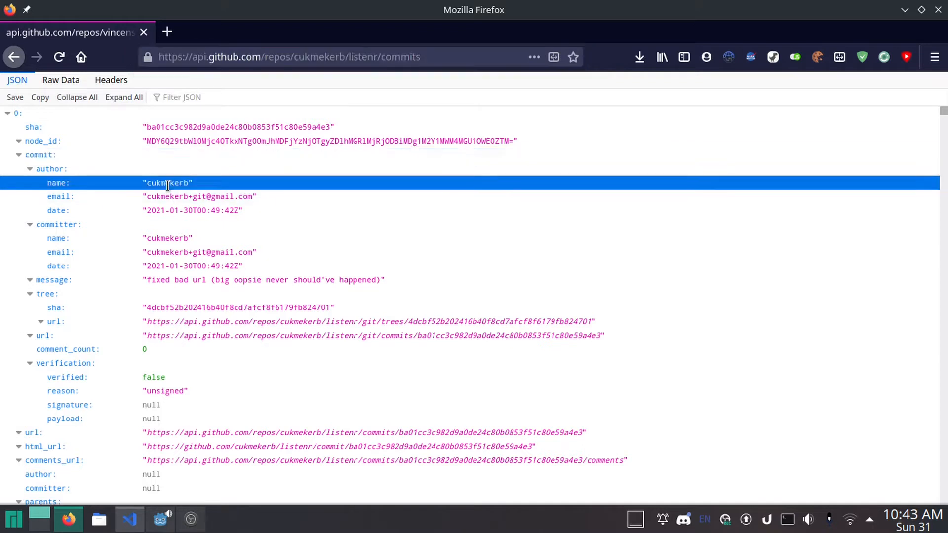
{"action": "double_click", "coordinate": [168, 183]}
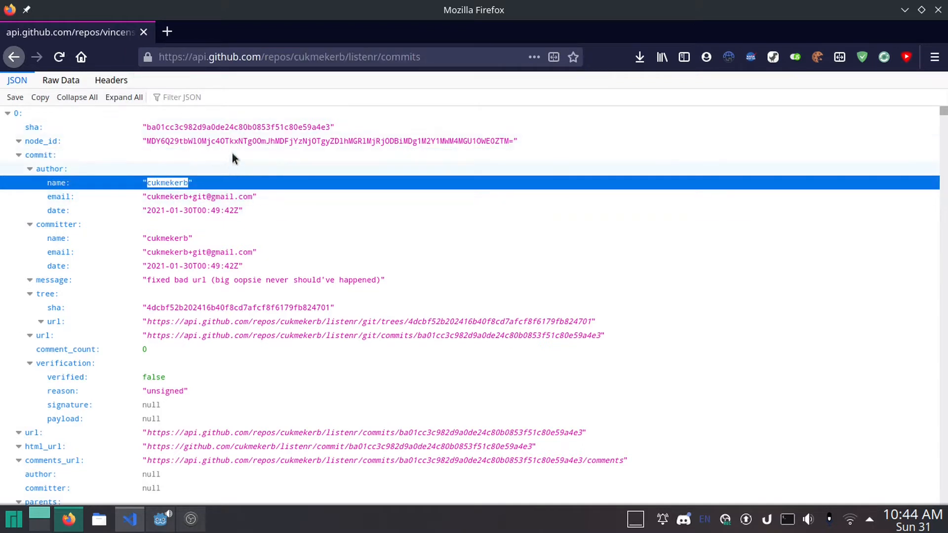
{"action": "mouse_move", "coordinate": [445, 168]}
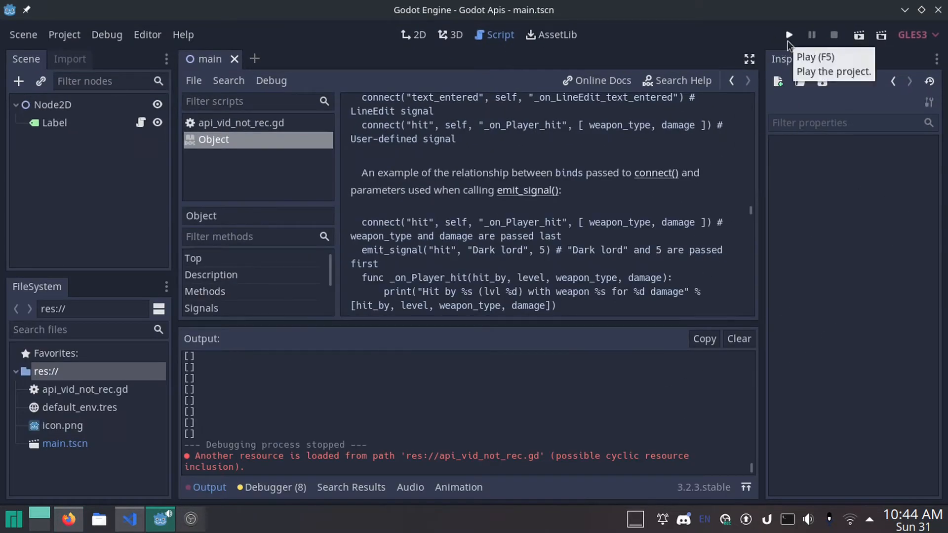
Run the Godot project, see the label show 'Subscribe to cukmekerb', then stop it.
{"action": "left_click", "coordinate": [789, 35]}
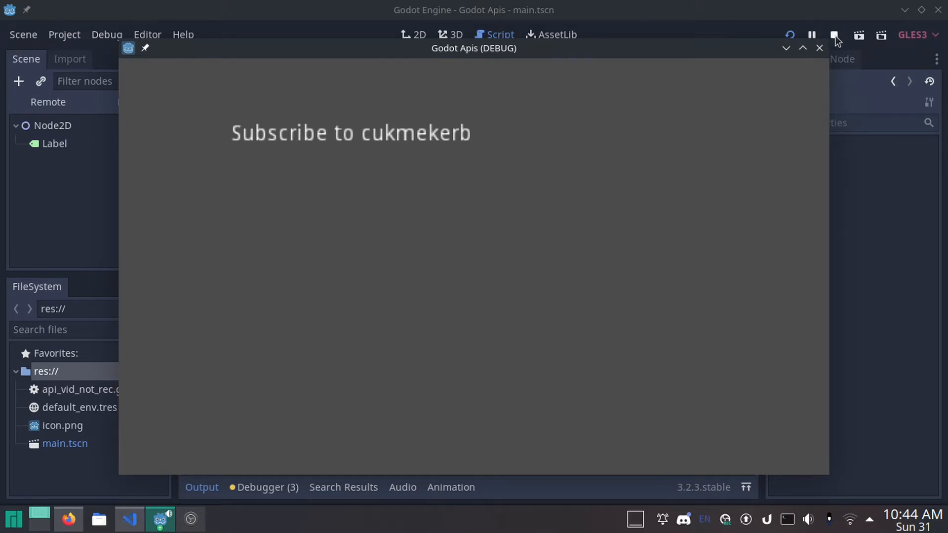
{"action": "mouse_move", "coordinate": [835, 34]}
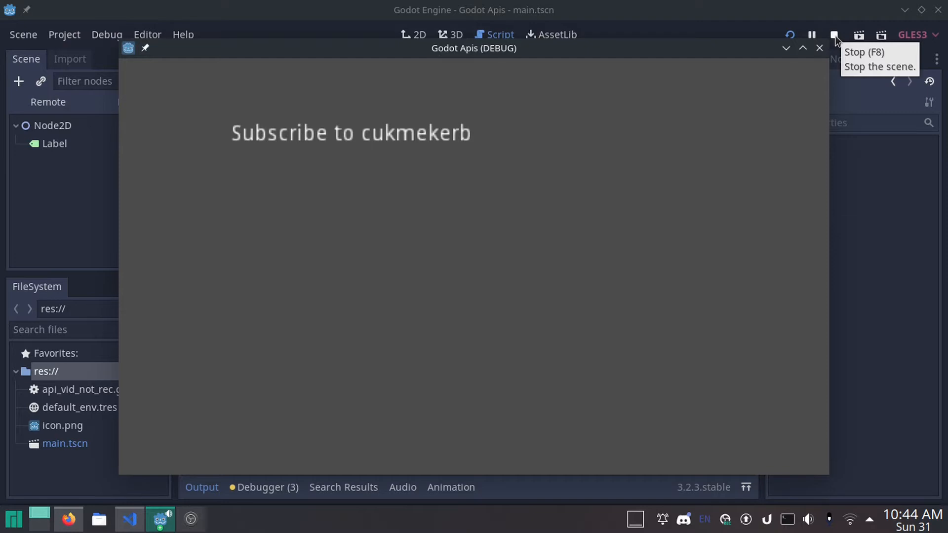
{"action": "left_click", "coordinate": [834, 35]}
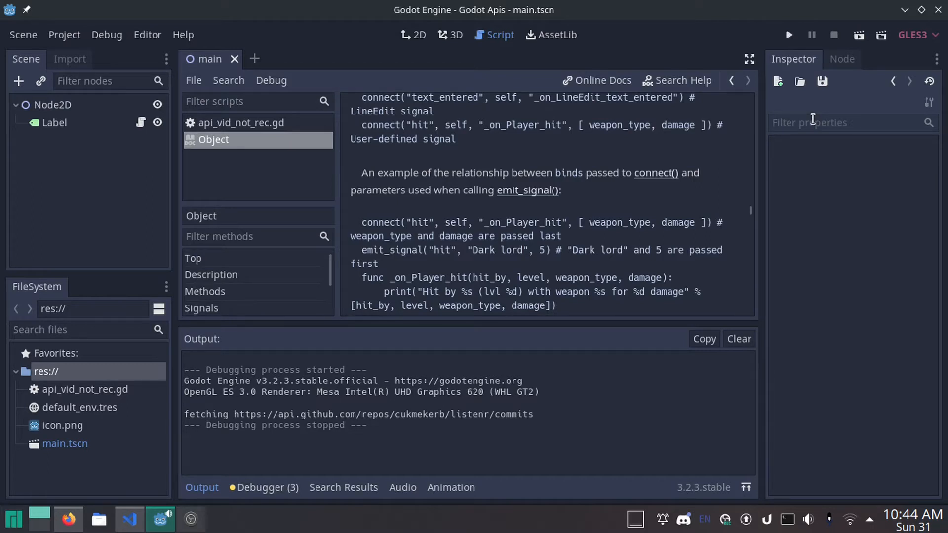
Detach the Label's old script and attach a new script at res://fetch.gd.
{"action": "left_click", "coordinate": [413, 35]}
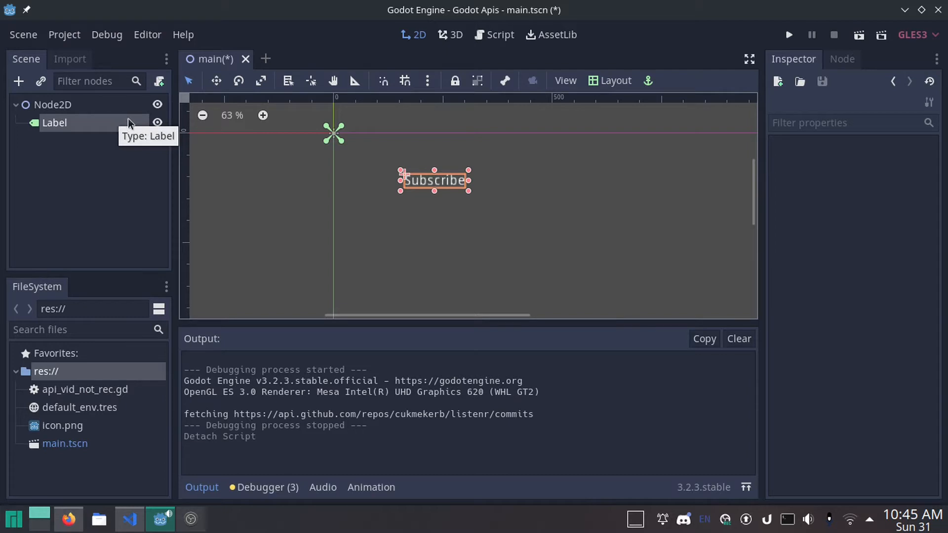
{"action": "left_click", "coordinate": [54, 123]}
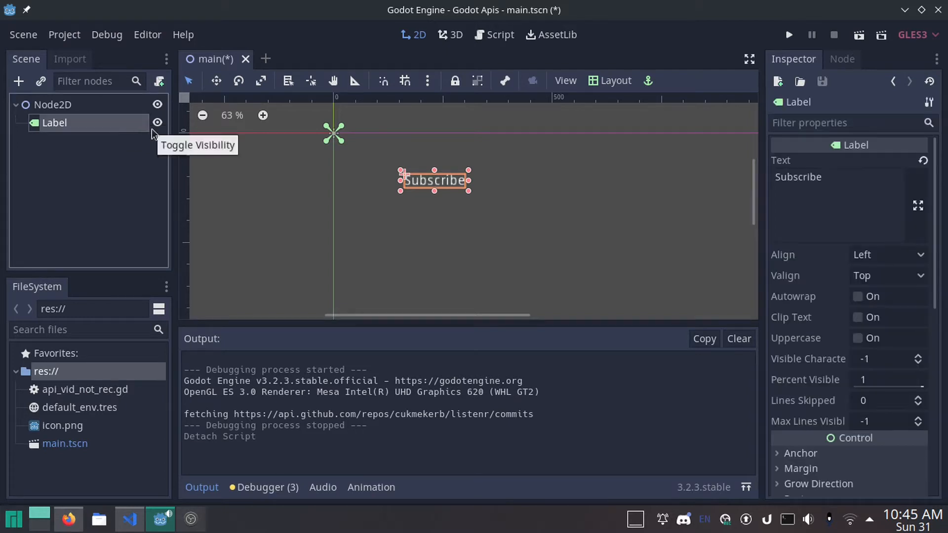
{"action": "mouse_move", "coordinate": [170, 138]}
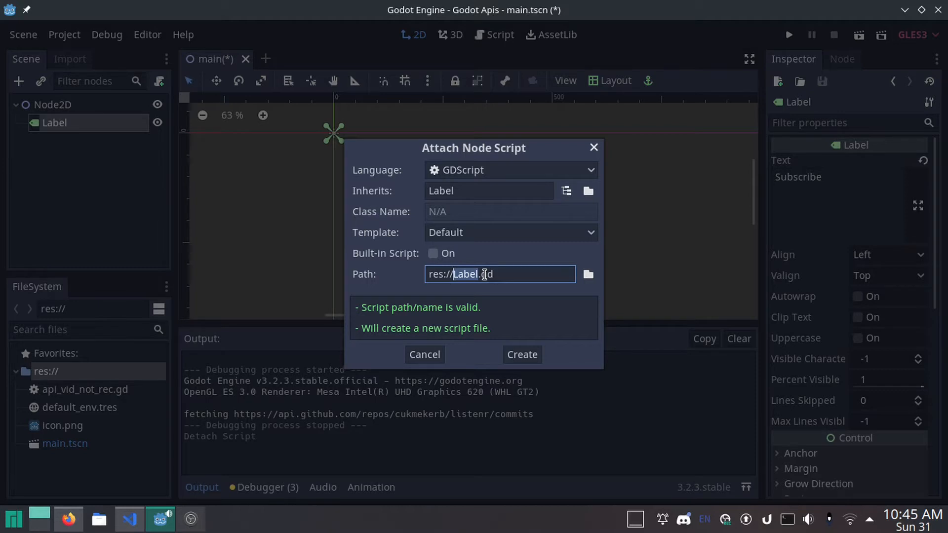
{"action": "left_click", "coordinate": [521, 354]}
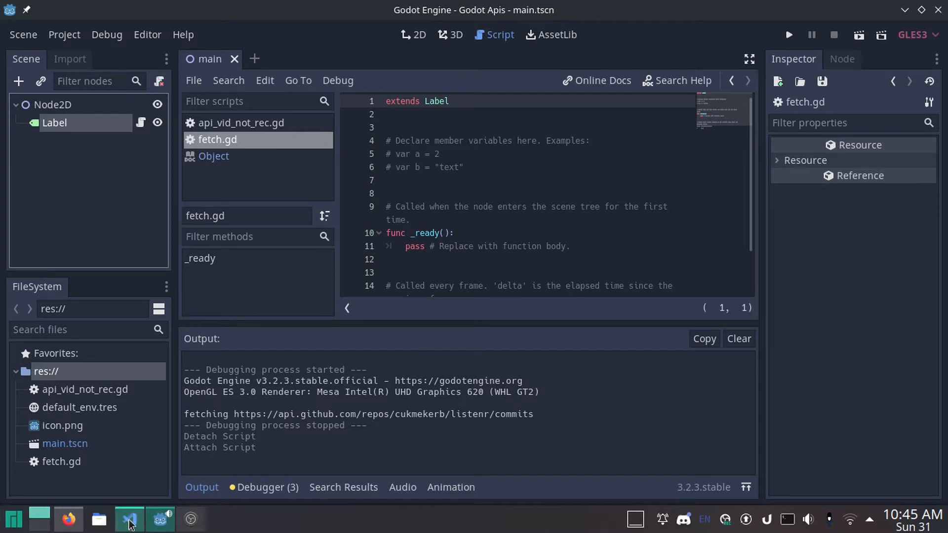
Switch to Code - OSS and return to the editor with api_vid_not_rec.gd showing.
{"action": "left_click", "coordinate": [129, 519]}
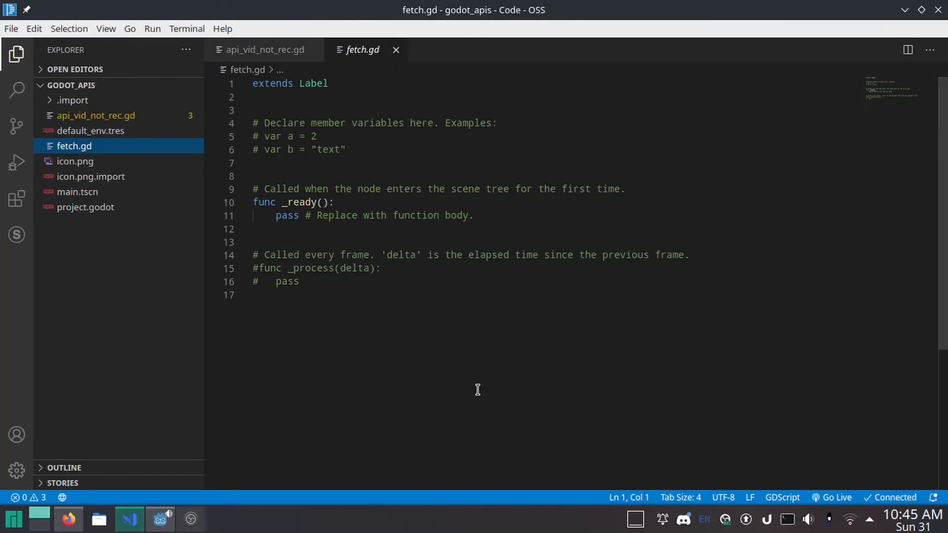
{"action": "left_click", "coordinate": [17, 198]}
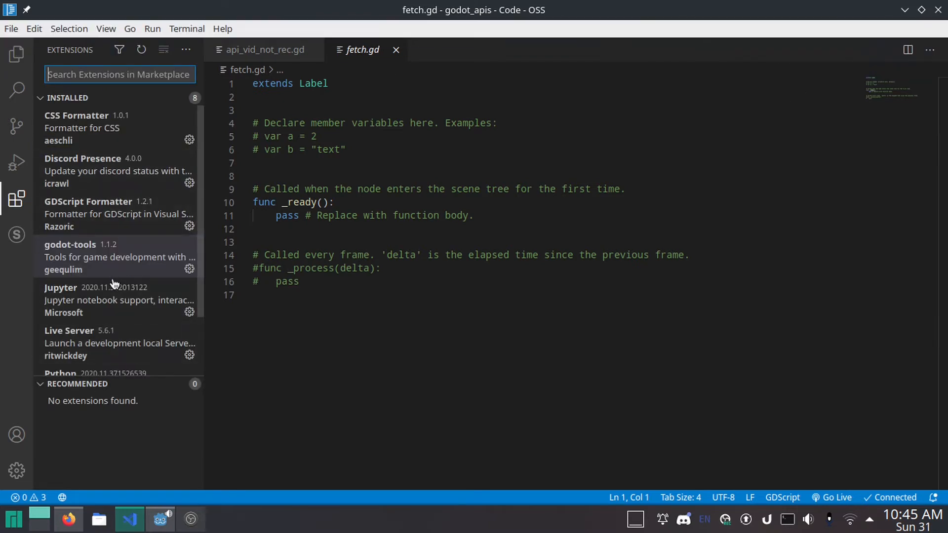
{"action": "left_click", "coordinate": [114, 257]}
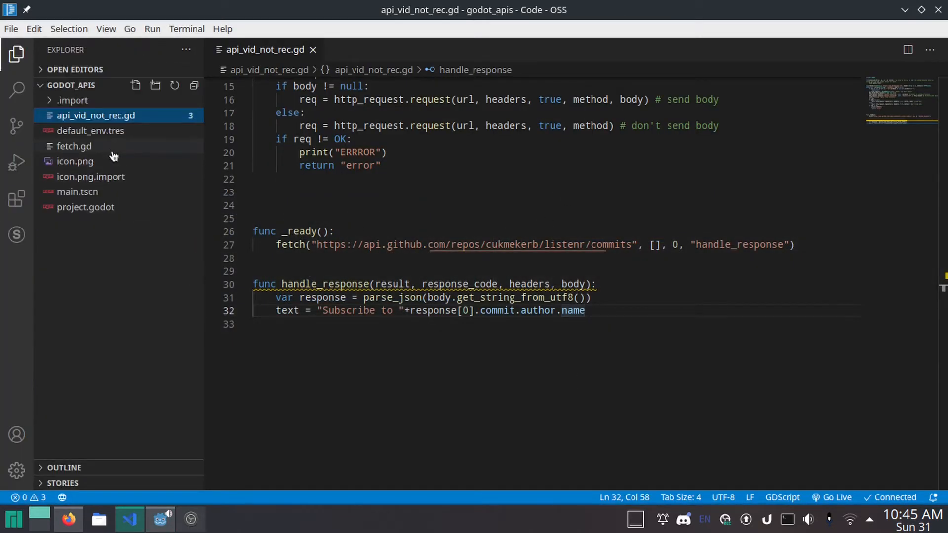
Open fetch.gd and delete the template comments and _process stub, keeping extends Label and _ready.
{"action": "left_click", "coordinate": [74, 146]}
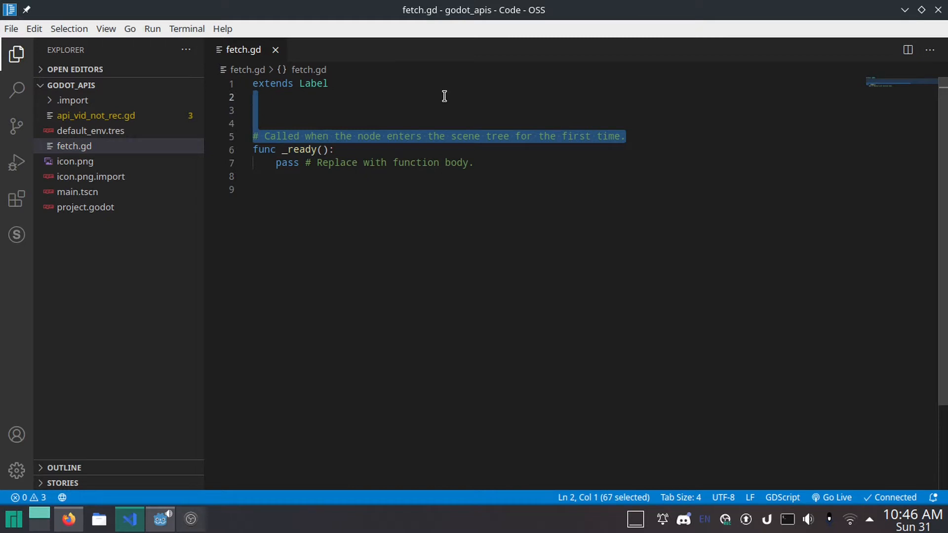
{"action": "key", "text": "Delete"}
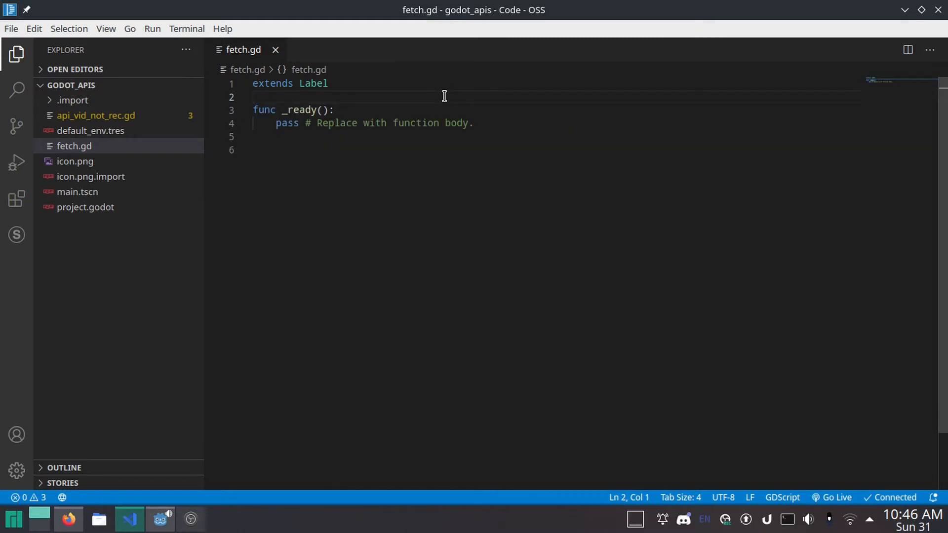
{"action": "key", "text": "Enter"}
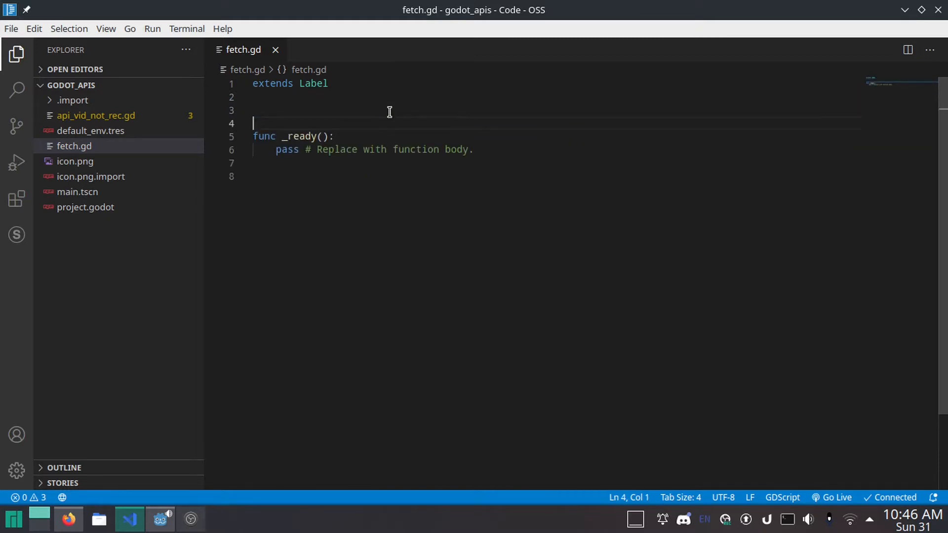
{"action": "type", "text": "func fetch("}
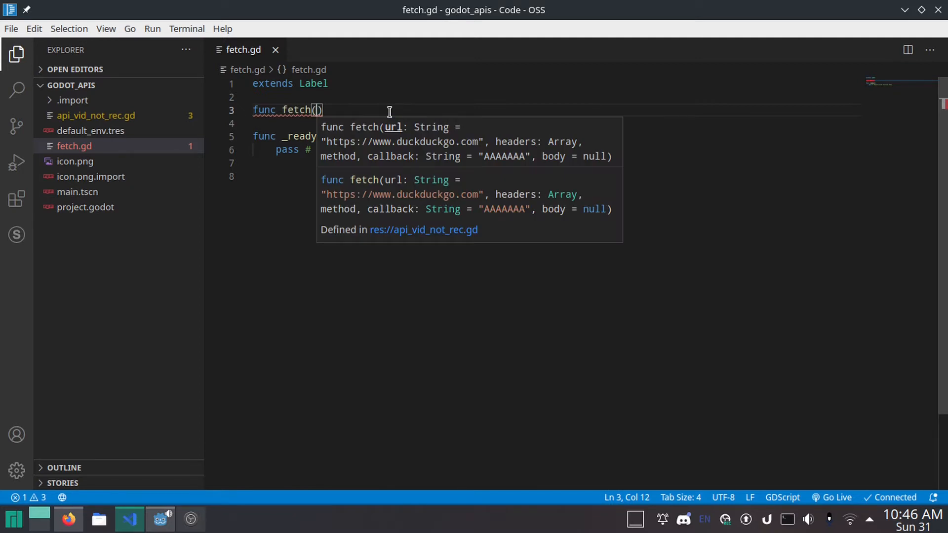
{"action": "type", "text": "url:"}
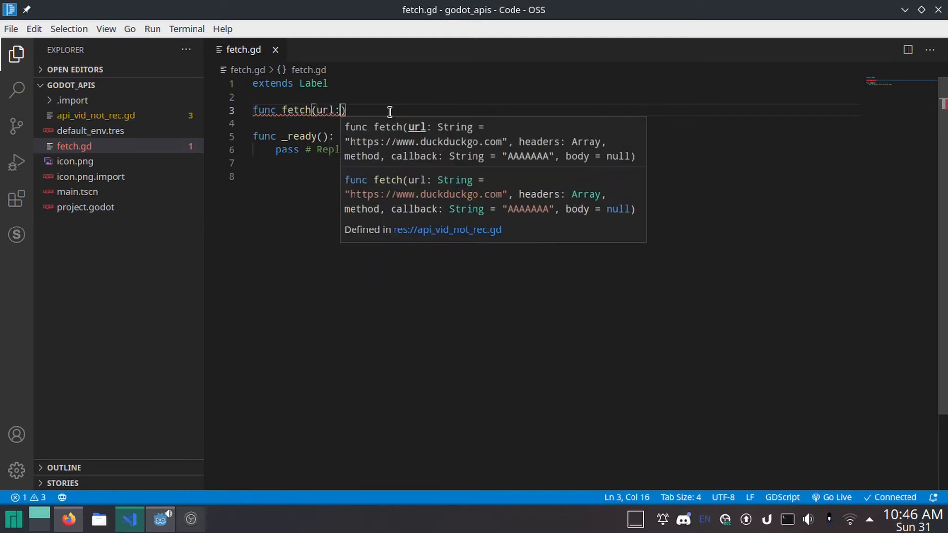
{"action": "type", "text": "String ="}
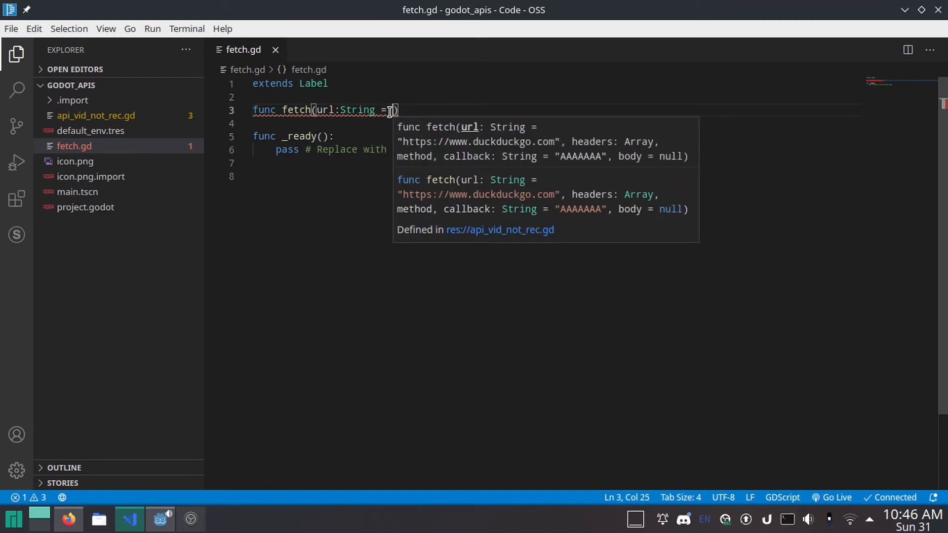
{"action": "type", "text": "\"\""}
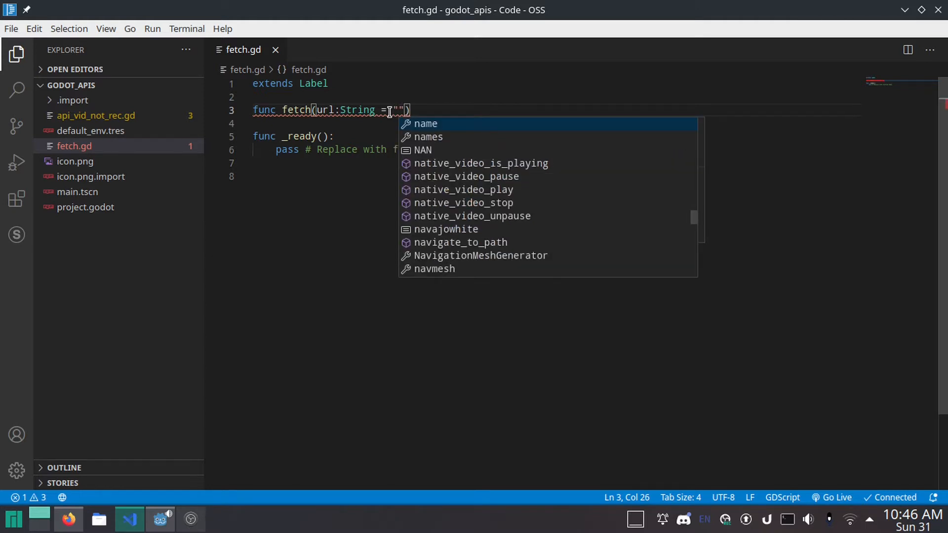
{"action": "type", "text": "https://ww"}
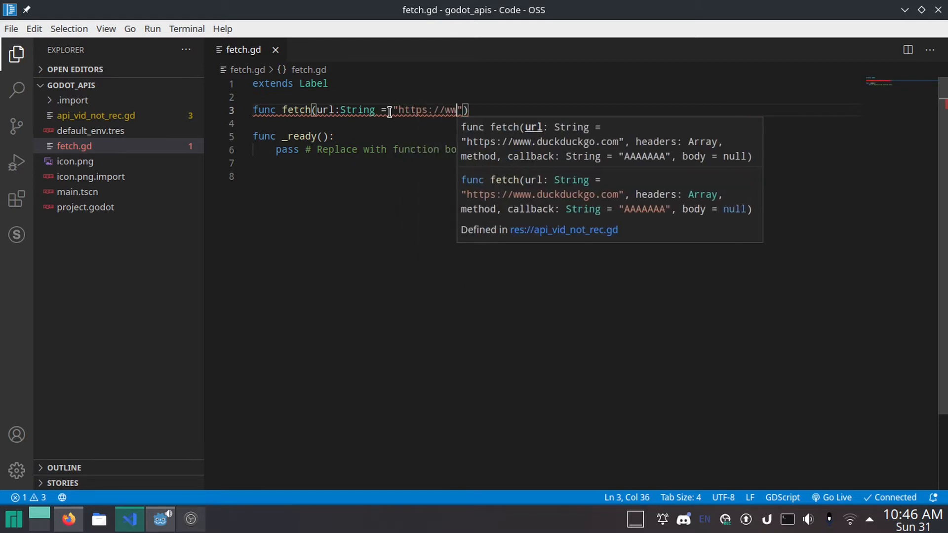
{"action": "type", "text": ".duckduckgo"}
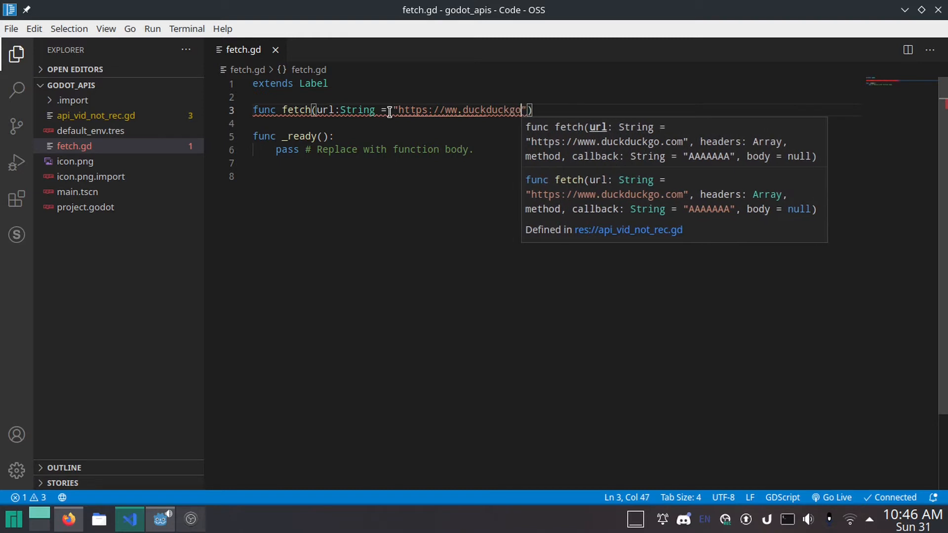
{"action": "type", "text": ".com/"}
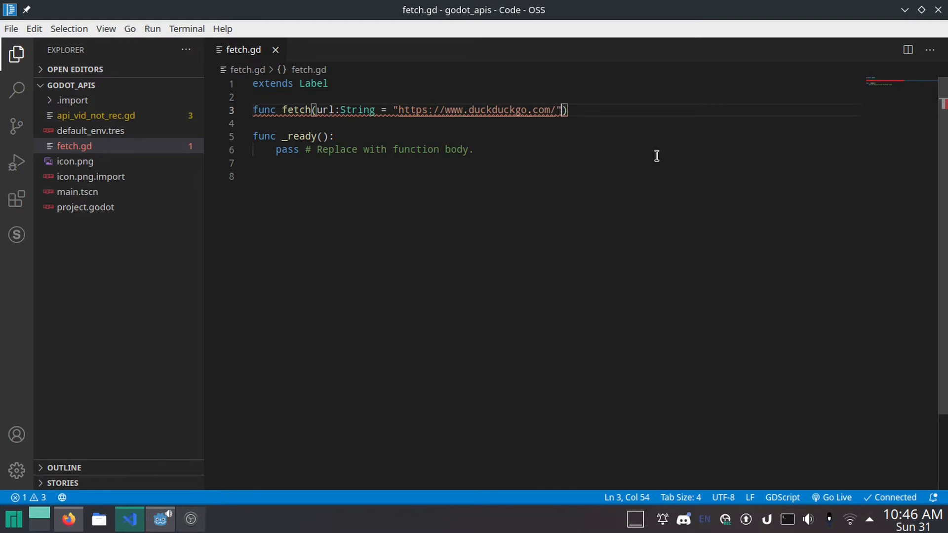
{"action": "type", "text": ","}
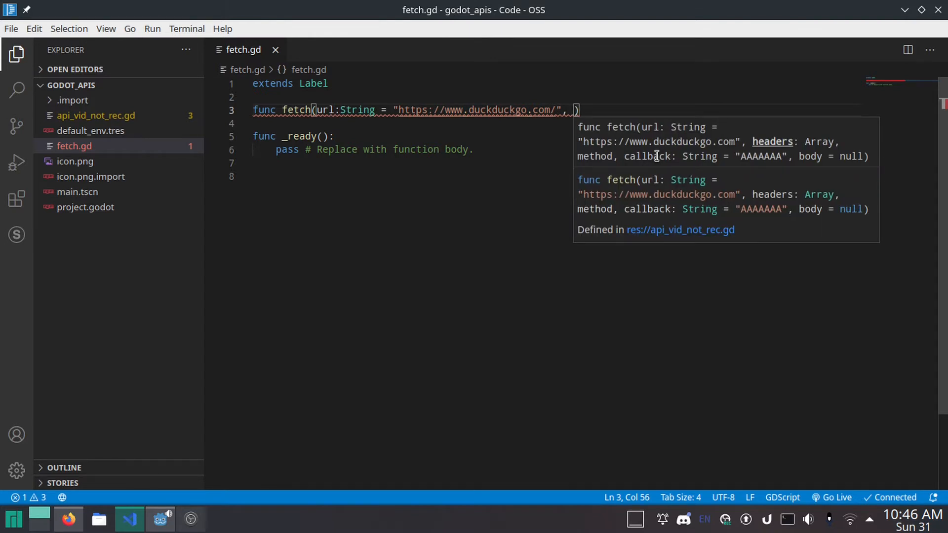
{"action": "type", "text": "header"}
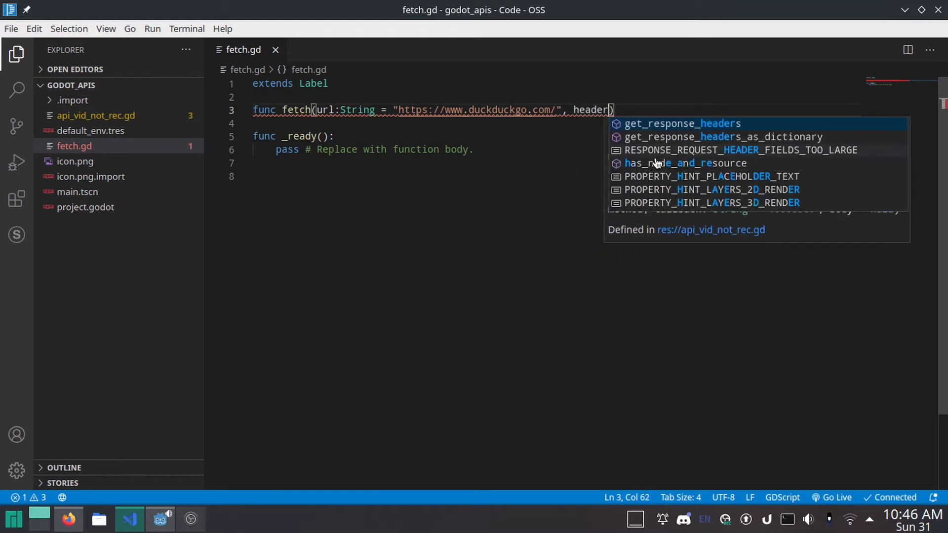
{"action": "type", "text": "s"}
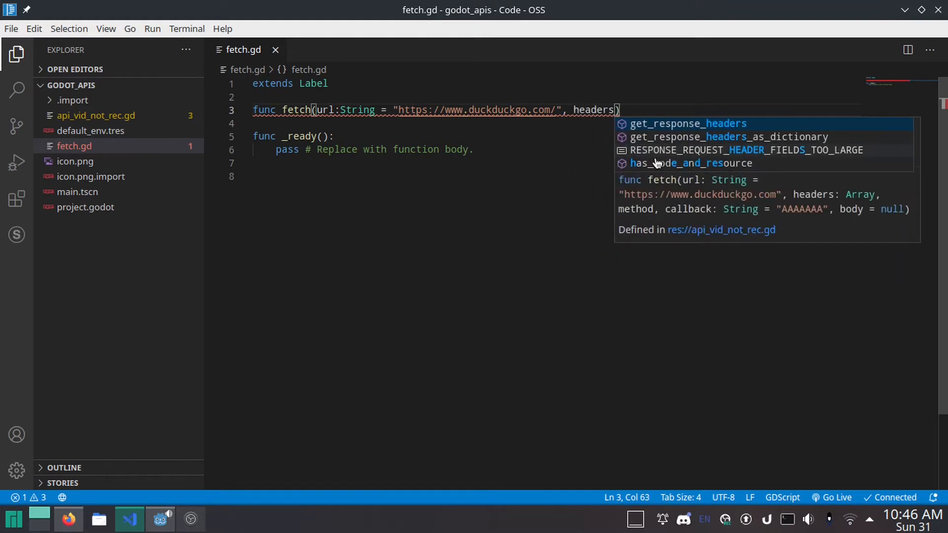
{"action": "type", "text": ":Array = [],"}
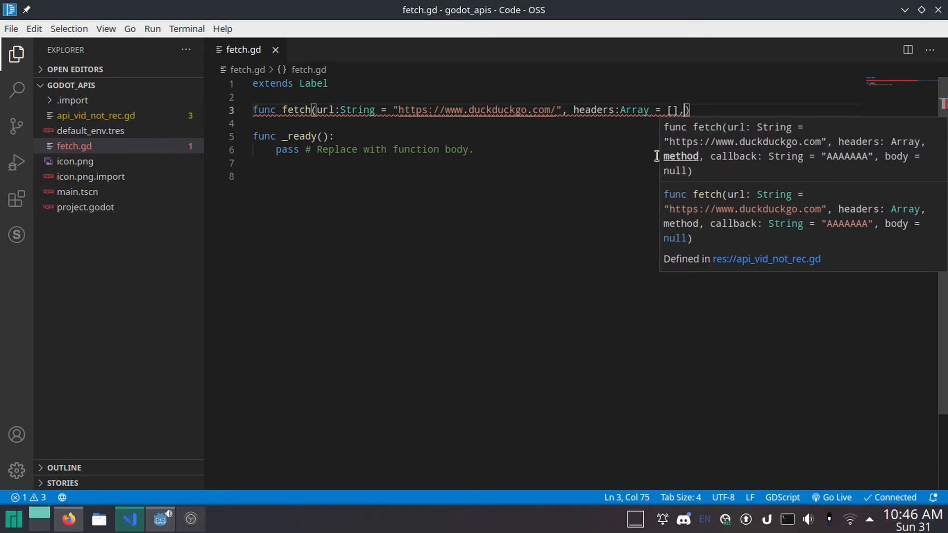
Add method = HTTPClient.METHOD_GET, callback:String = "AAAA..." and body = null to the signature.
{"action": "type", "text": "meth"}
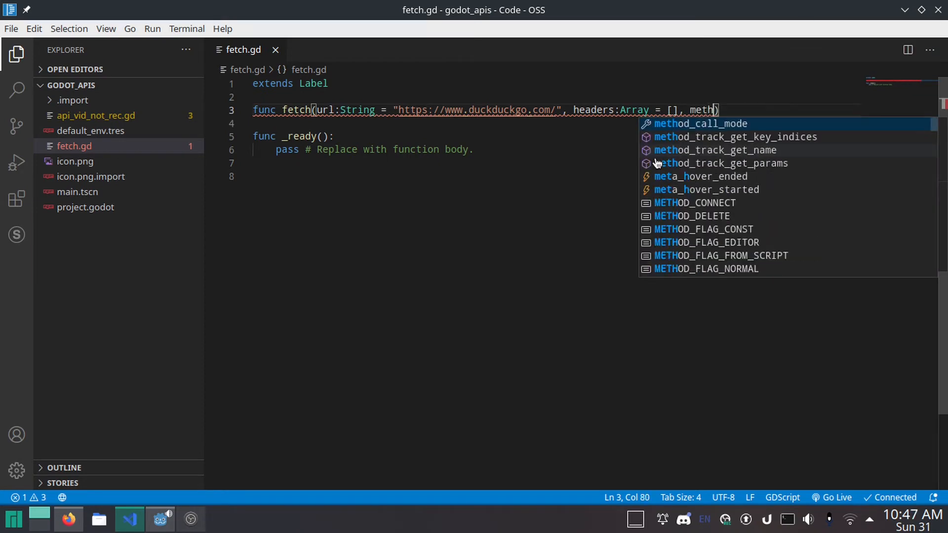
{"action": "type", "text": "od ="}
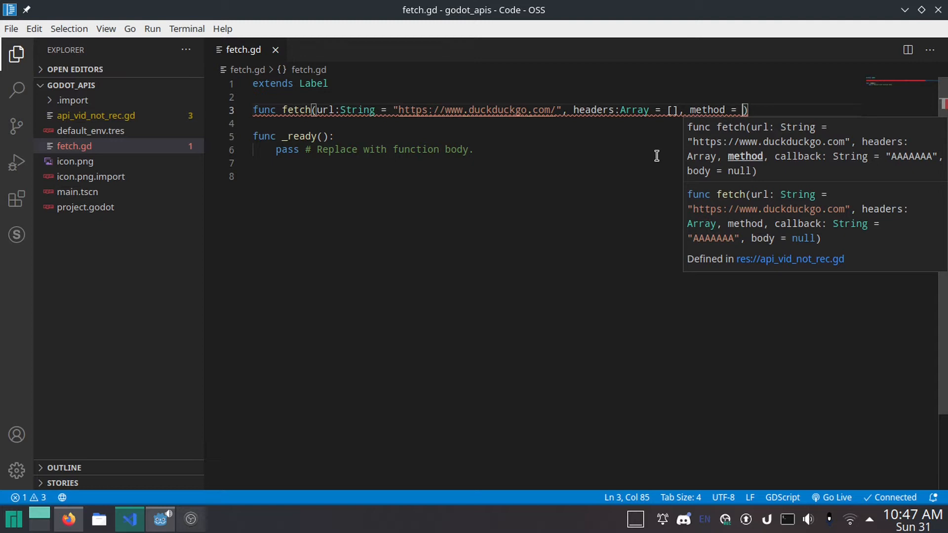
{"action": "type", "text": "HTTPClient."}
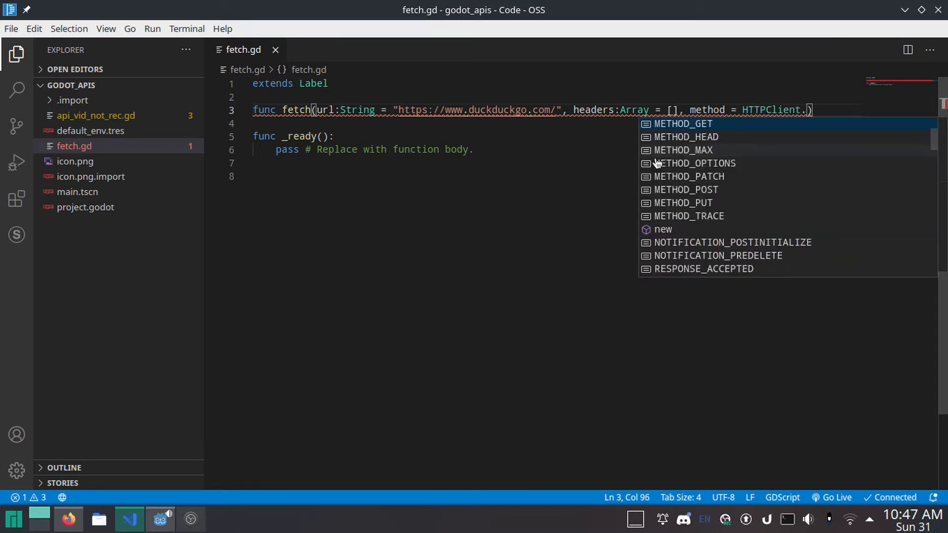
{"action": "type", "text": "ME"}
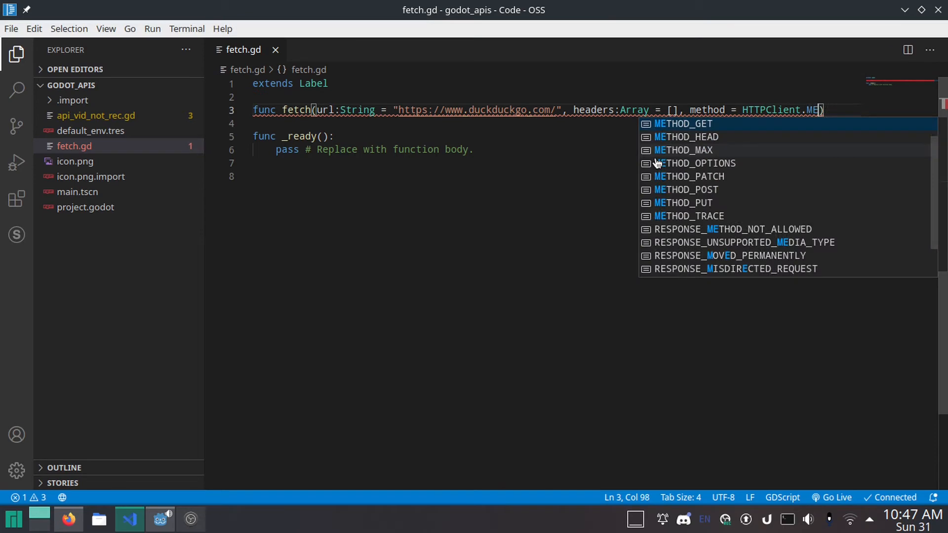
{"action": "left_click", "coordinate": [681, 124]}
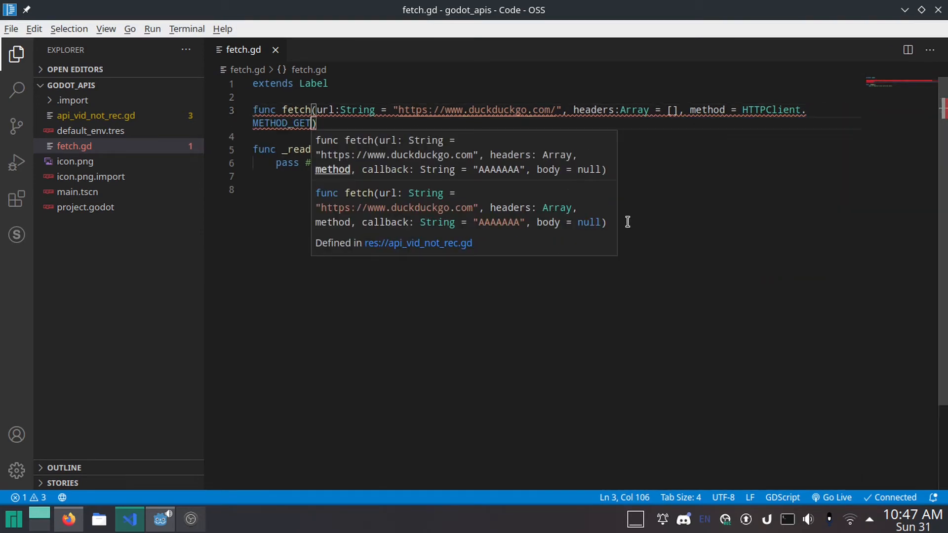
{"action": "mouse_move", "coordinate": [651, 110]}
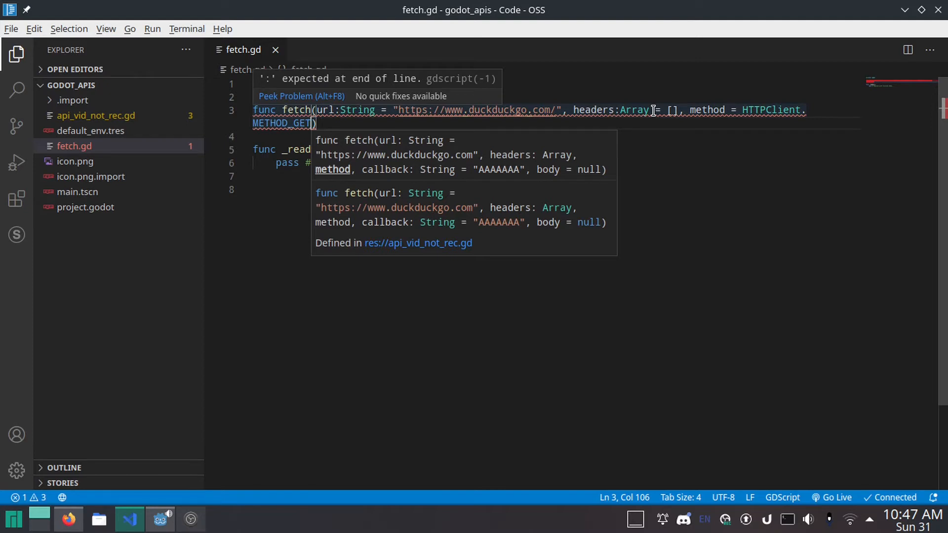
{"action": "type", "text": ", ca"}
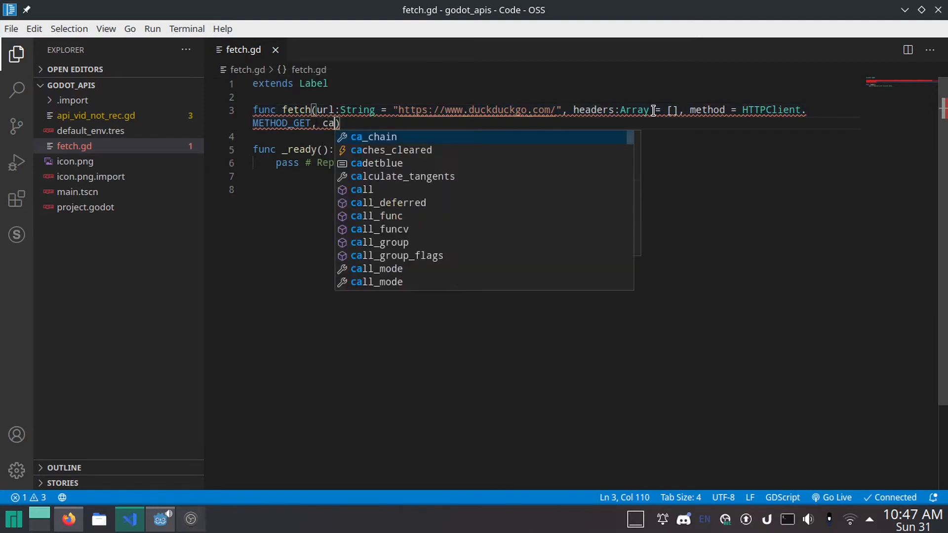
{"action": "type", "text": "llback"}
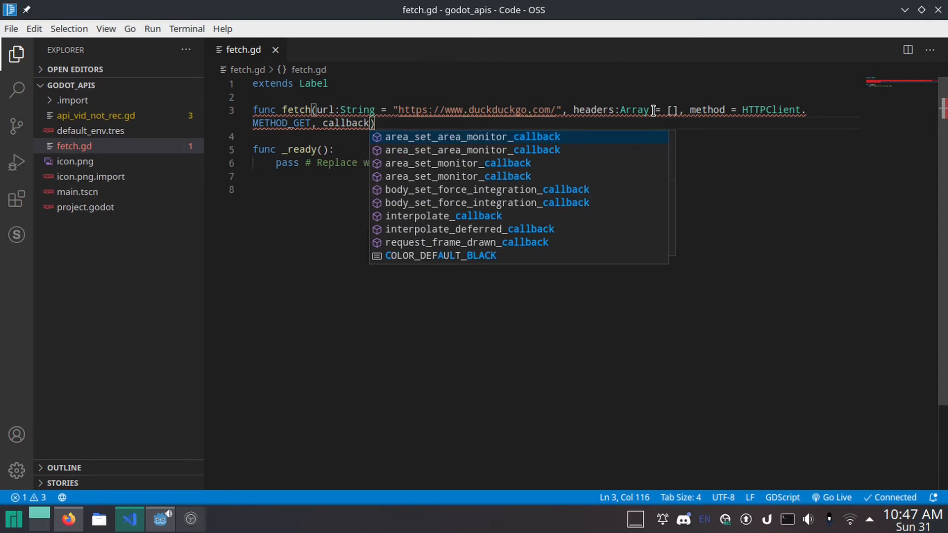
{"action": "type", "text": ":String"}
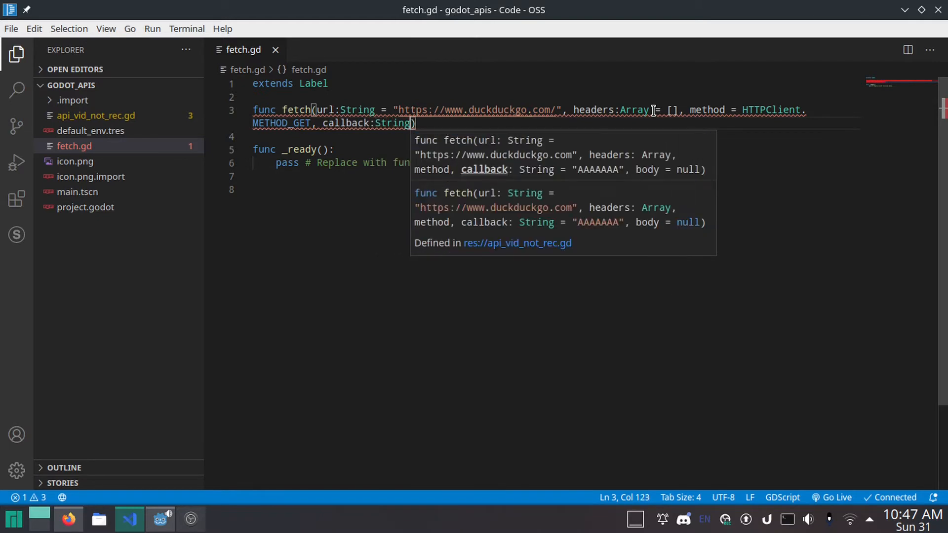
{"action": "type", "text": "\"A"}
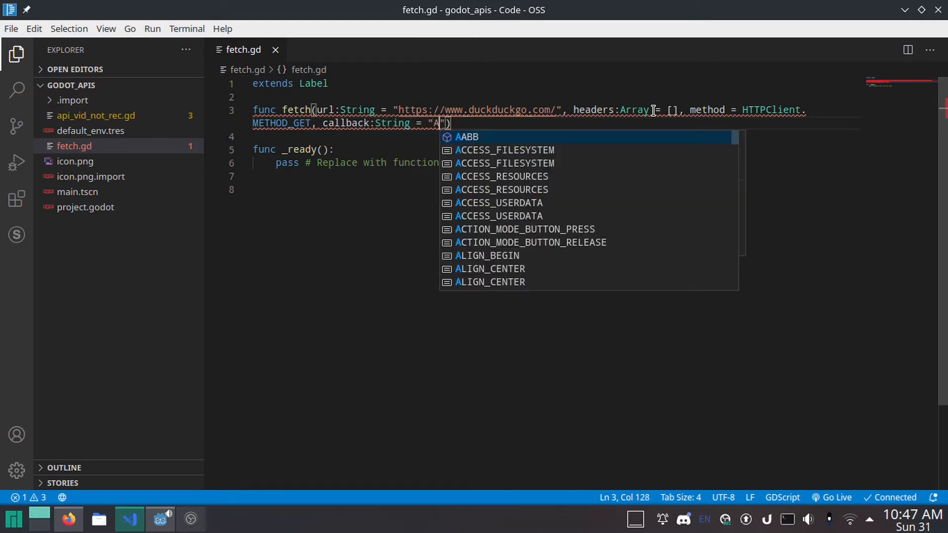
{"action": "type", "text": "AAAAAAAAAAAAAAAAAAAAAA"}
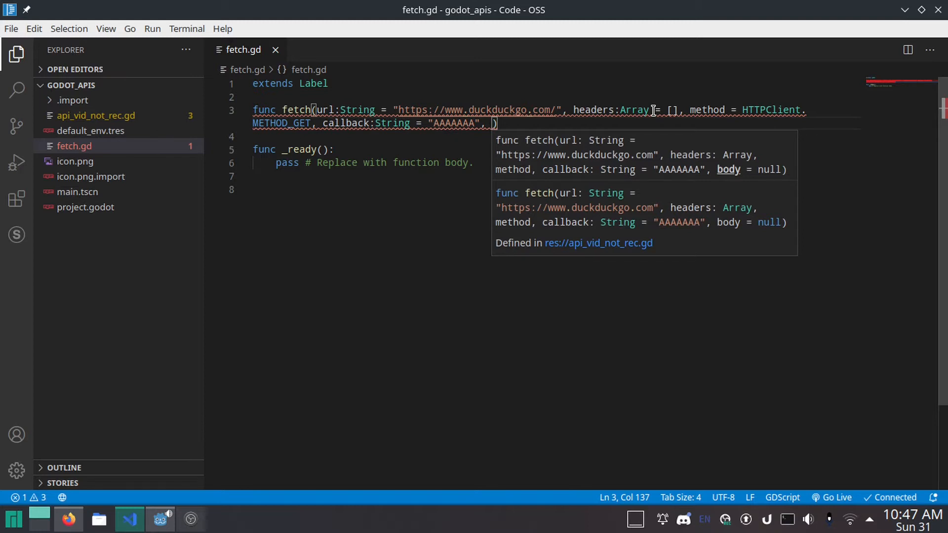
{"action": "type", "text": "body ="}
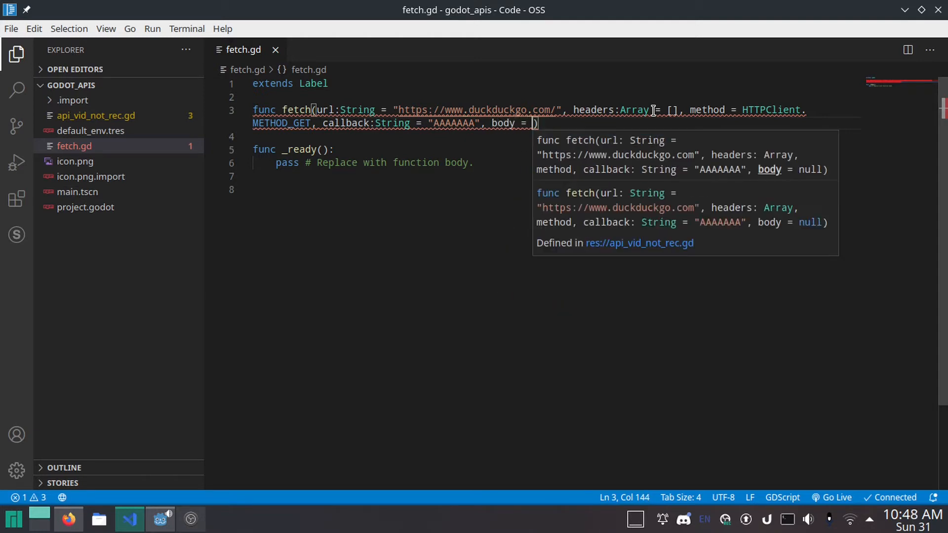
{"action": "type", "text": "null"}
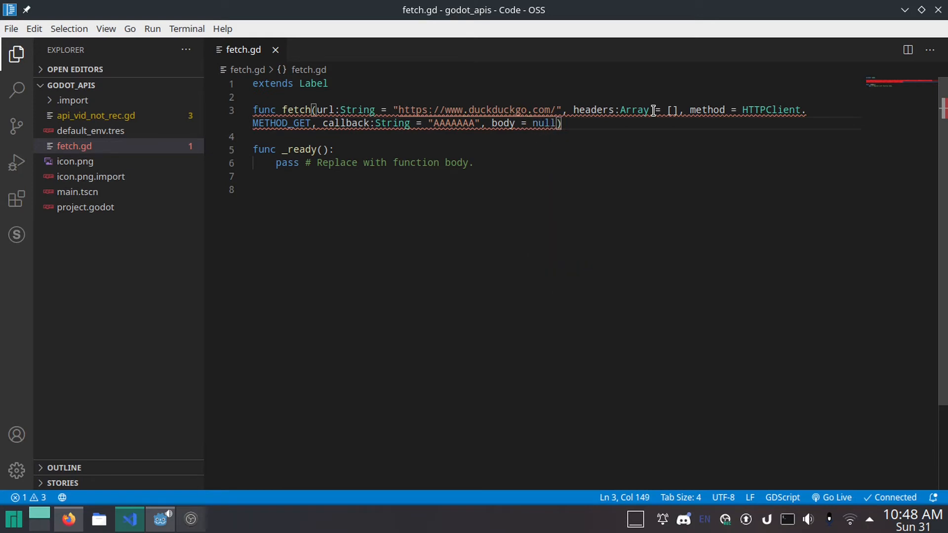
{"action": "type", "text": ":"}
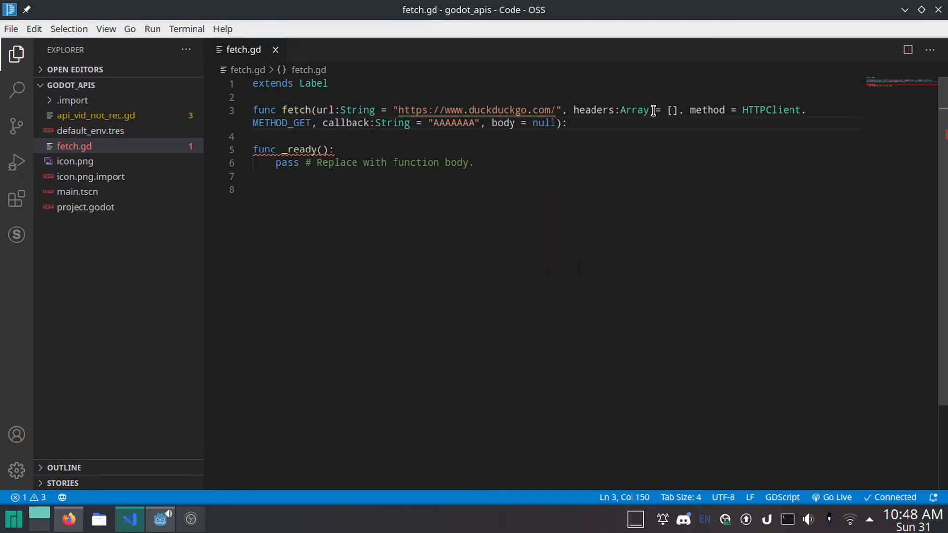
Add a guard 'if url == null or url == "": return null' at the top of fetch.
{"action": "key", "text": "Enter"}
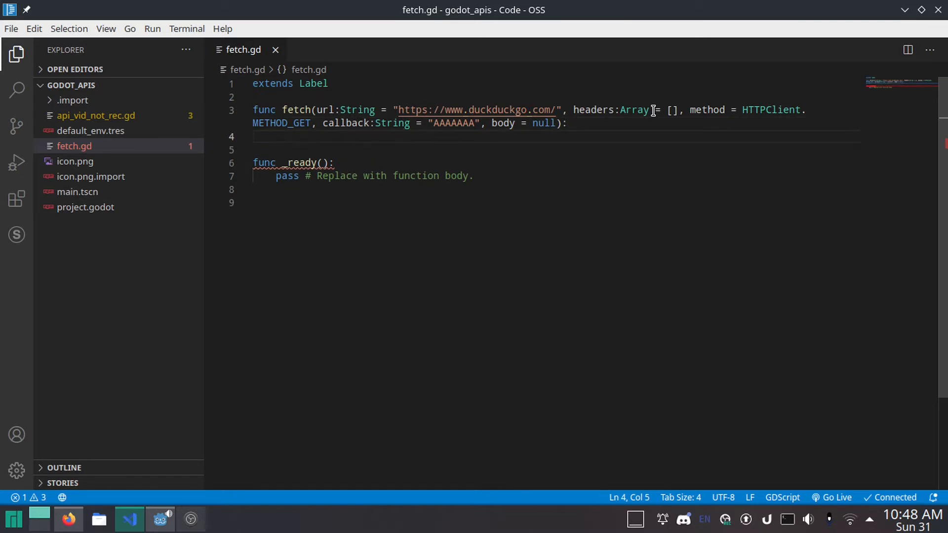
{"action": "type", "text": "if url"}
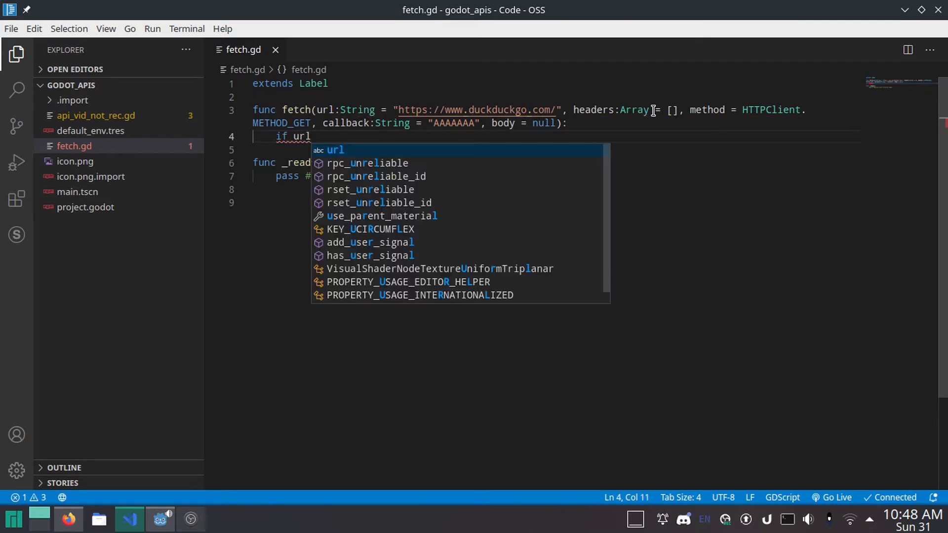
{"action": "type", "text": "=="}
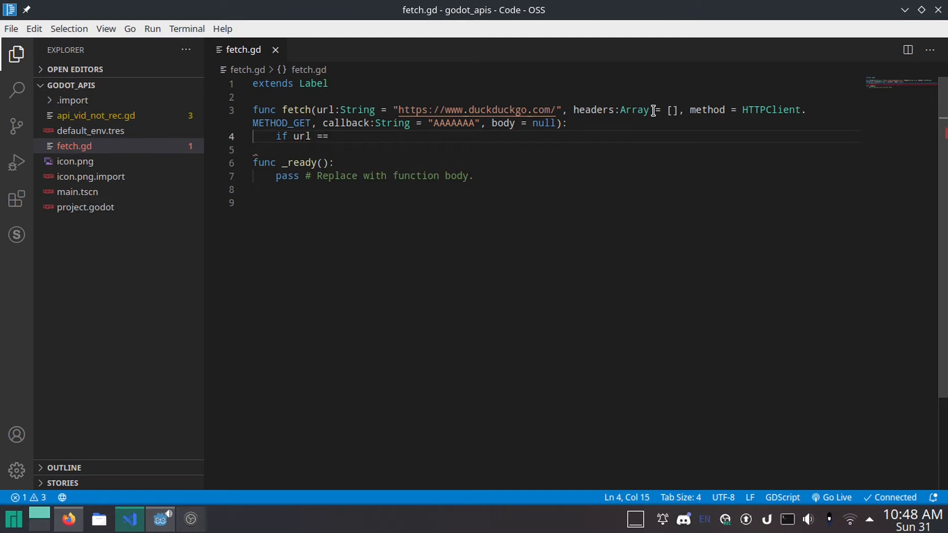
{"action": "type", "text": "null or url =="}
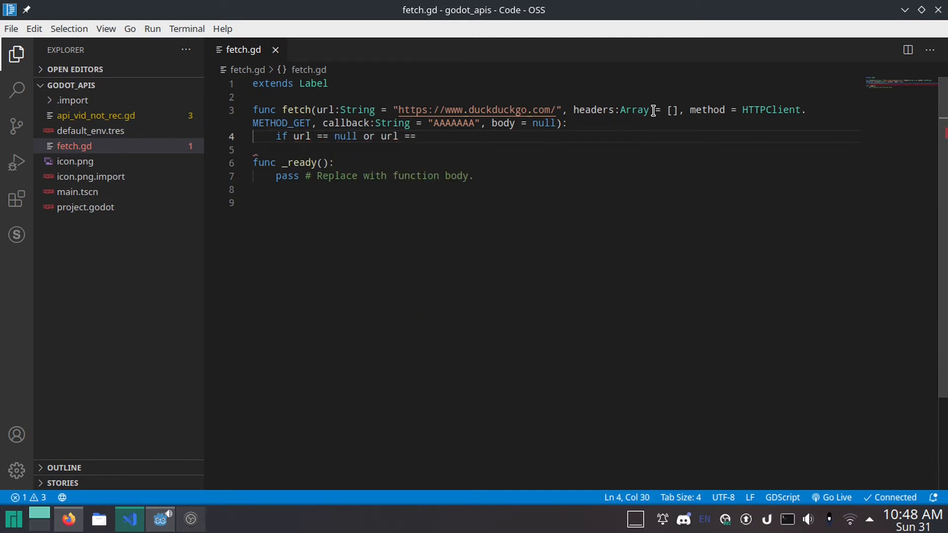
{"action": "type", "text": "\"\":"}
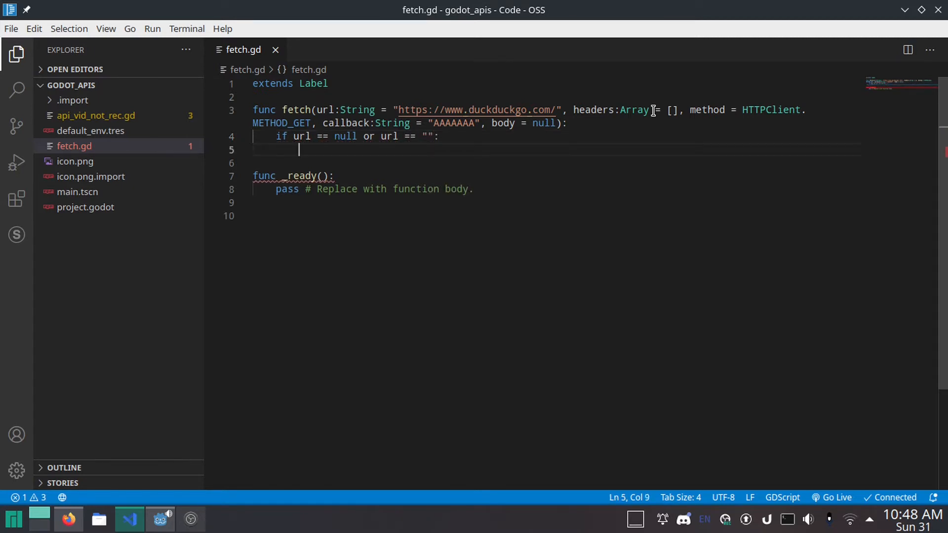
{"action": "type", "text": "return null"}
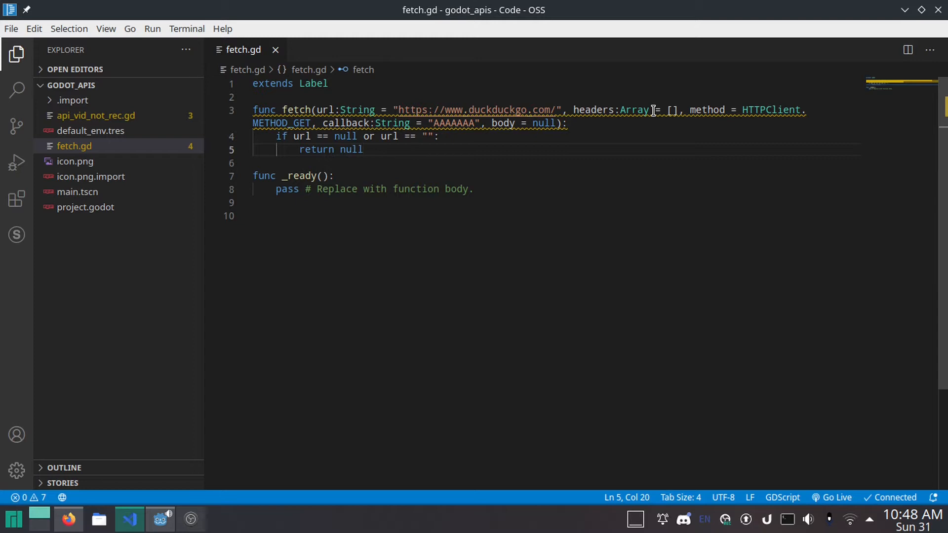
{"action": "key", "text": "Enter"}
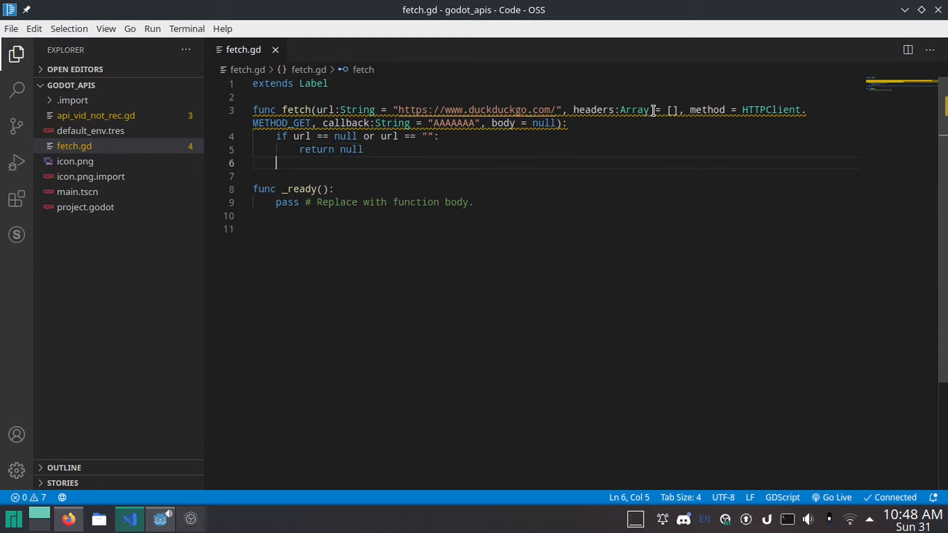
Write 'var http_request = HTTPRequest.new()' and 'add_child(http_request)' in fetch.
{"action": "type", "text": "var http"}
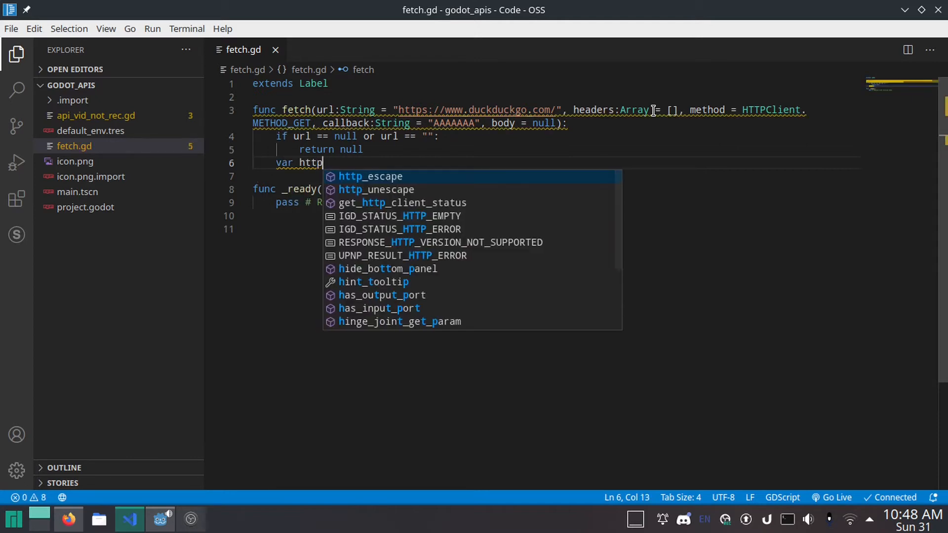
{"action": "type", "text": "_r"}
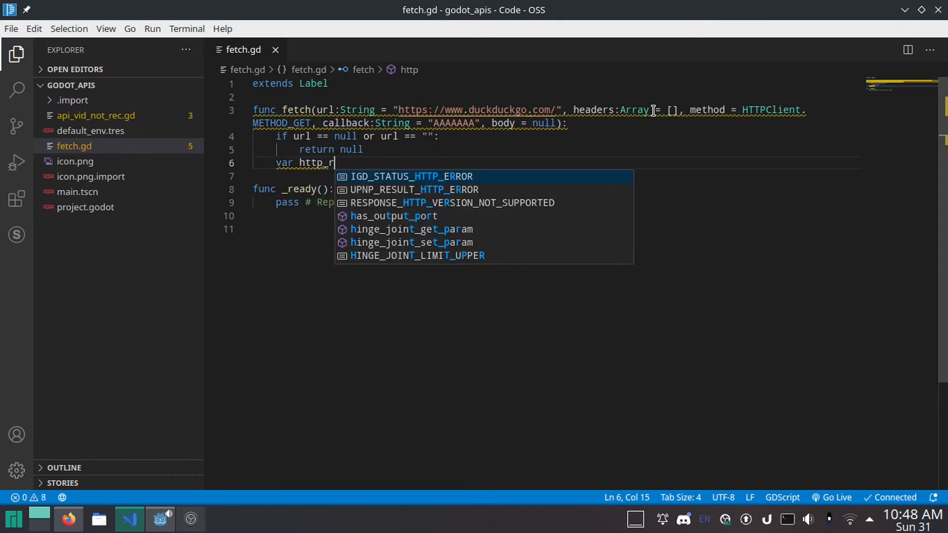
{"action": "type", "text": "equest"}
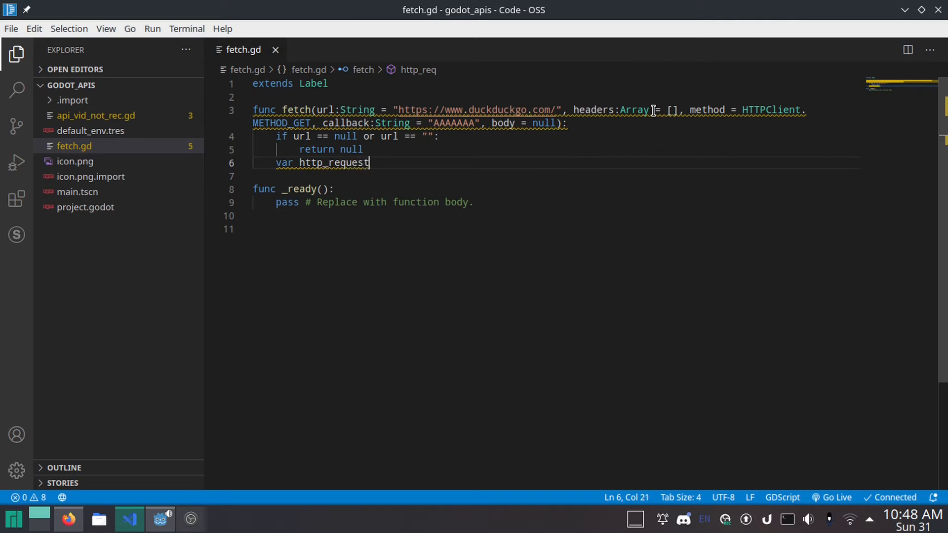
{"action": "type", "text": "="}
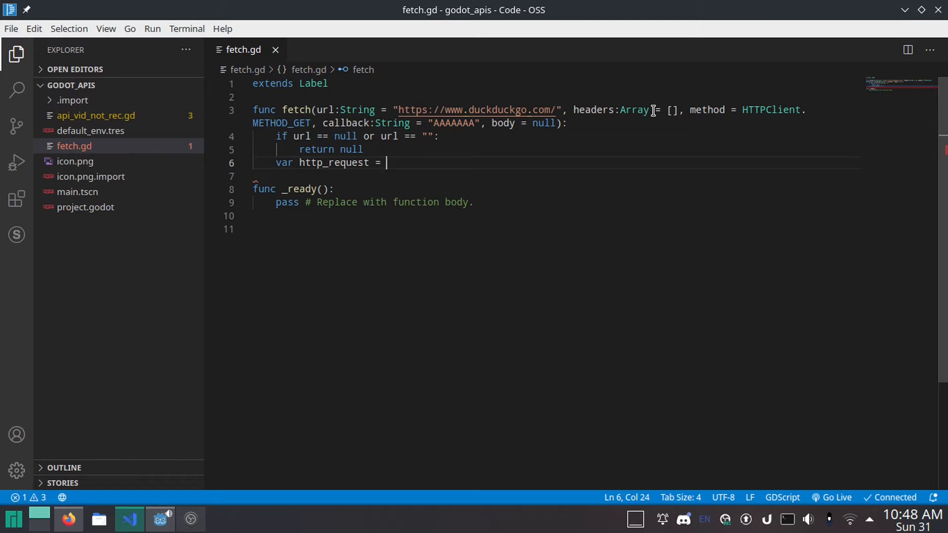
{"action": "type", "text": "HTTPRequest"}
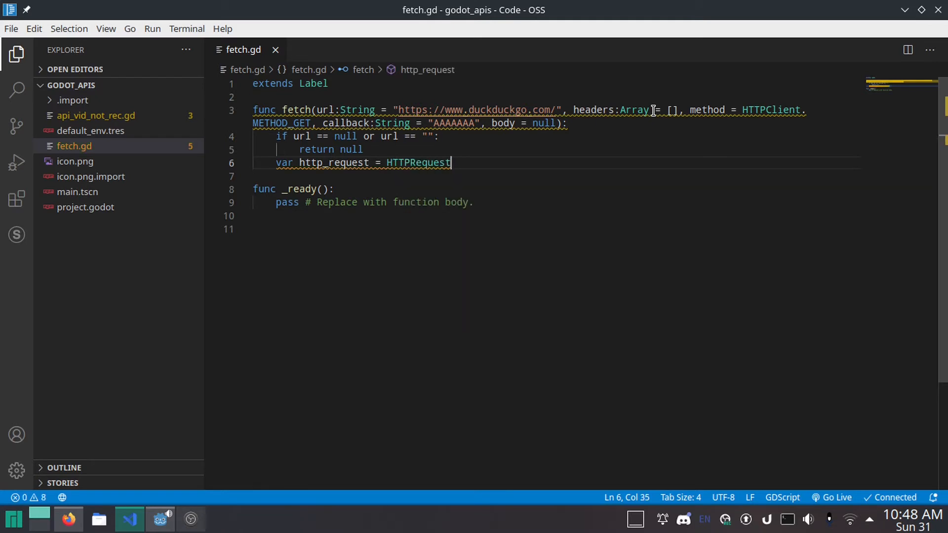
{"action": "type", "text": ".new()"}
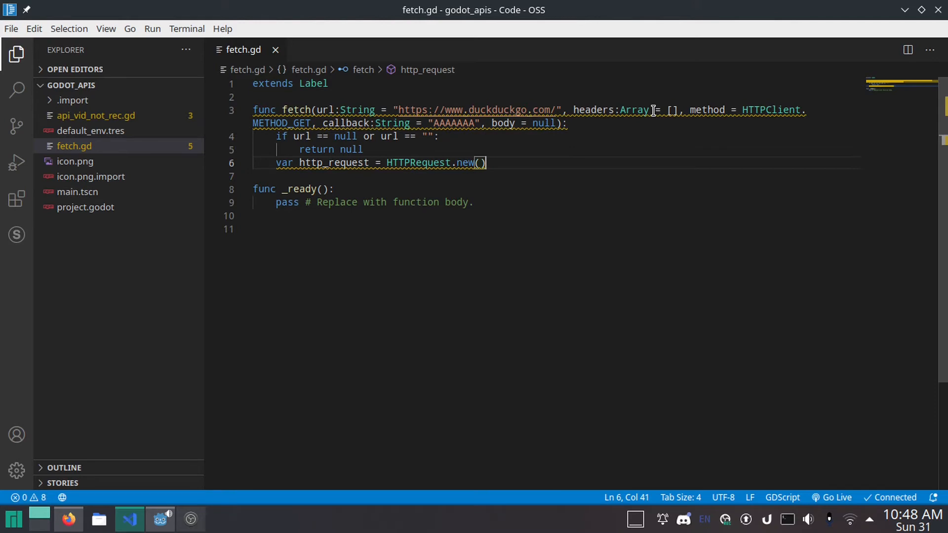
{"action": "key", "text": "Enter"}
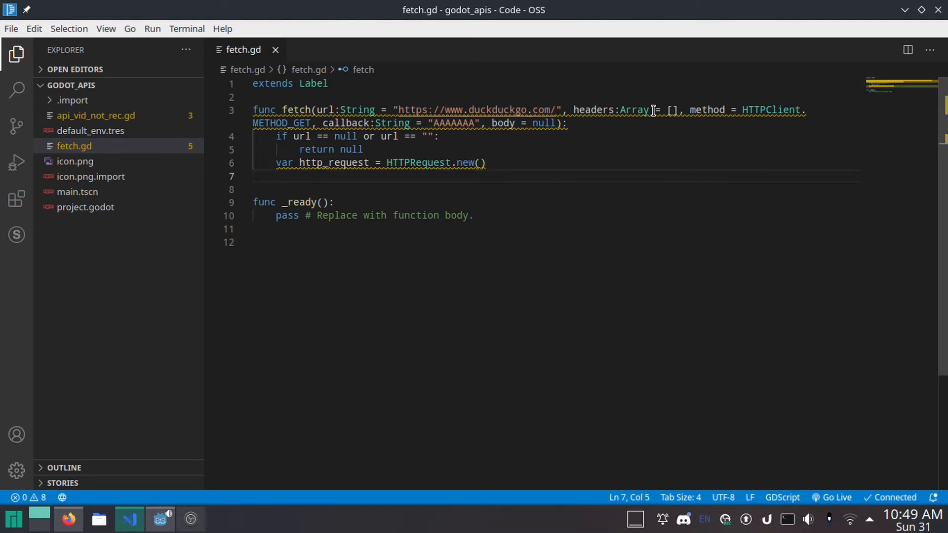
{"action": "type", "text": "add_child("}
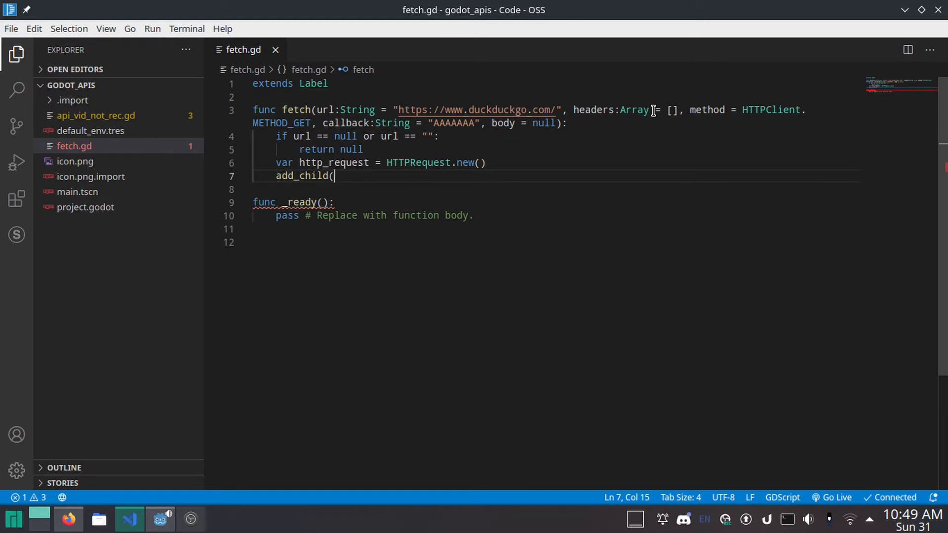
{"action": "type", "text": "http_request"}
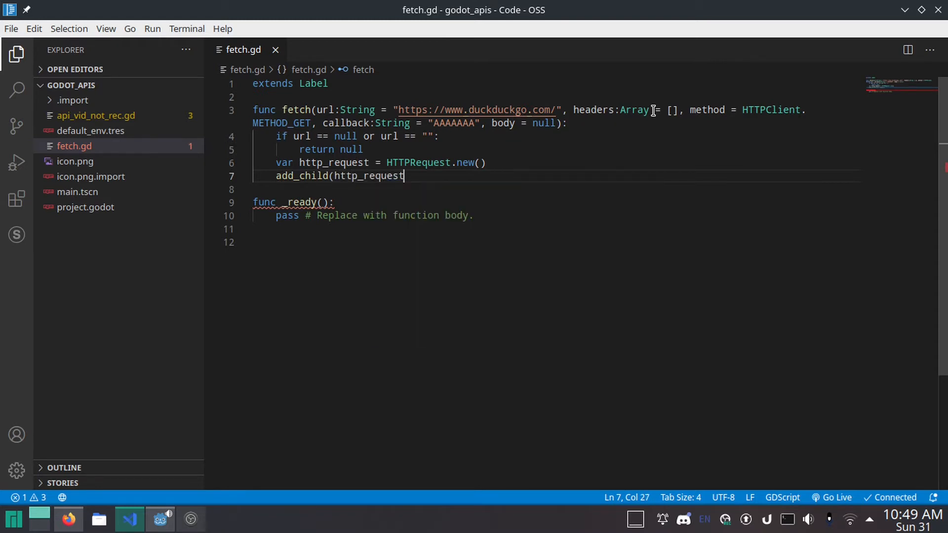
{"action": "type", "text": ")"}
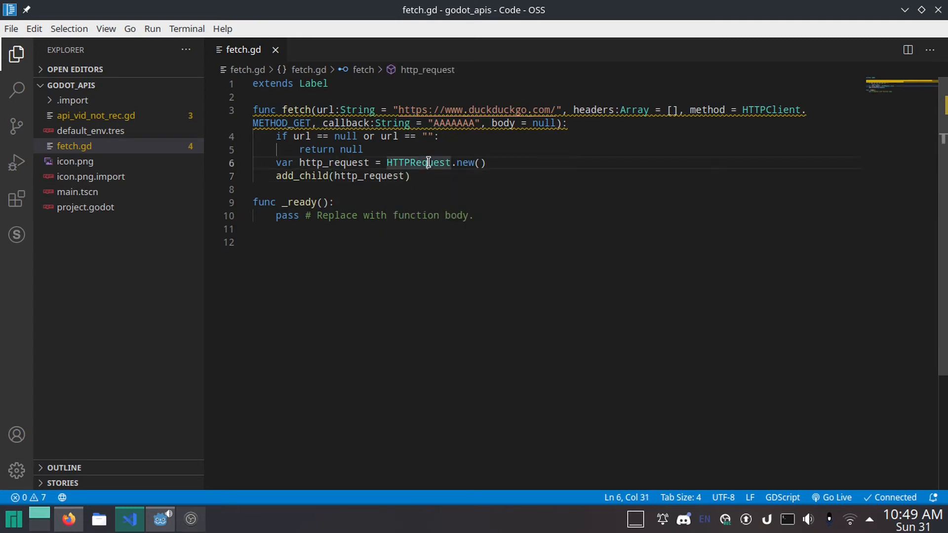
{"action": "mouse_move", "coordinate": [559, 183]}
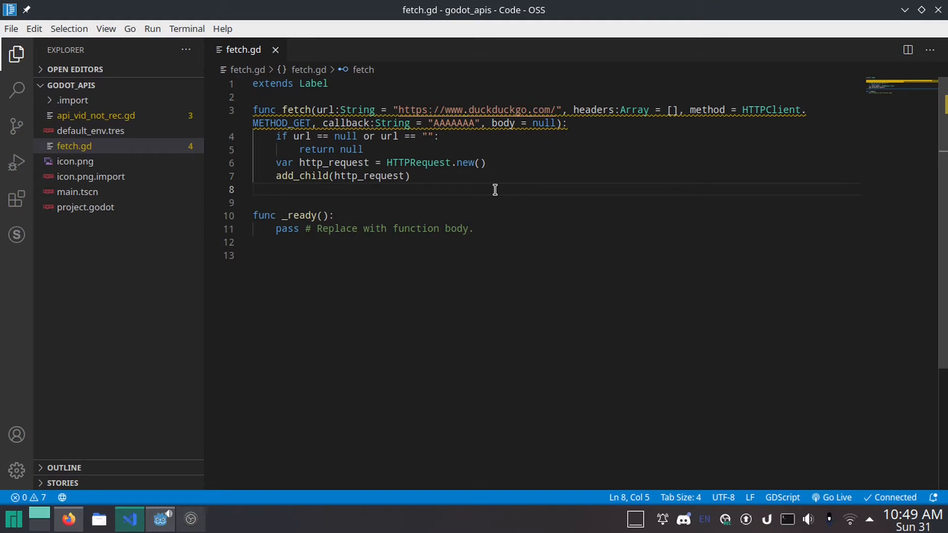
Write http_request.connect("request_completed", self, callback), adjusting the callback argument in the signature.
{"action": "type", "text": "http_"}
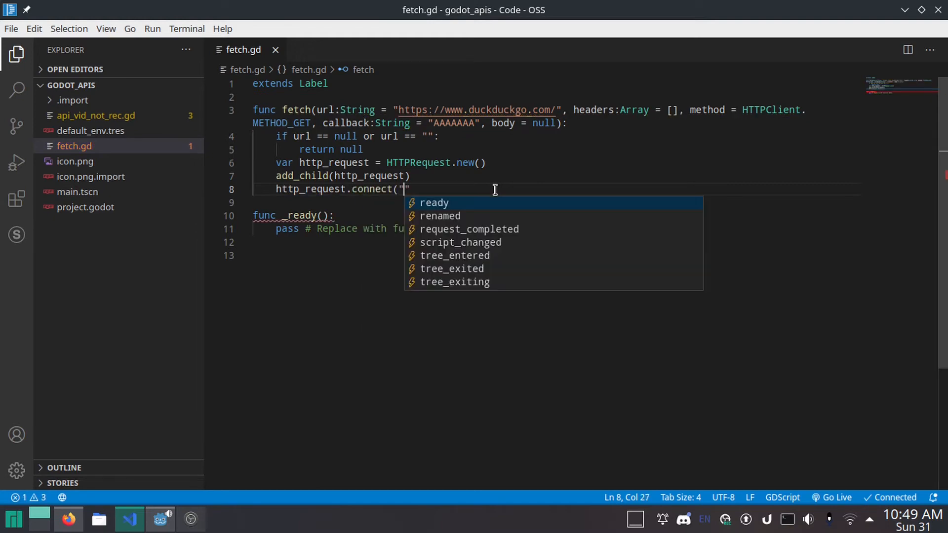
{"action": "type", "text": "re"}
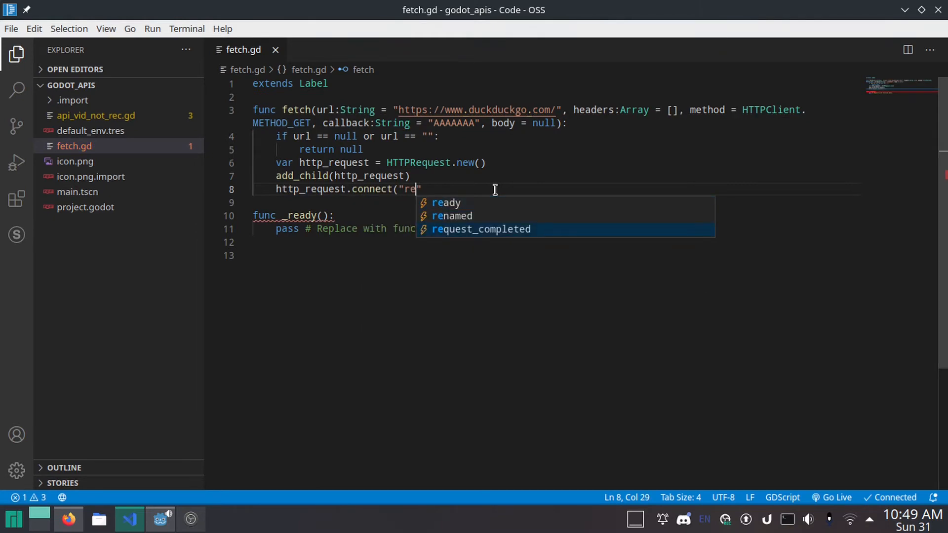
{"action": "left_click", "coordinate": [481, 228]}
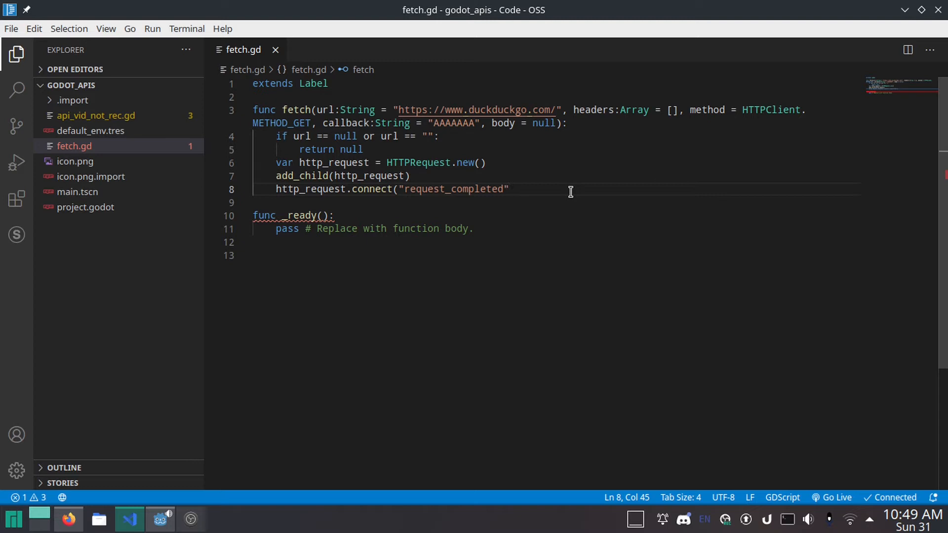
{"action": "type", "text": ", sel"}
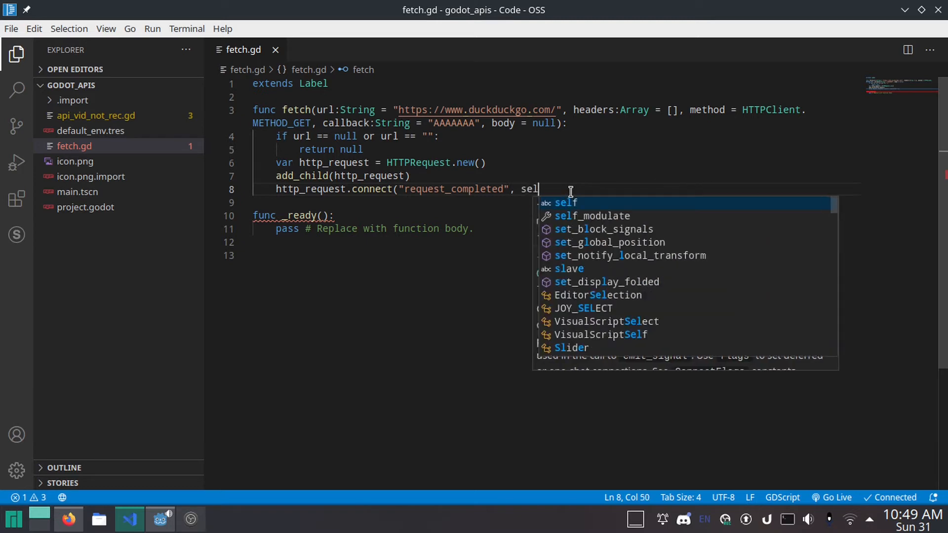
{"action": "type", "text": "f,"}
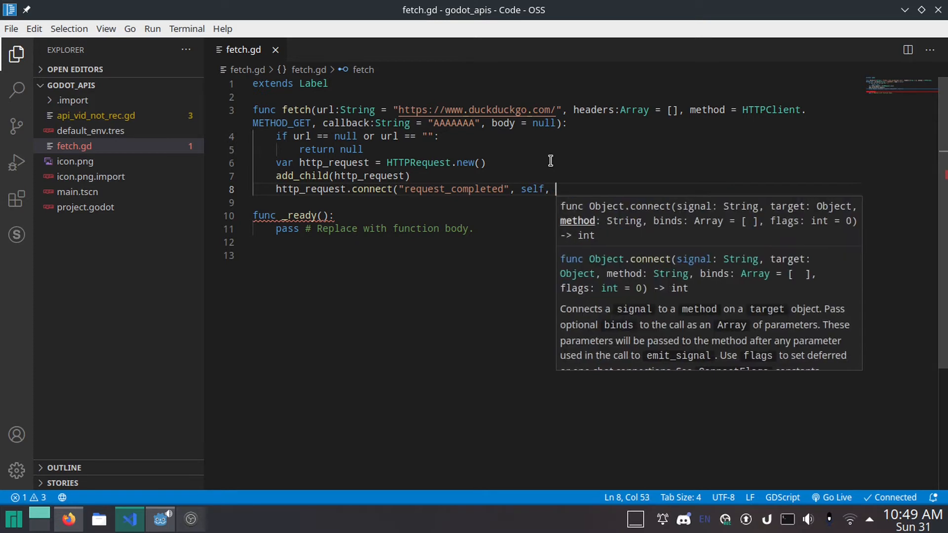
{"action": "type", "text": "callback"}
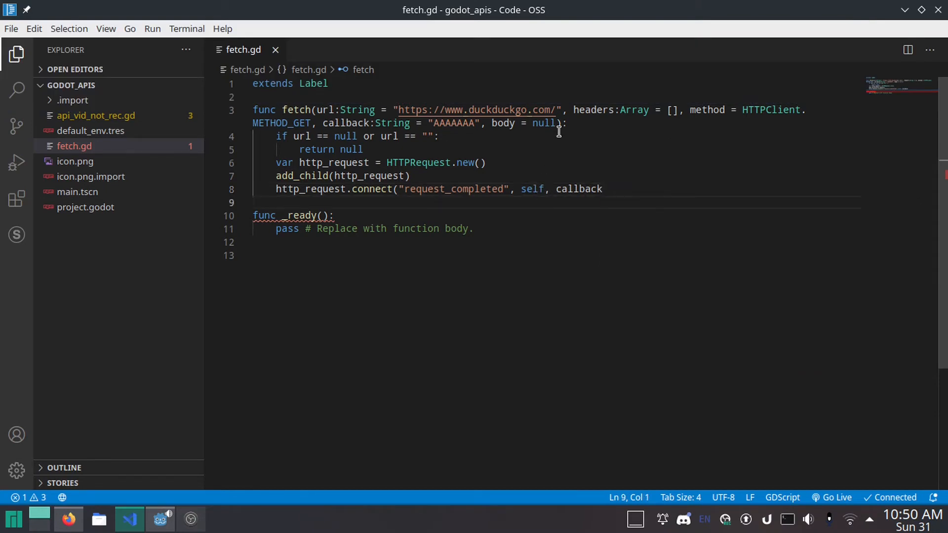
{"action": "mouse_move", "coordinate": [468, 123]}
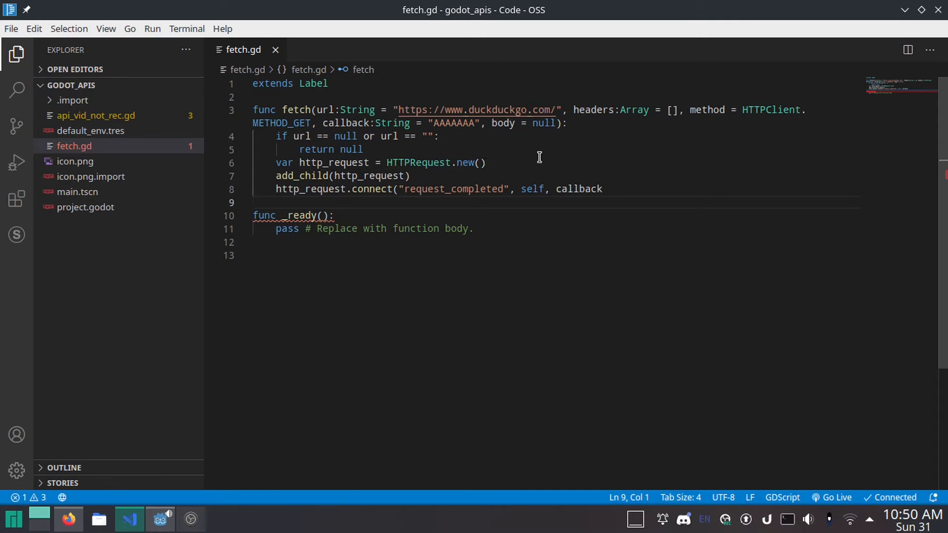
{"action": "mouse_move", "coordinate": [504, 183]}
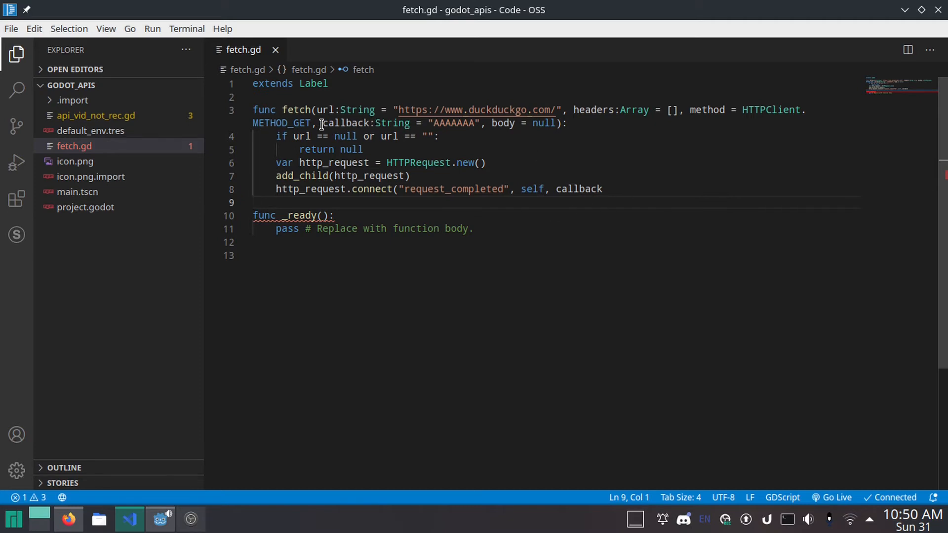
{"action": "left_click", "coordinate": [324, 123]}
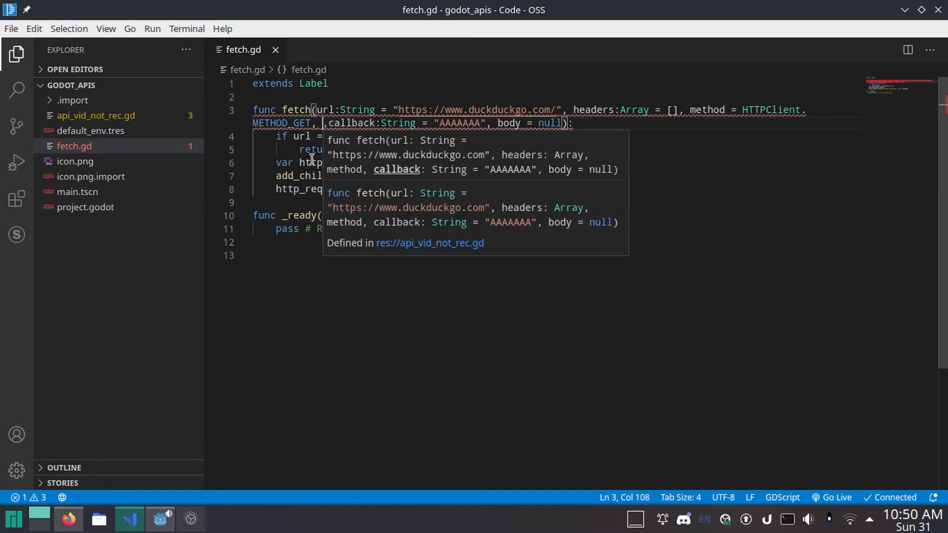
{"action": "type", "text": "node"}
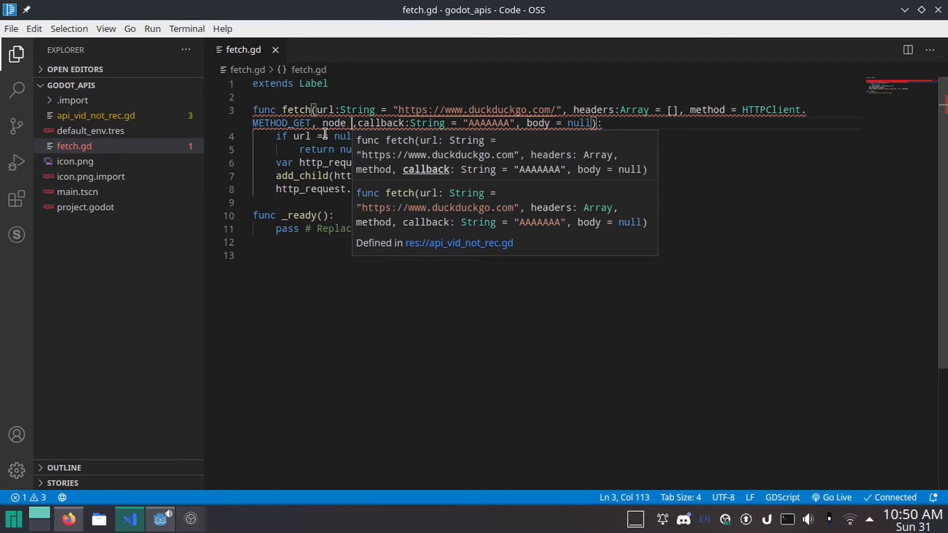
{"action": "double_click", "coordinate": [333, 124]}
{"action": "type", "text": "connect(\"request_completed\", self, callback"}
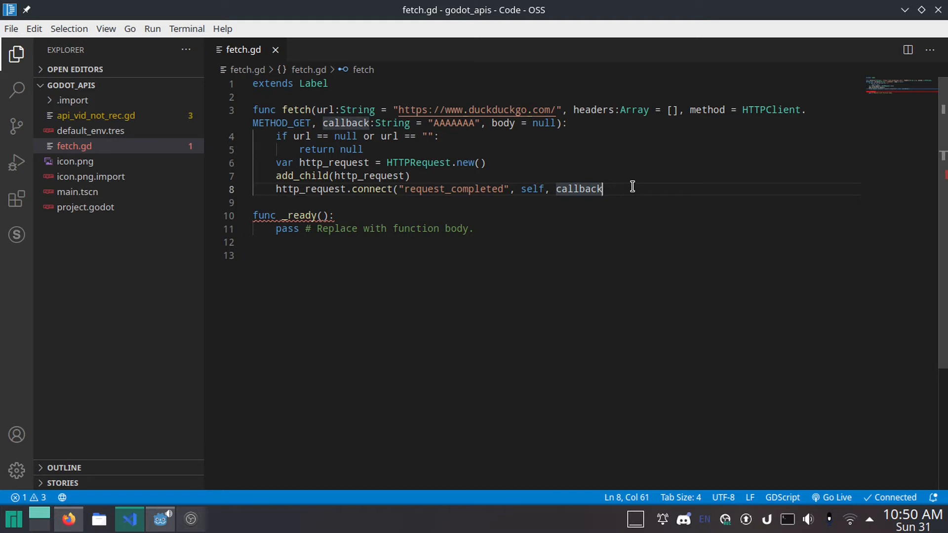
{"action": "type", "text": ")"}
{"action": "left_click", "coordinate": [556, 202]}
{"action": "type", "text": "http_request.co"}
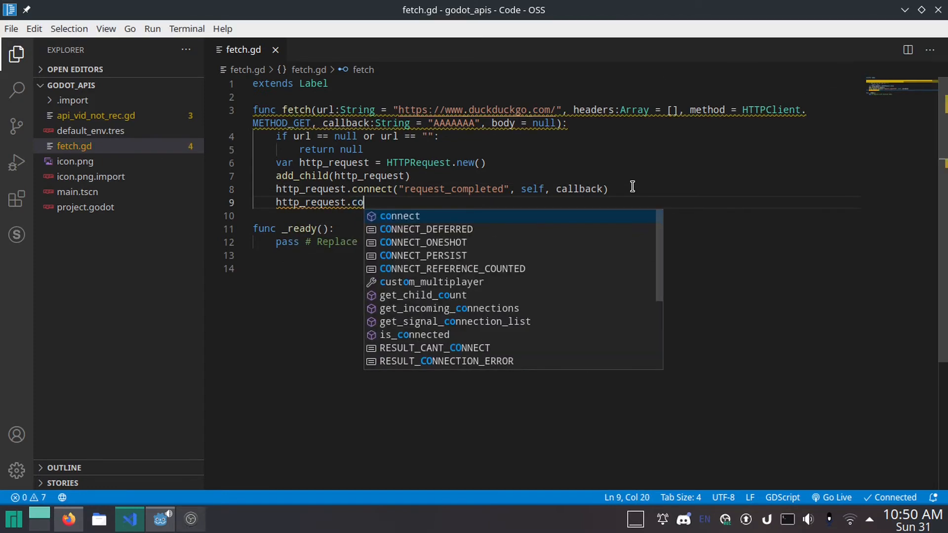
Add a second connect sending request_completed to "deletechild" on self, binding [http_request].
{"action": "type", "text": "nnect(\"request_completed\","}
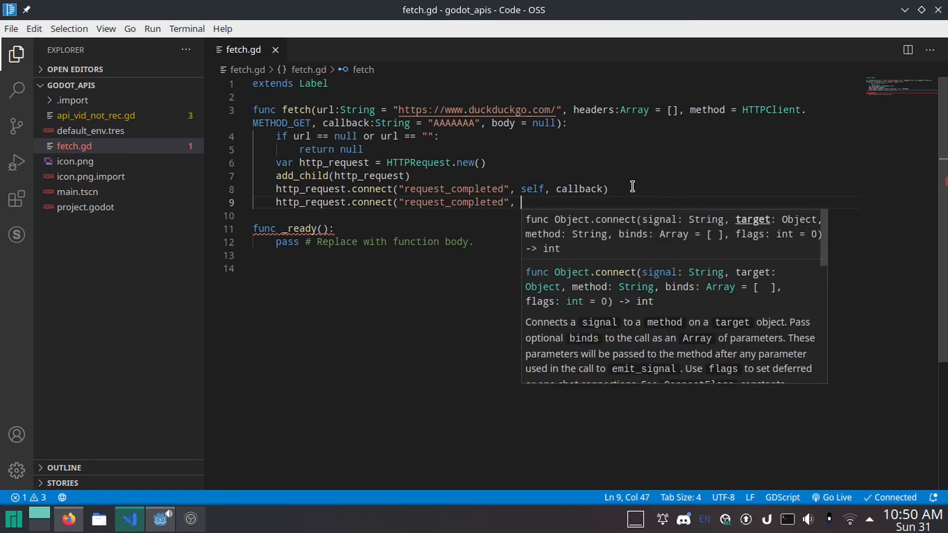
{"action": "type", "text": "self"}
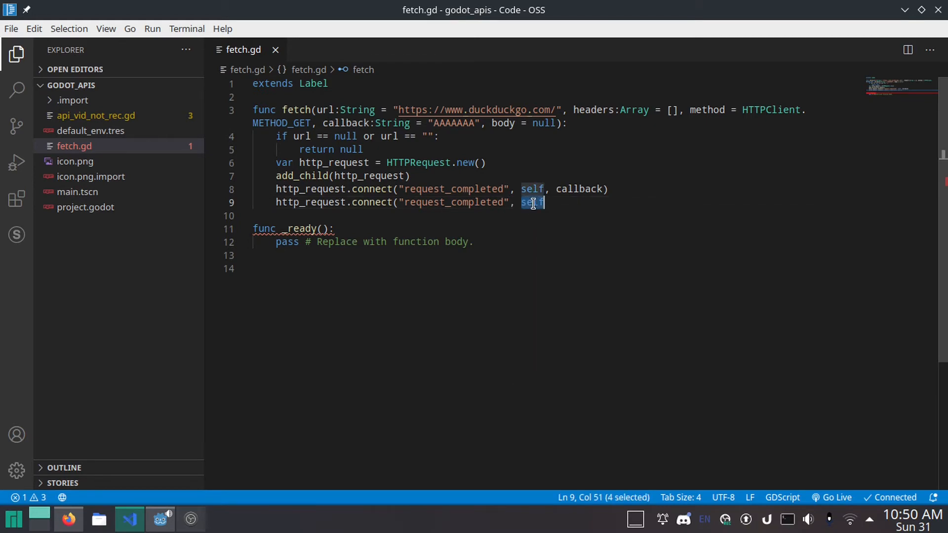
{"action": "mouse_move", "coordinate": [533, 202]}
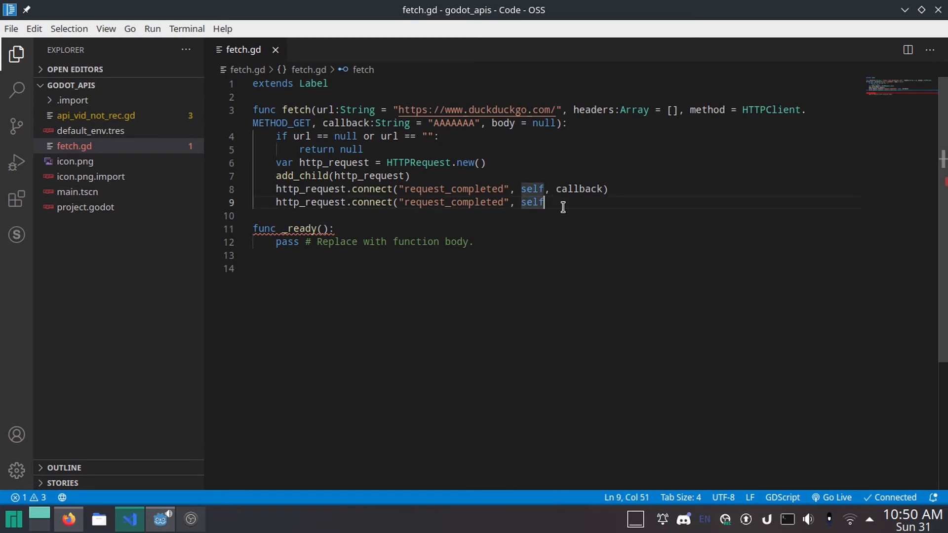
{"action": "type", "text": ", \"d"}
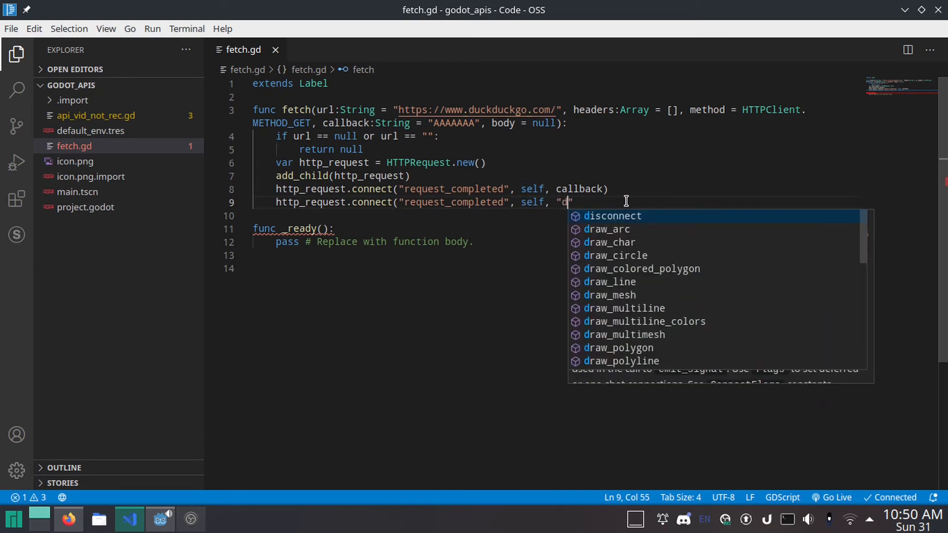
{"action": "type", "text": "eleted"}
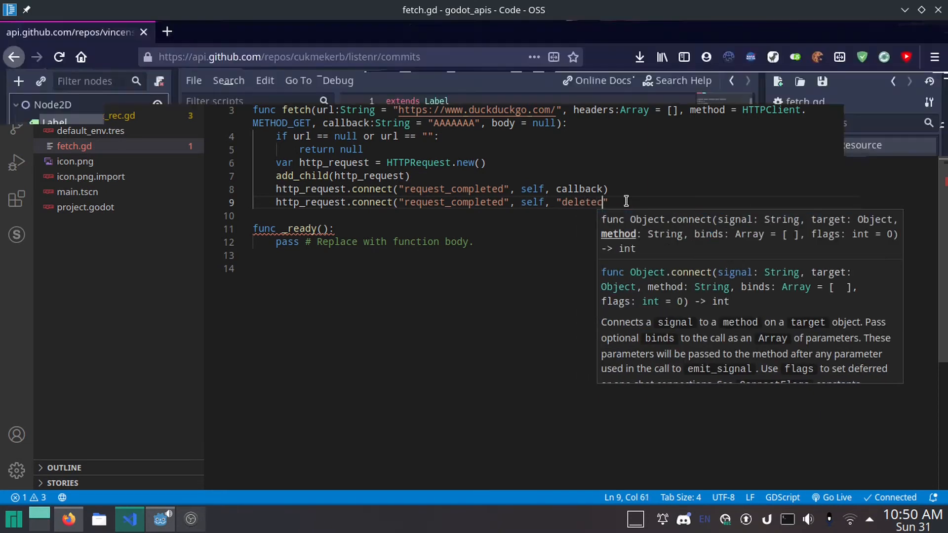
{"action": "type", "text": "child"}
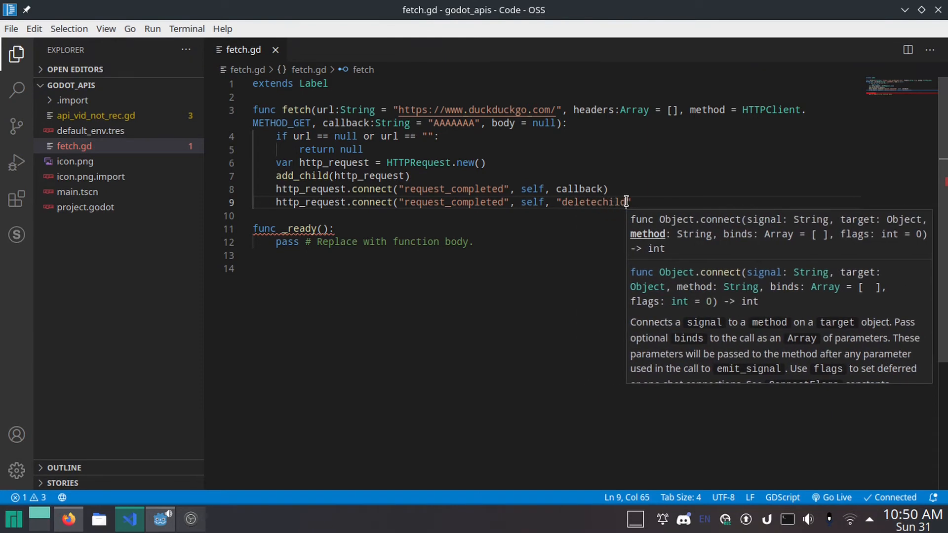
{"action": "type", "text": "\","}
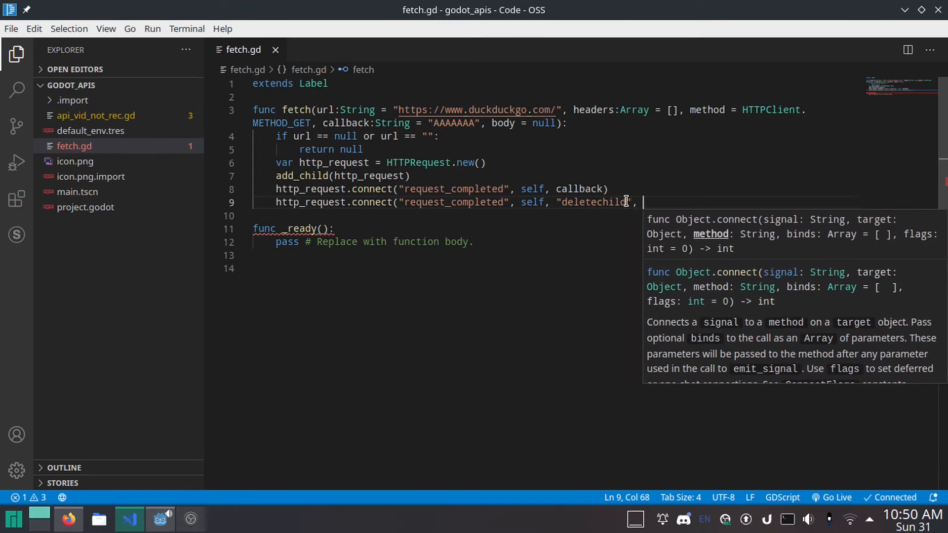
{"action": "type", "text": "["}
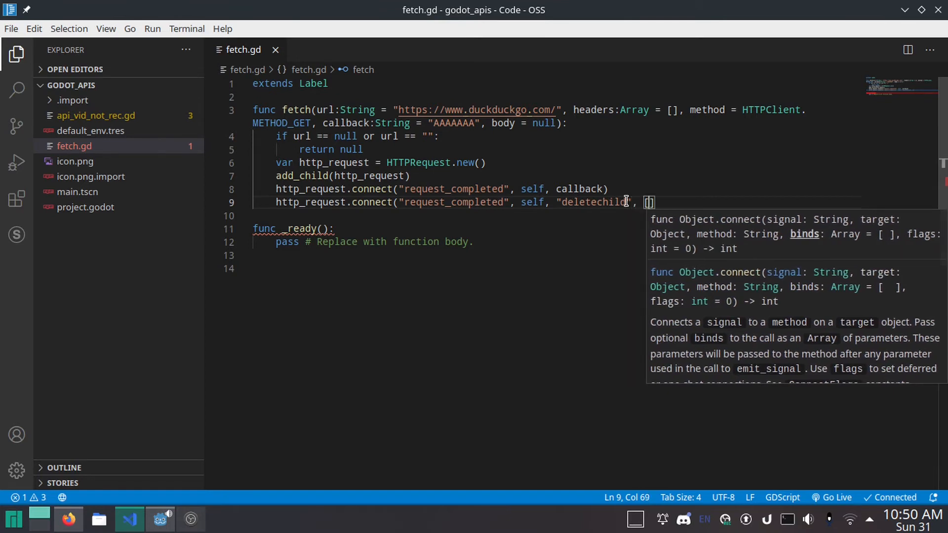
{"action": "type", "text": "http_request"}
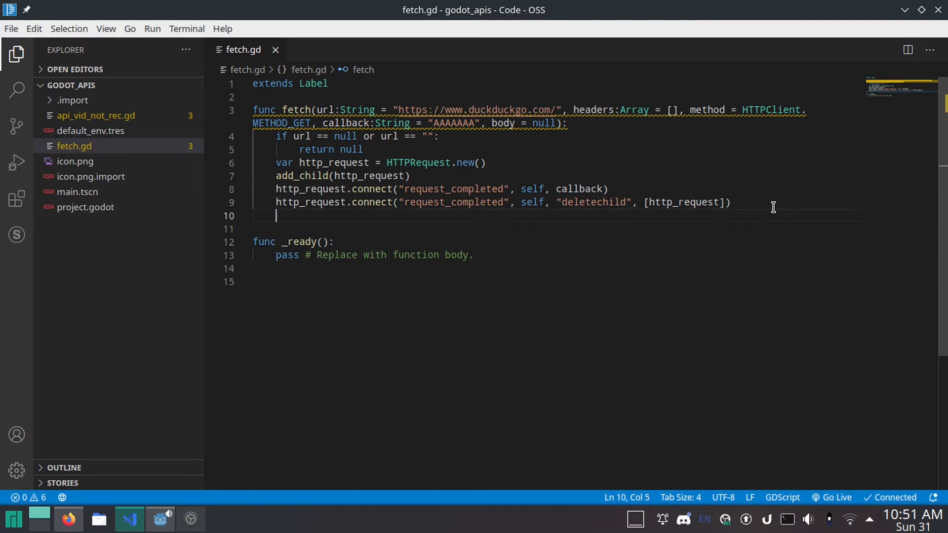
Declare var req and start an if body != null branch assigning req inside fetch().
{"action": "type", "text": "var"}
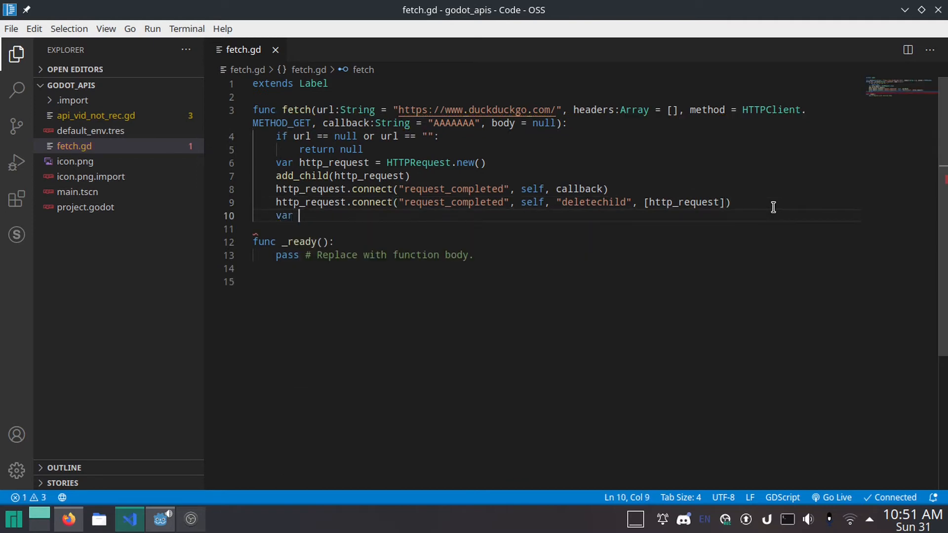
{"action": "type", "text": "req"}
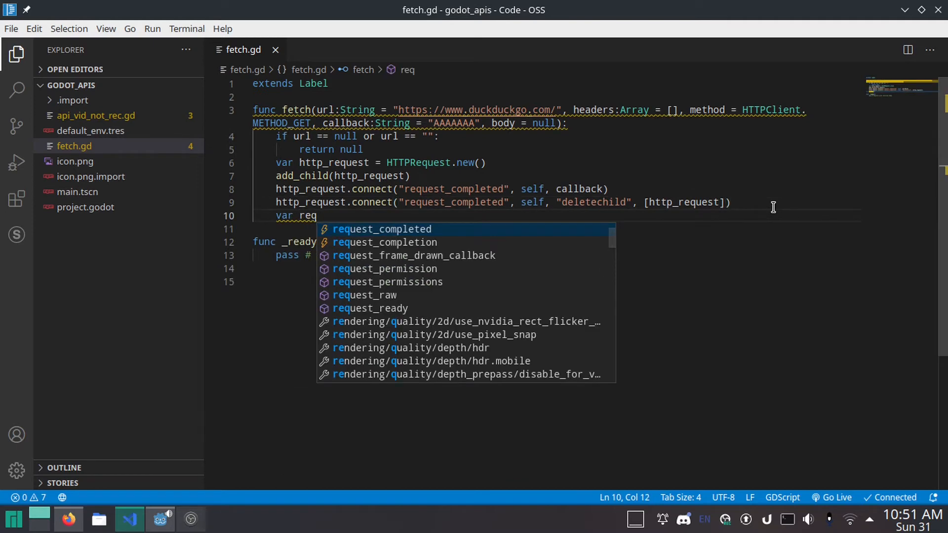
{"action": "type", "text": "uest_complete"}
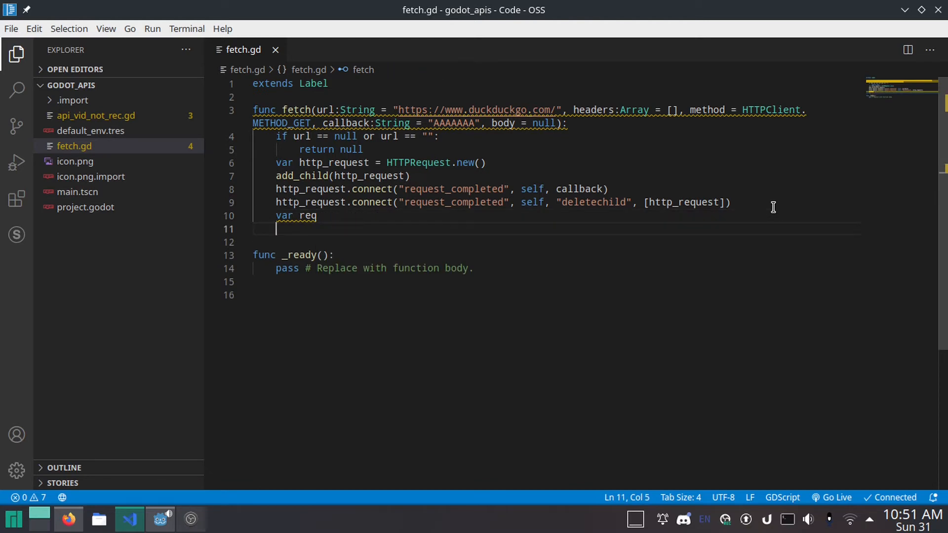
{"action": "type", "text": "if"}
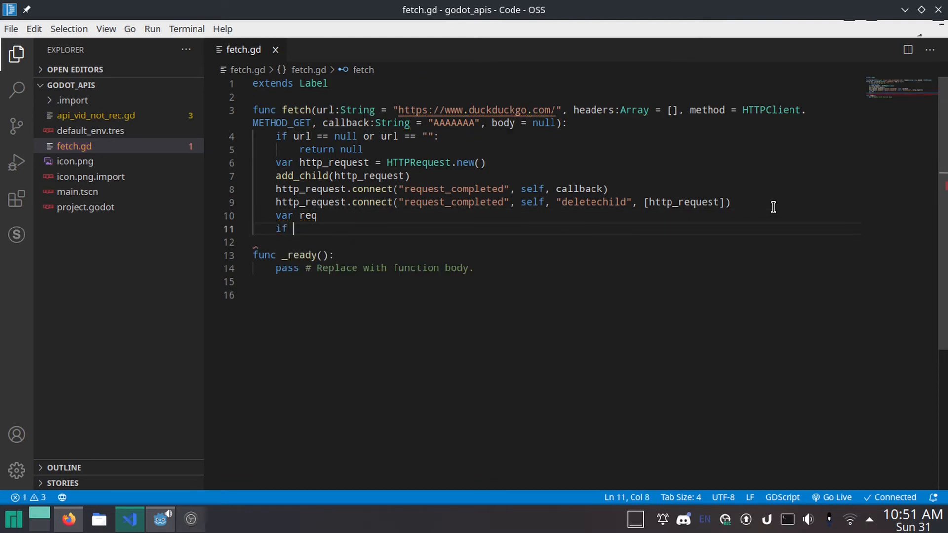
{"action": "type", "text": "body !"}
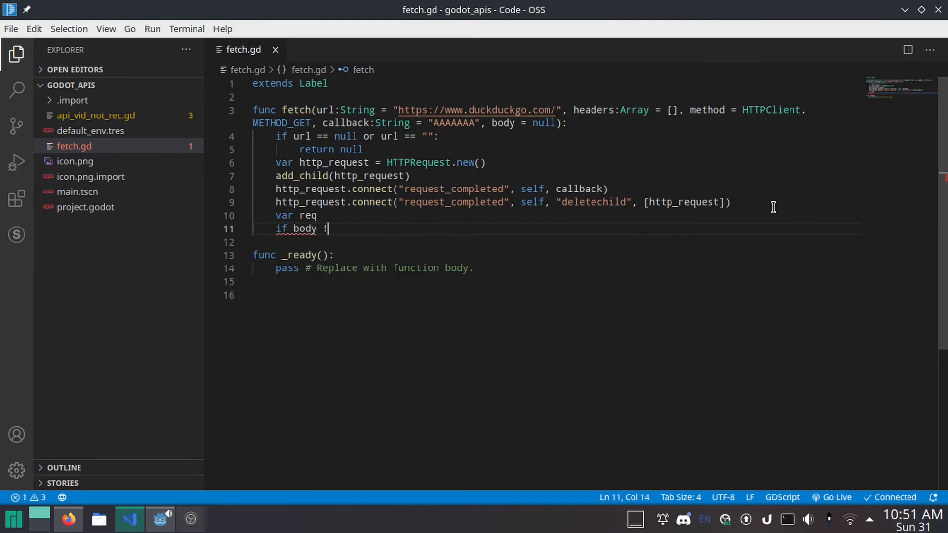
{"action": "type", "text": "= null:"}
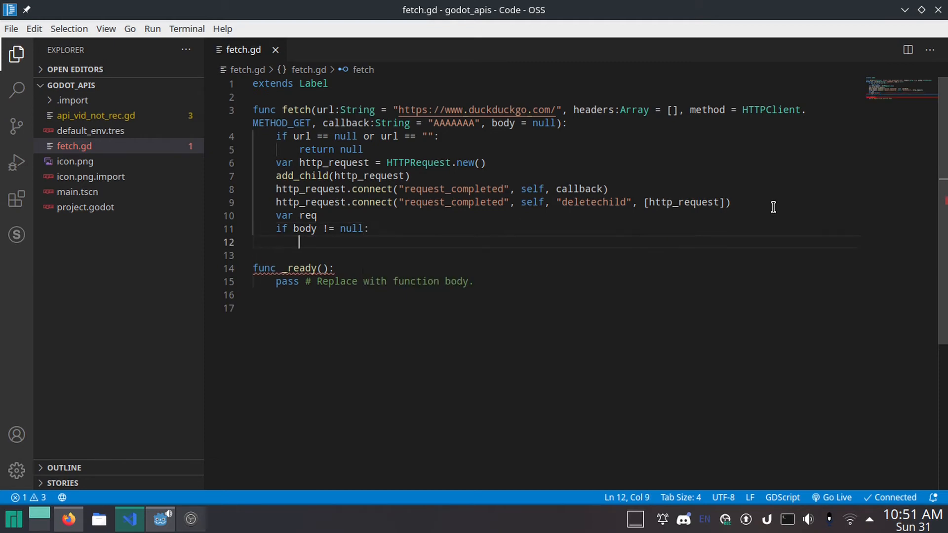
{"action": "type", "text": "req ="}
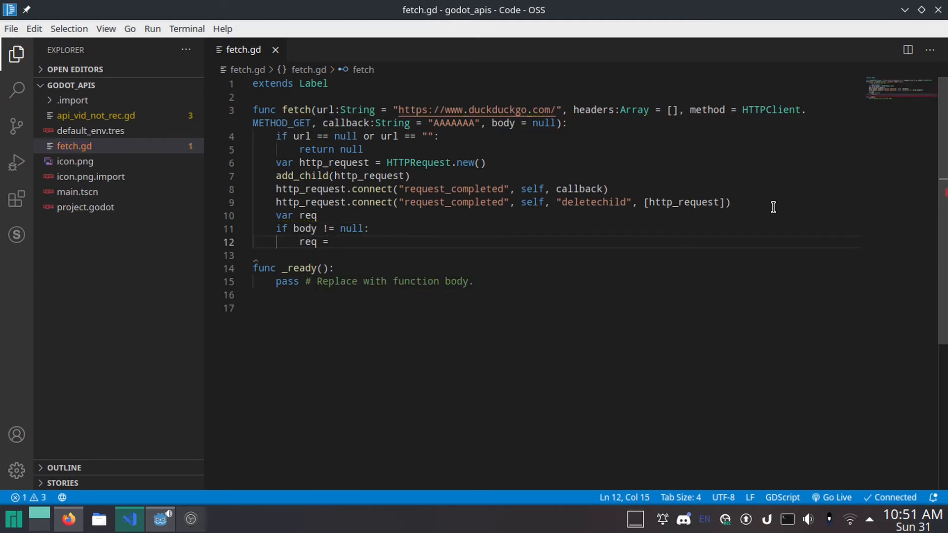
Call http_request.request(url, headers, true, method, body) in that branch.
{"action": "type", "text": "http_request"}
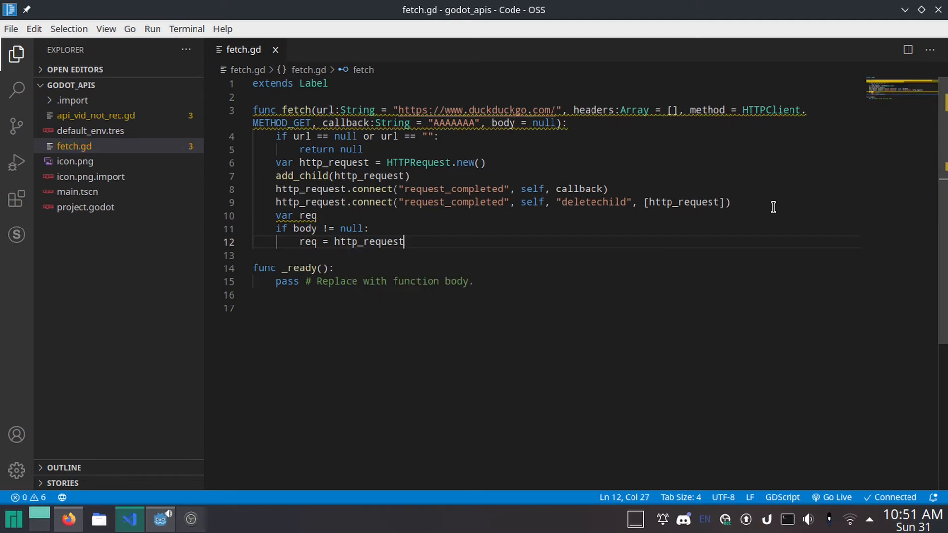
{"action": "type", "text": ".request("}
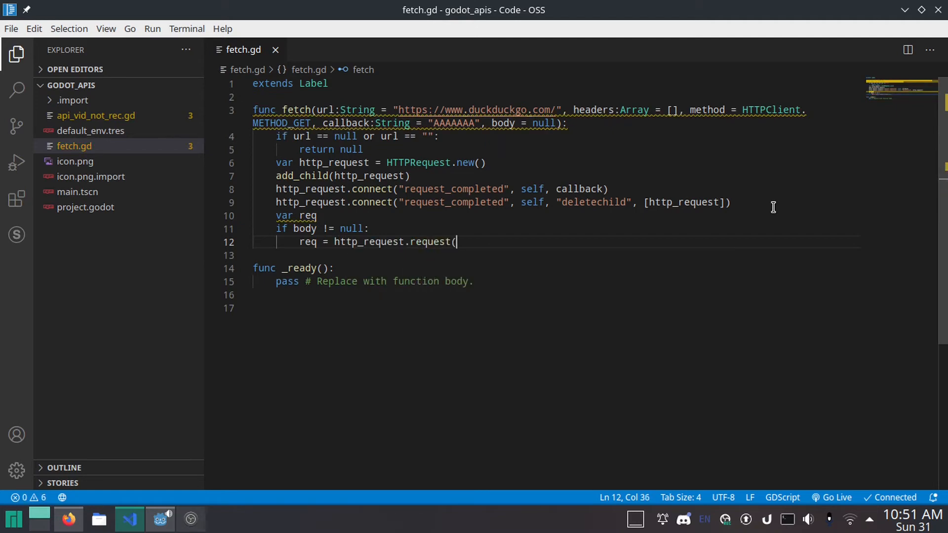
{"action": "type", "text": "url"}
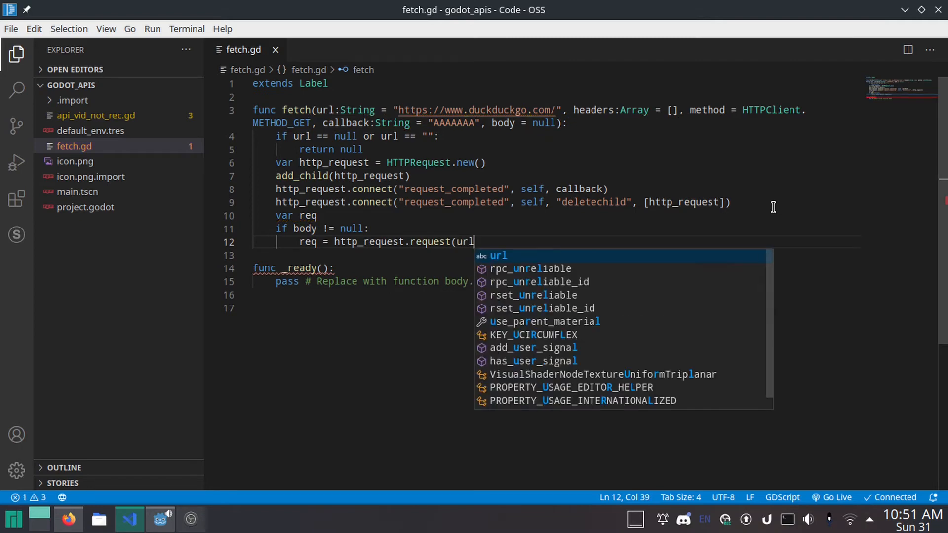
{"action": "type", "text": ", headers"}
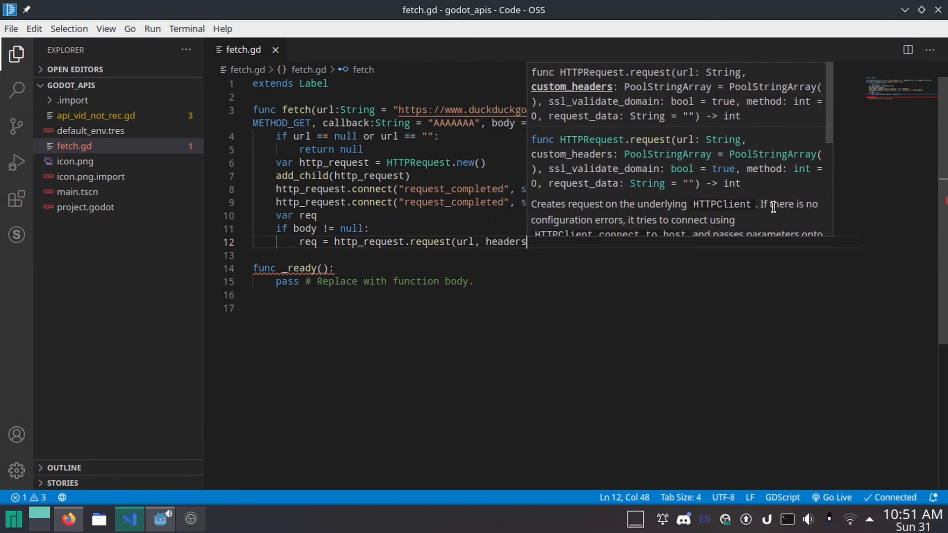
{"action": "type", "text": ", true"}
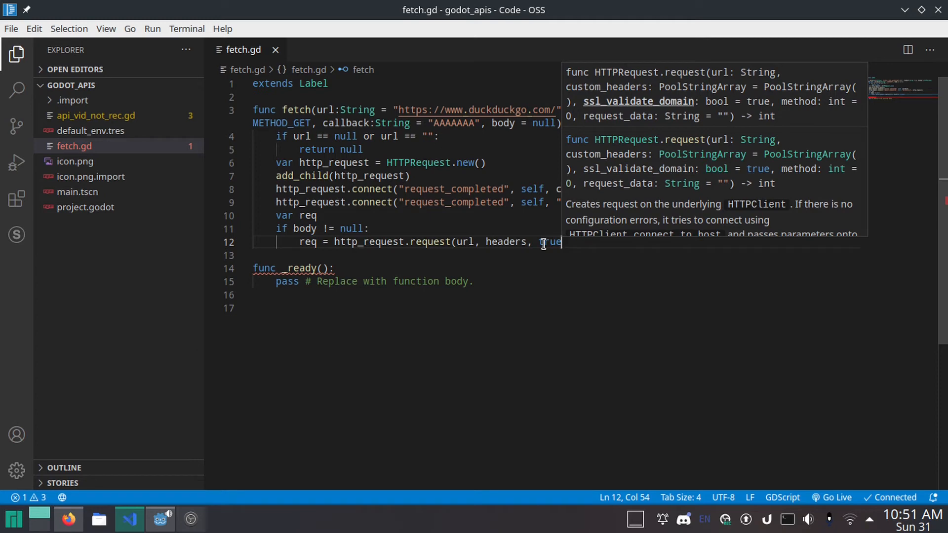
{"action": "type", "text": ", method, body"}
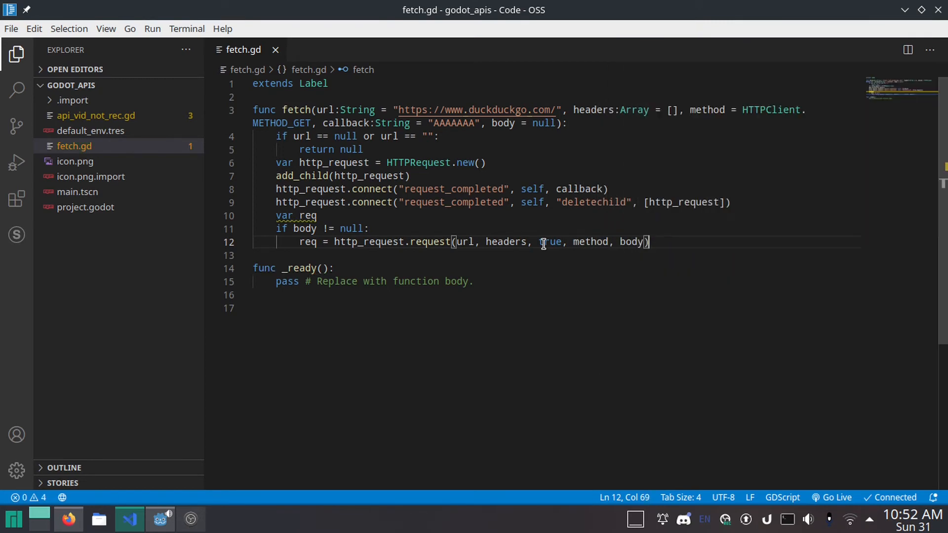
{"action": "mouse_move", "coordinate": [463, 241]}
{"action": "type", "text": "else:"}
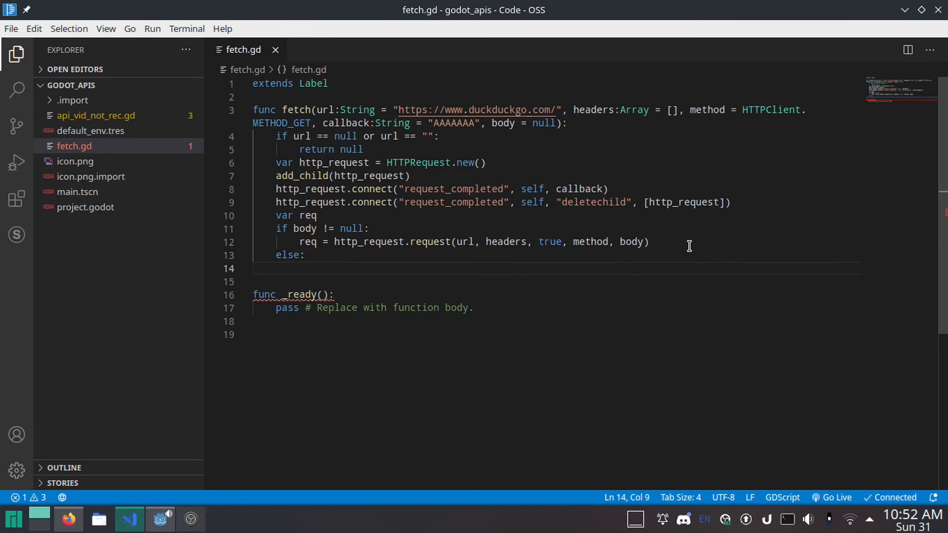
Add the else branch requesting without body and return "error" when req != OK.
{"action": "type", "text": "r"}
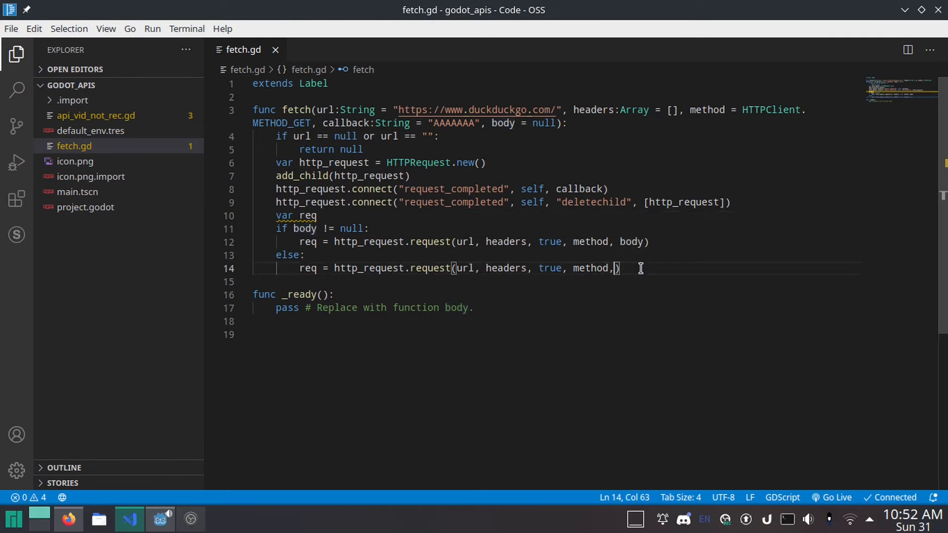
{"action": "key", "text": "Backspace"}
{"action": "type", "text": "if req != OK:"}
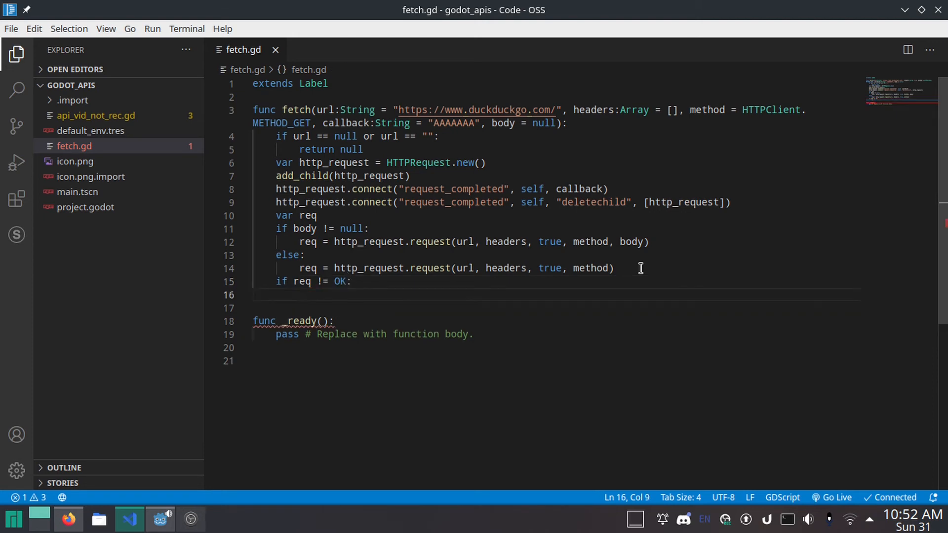
{"action": "type", "text": "return"}
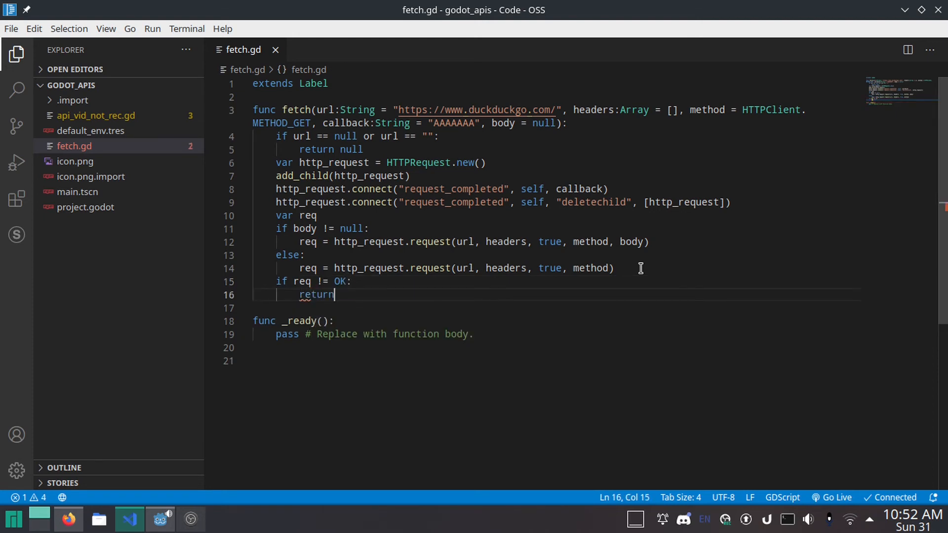
{"action": "type", "text": "\"error\""}
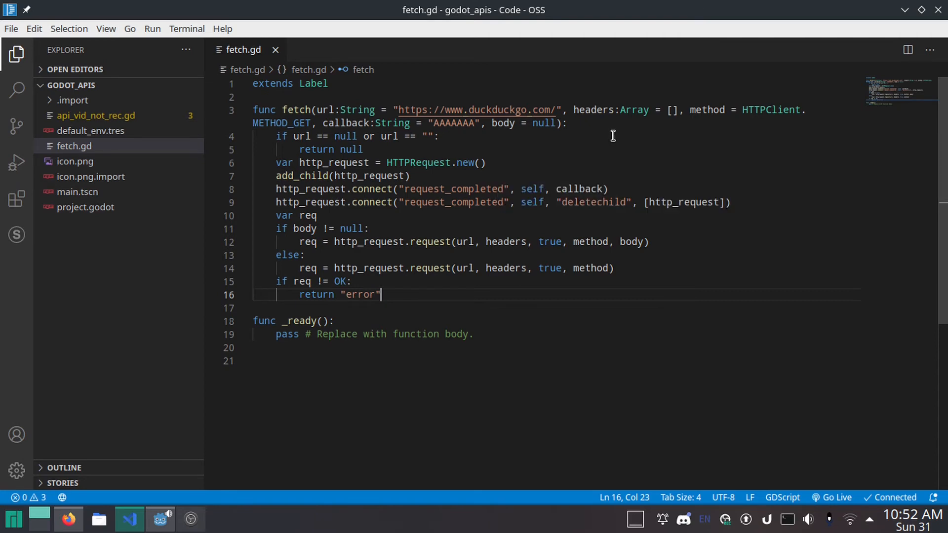
{"action": "mouse_move", "coordinate": [526, 155]}
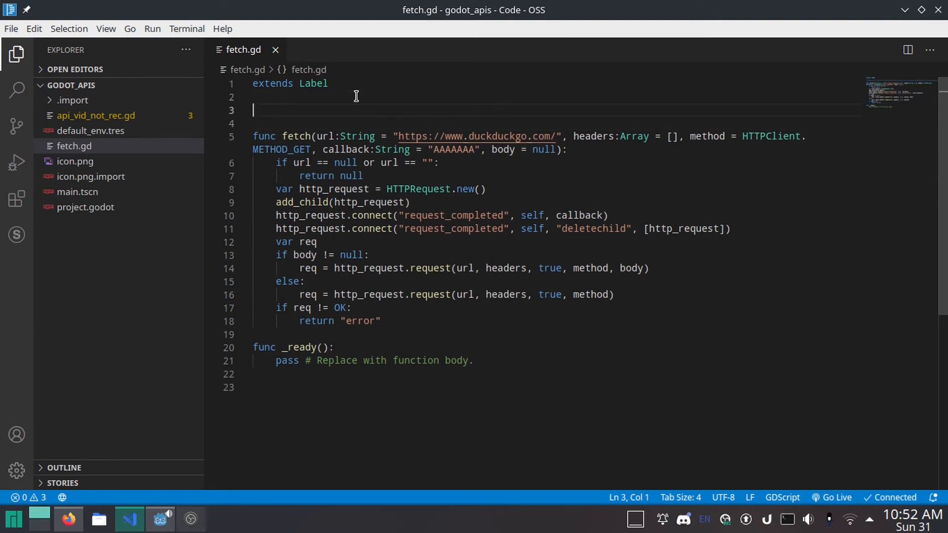
Write the deletechild(a, b, c, d) signature.
{"action": "type", "text": "fu"}
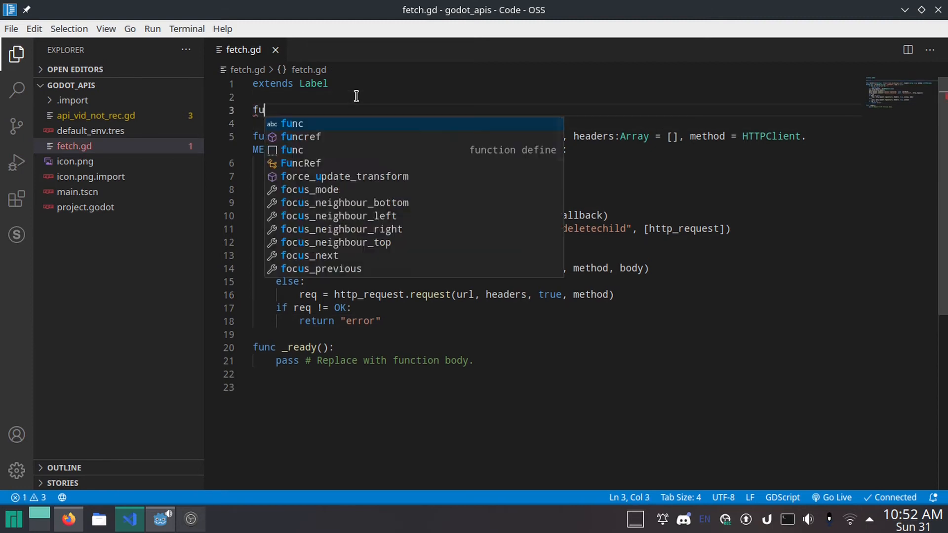
{"action": "type", "text": "nc delete"}
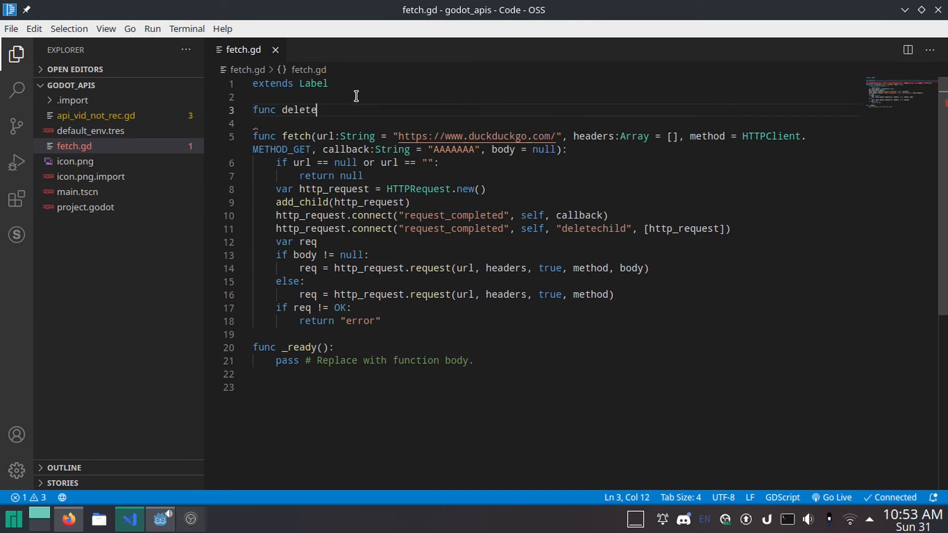
{"action": "type", "text": "child"}
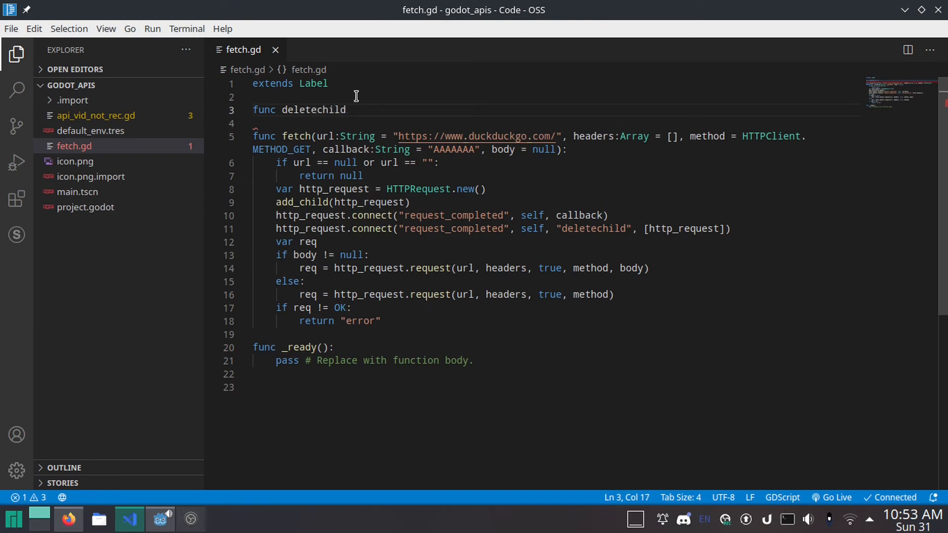
{"action": "type", "text": "("}
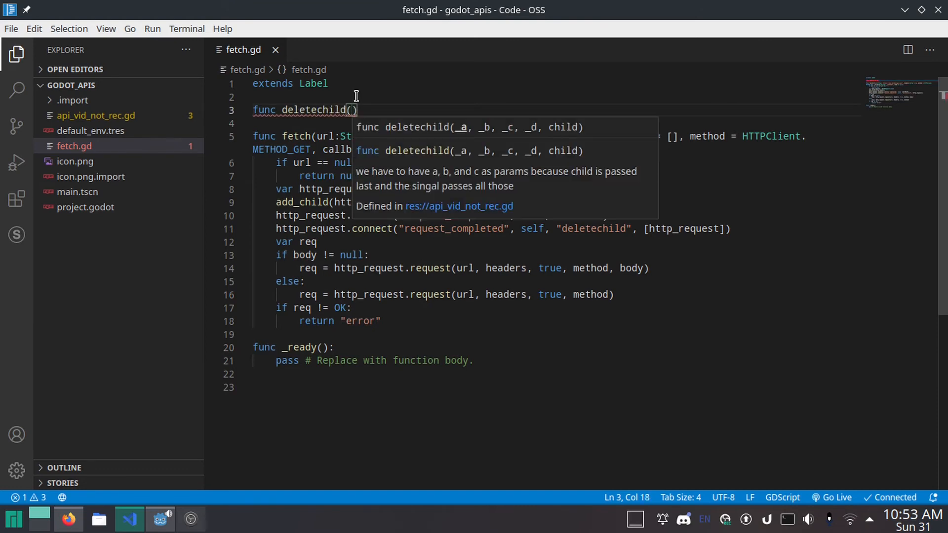
{"action": "type", "text": "a, b, c"}
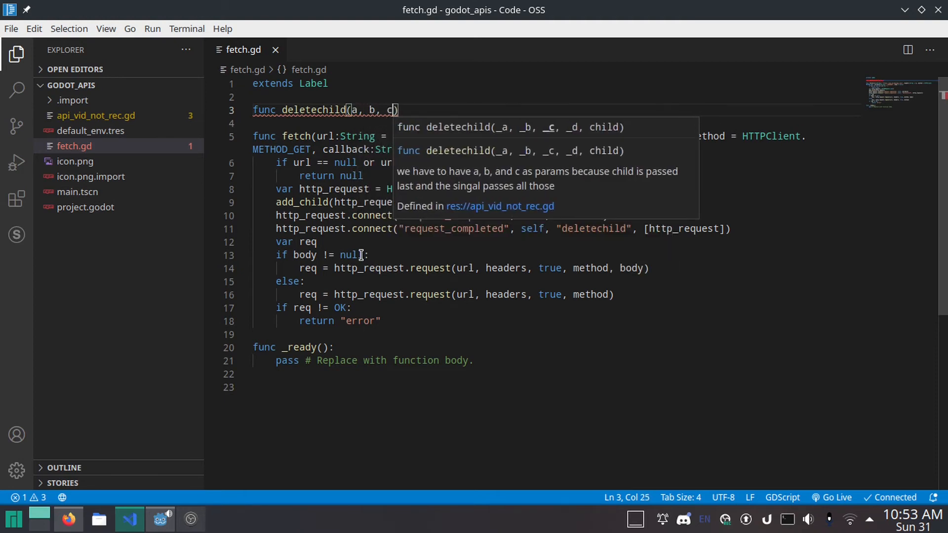
{"action": "type", "text": ", d"}
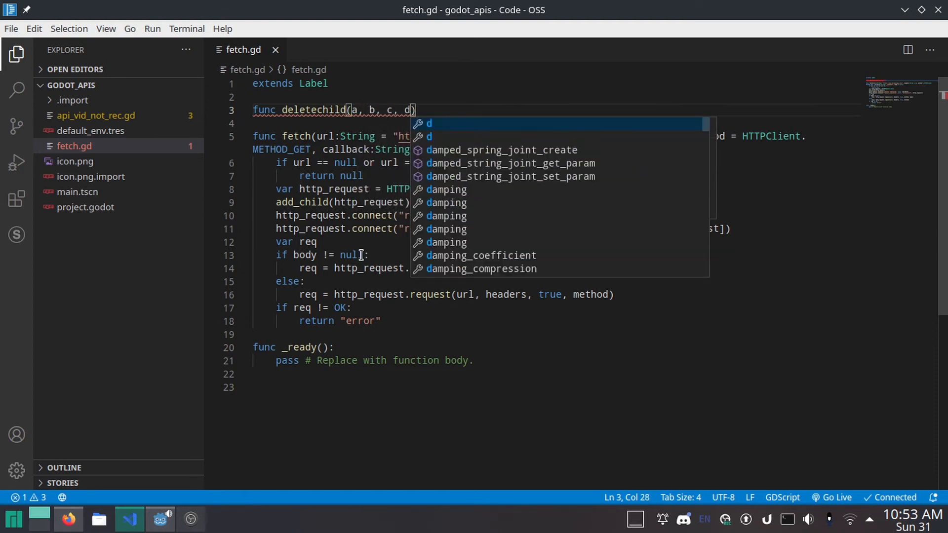
{"action": "mouse_move", "coordinate": [494, 435]}
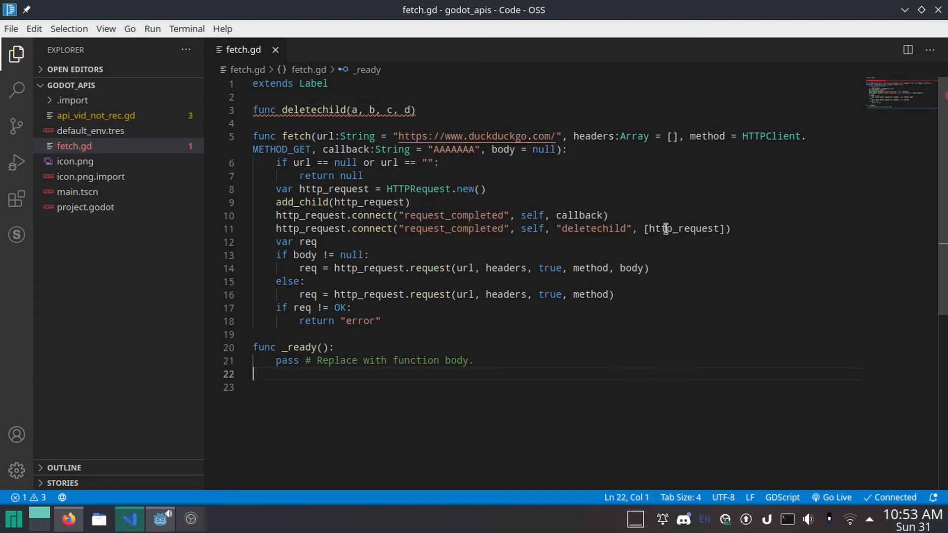
Add the child parameter and free it with child.queue_free() in deletechild.
{"action": "double_click", "coordinate": [686, 228]}
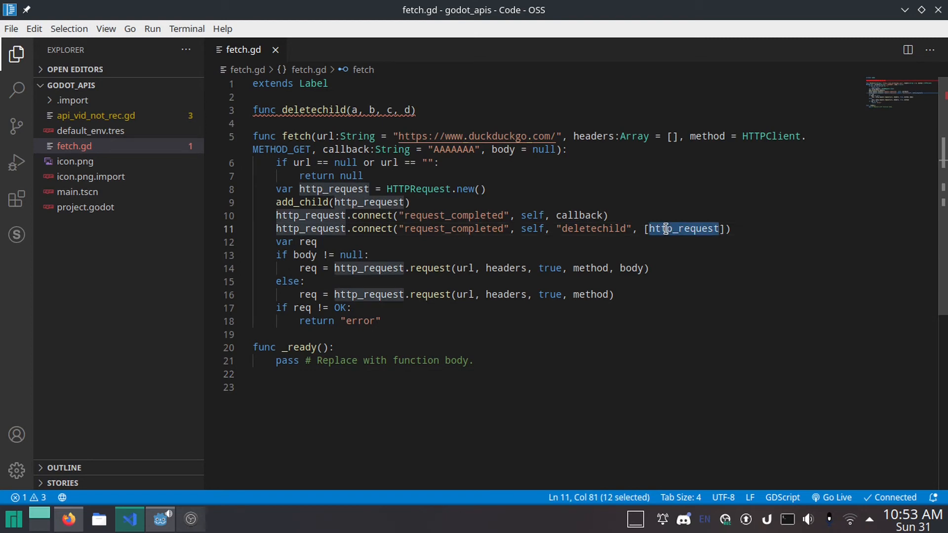
{"action": "left_click", "coordinate": [411, 110]}
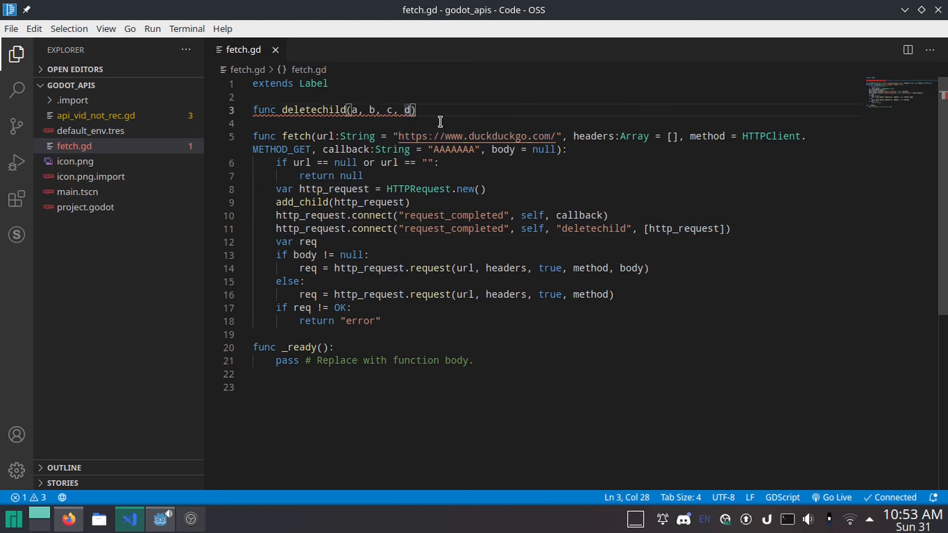
{"action": "mouse_move", "coordinate": [484, 120]}
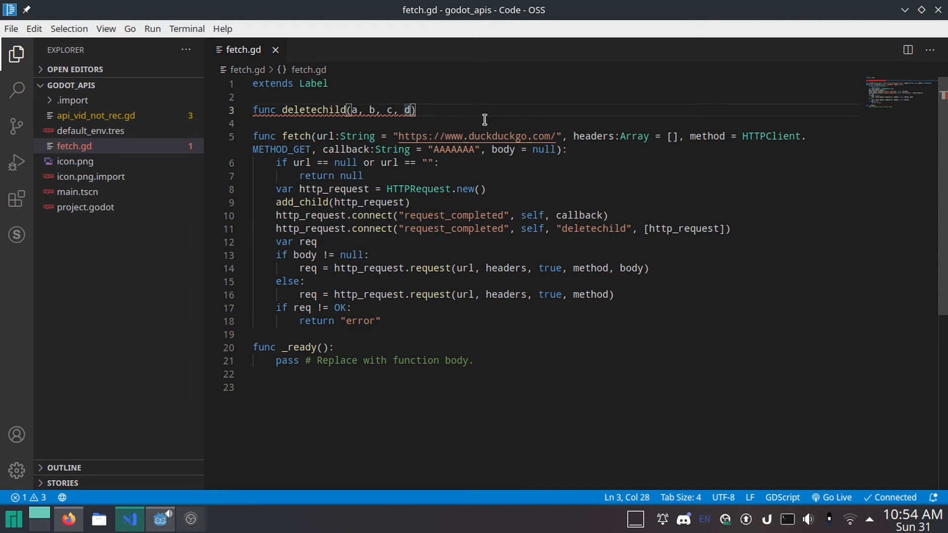
{"action": "type", "text": ", child"}
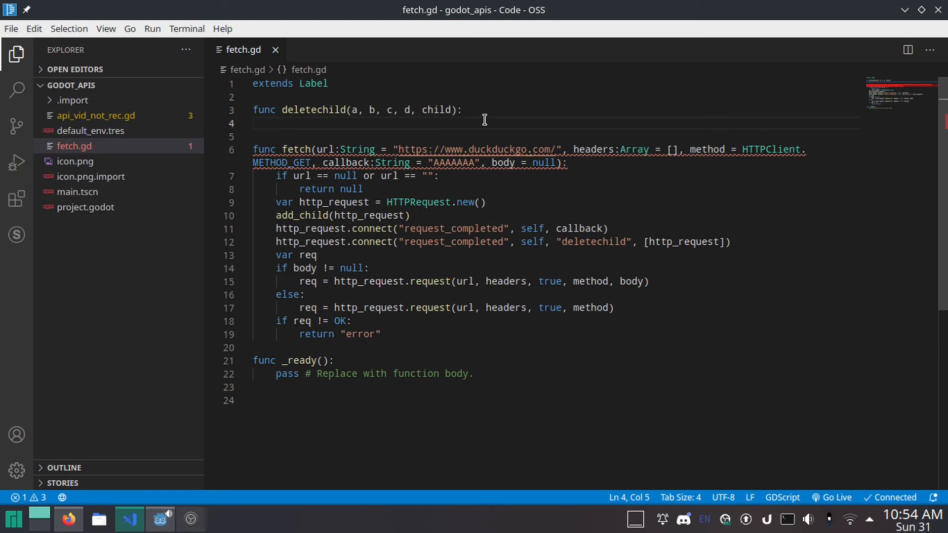
{"action": "type", "text": "child.queue_free()"}
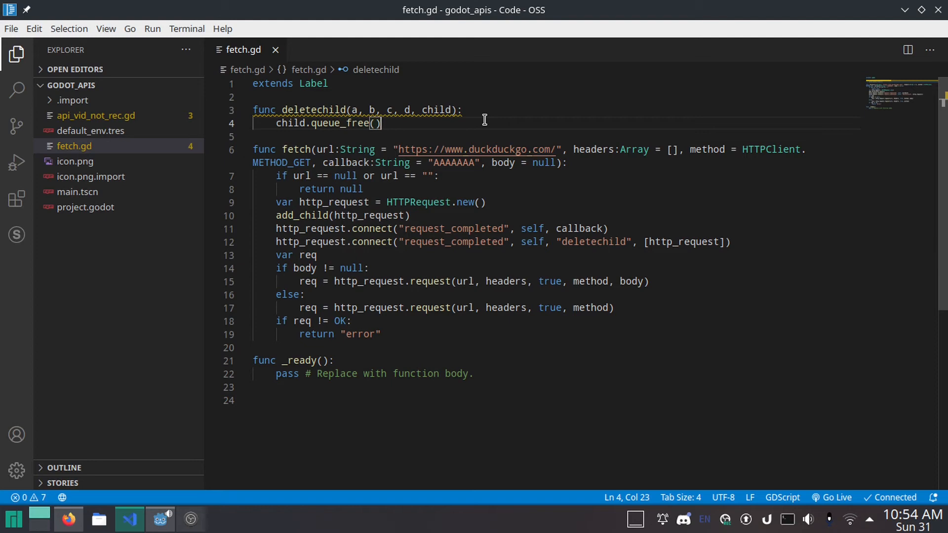
{"action": "mouse_move", "coordinate": [352, 109]}
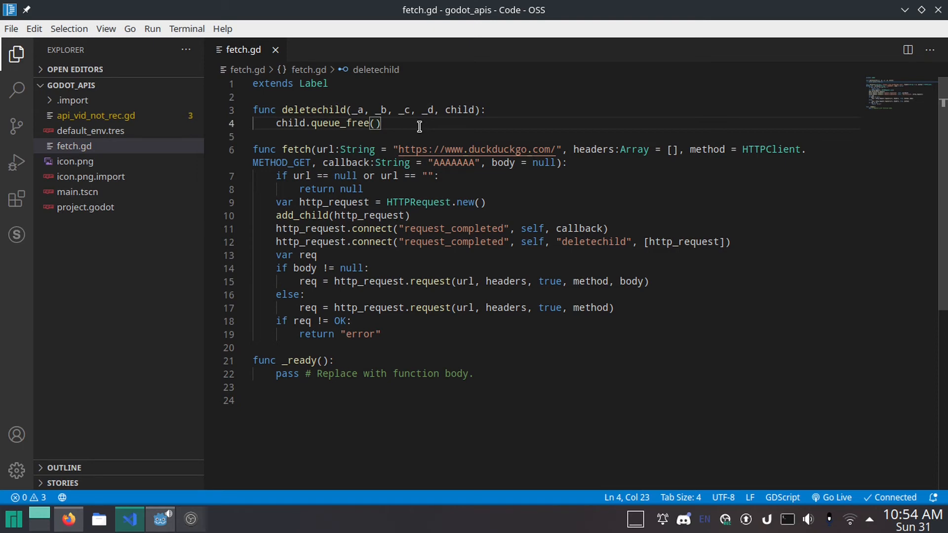
{"action": "left_click", "coordinate": [416, 387]}
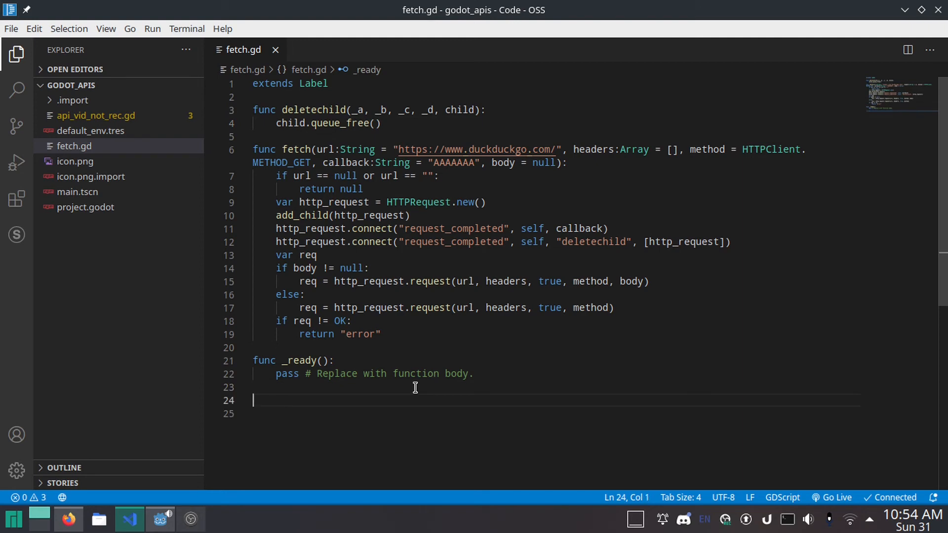
Write the handle_response(result, response_code, headers, body) signature below _ready.
{"action": "type", "text": "func"}
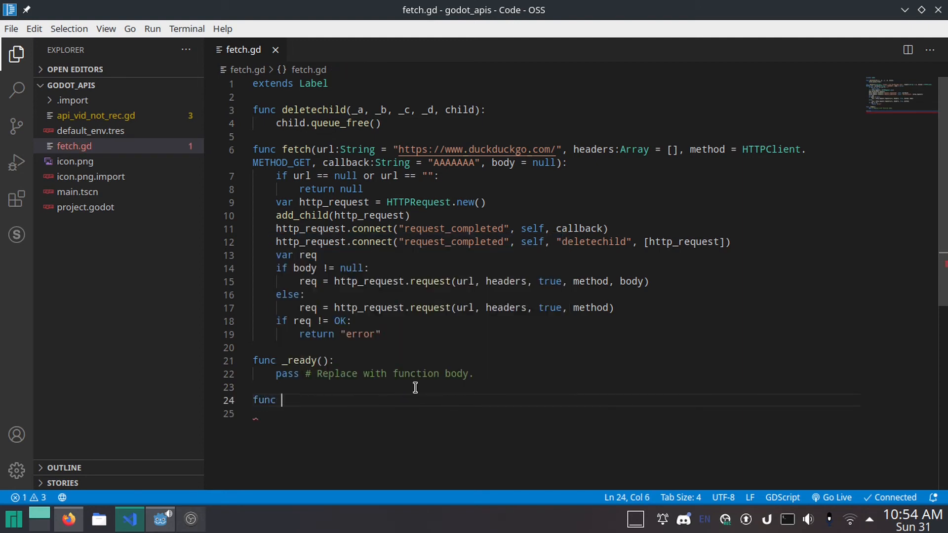
{"action": "type", "text": "hand"}
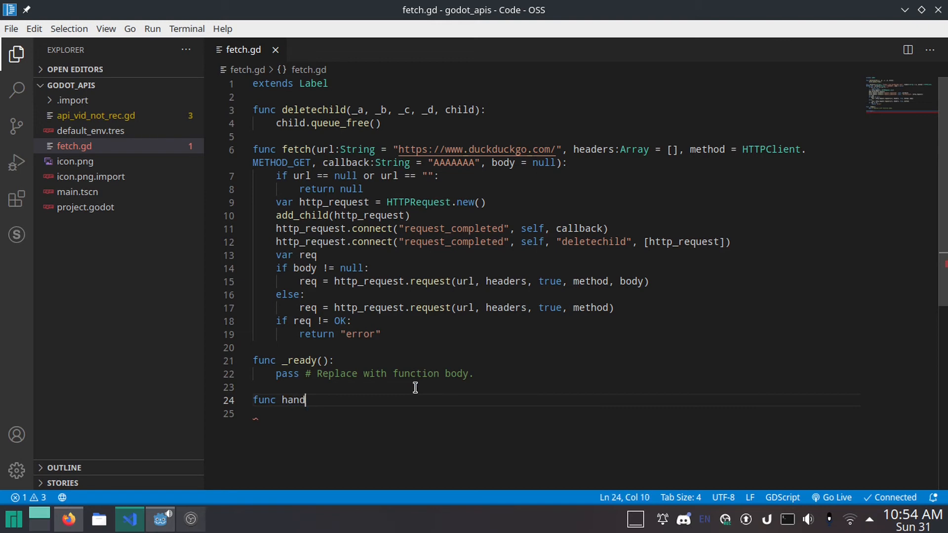
{"action": "type", "text": "le_re"}
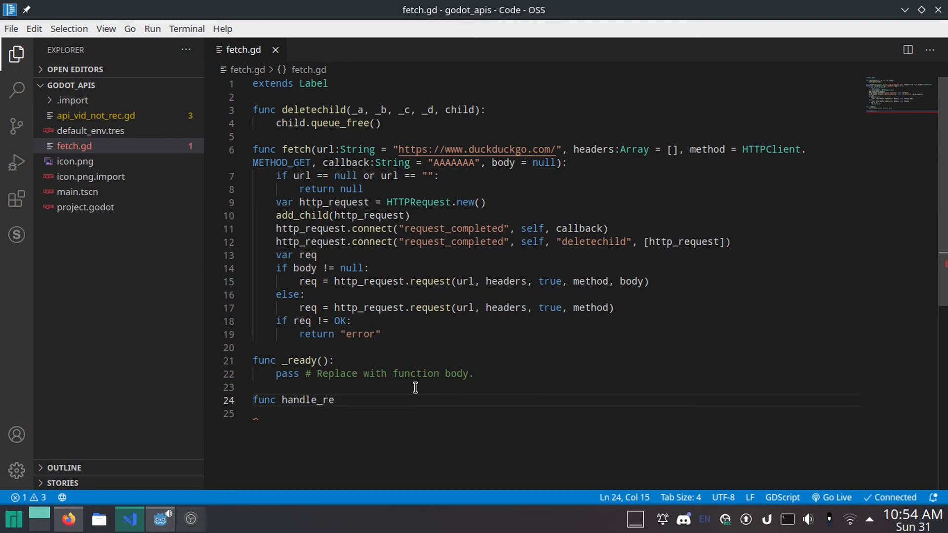
{"action": "type", "text": "sponse"}
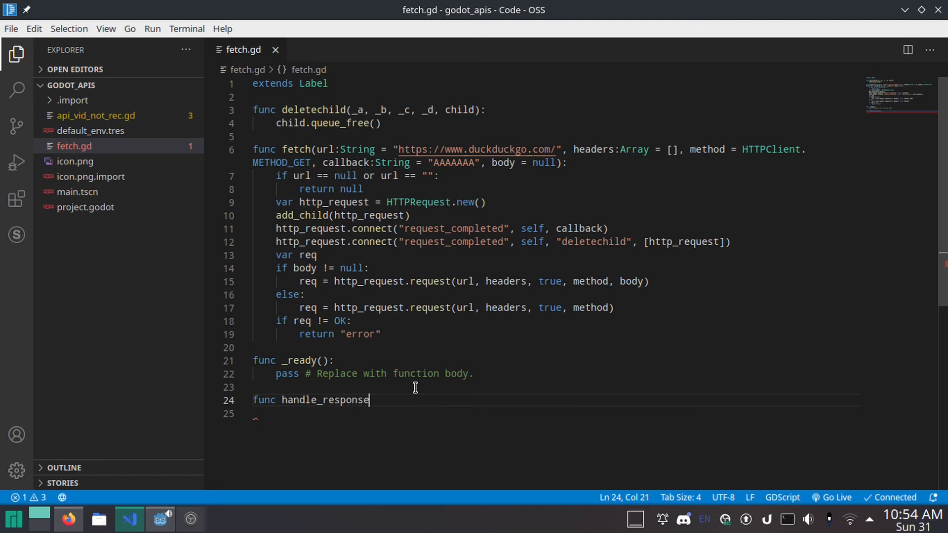
{"action": "type", "text": "("}
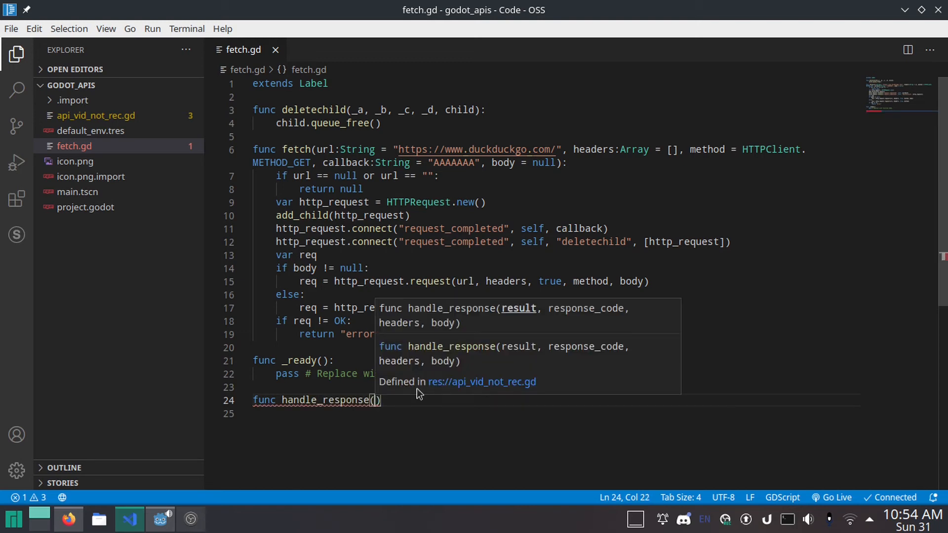
{"action": "type", "text": "result, response_code,"}
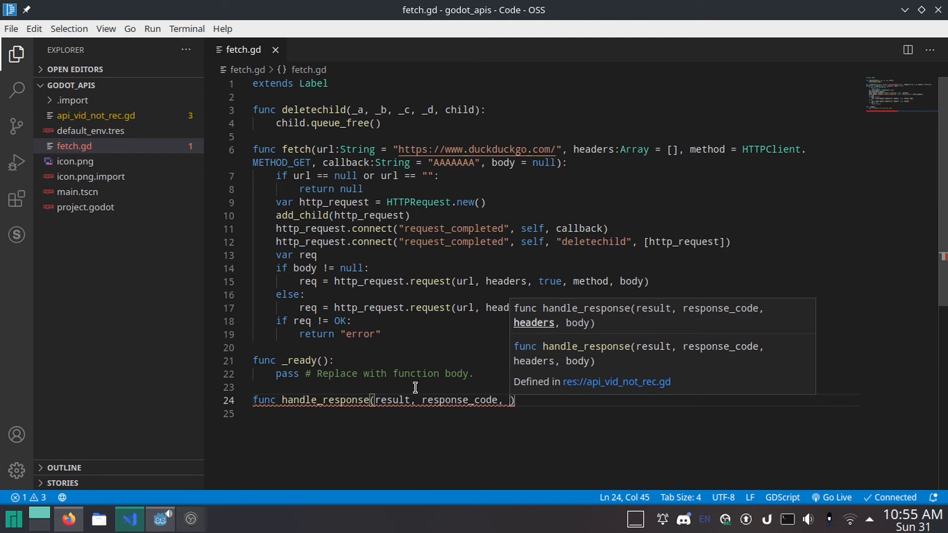
{"action": "type", "text": "headers,"}
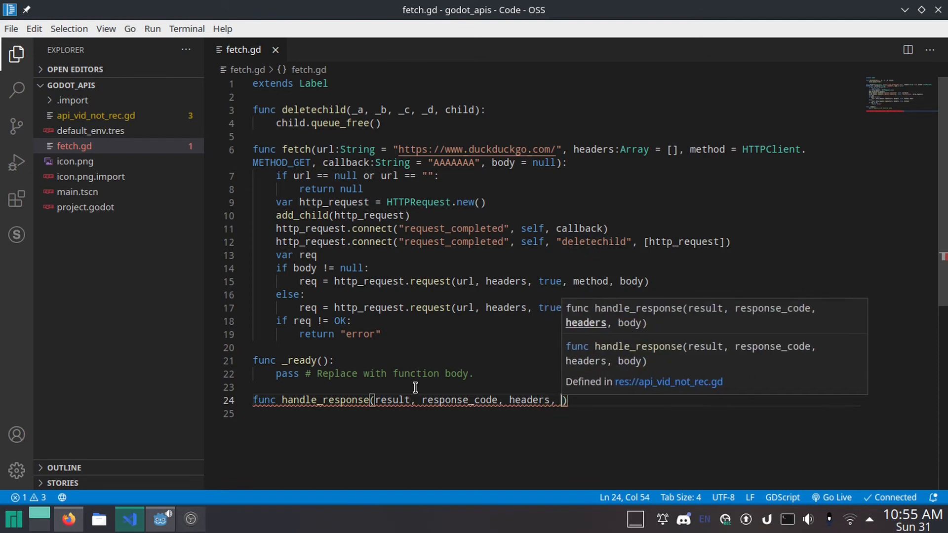
{"action": "type", "text": "body"}
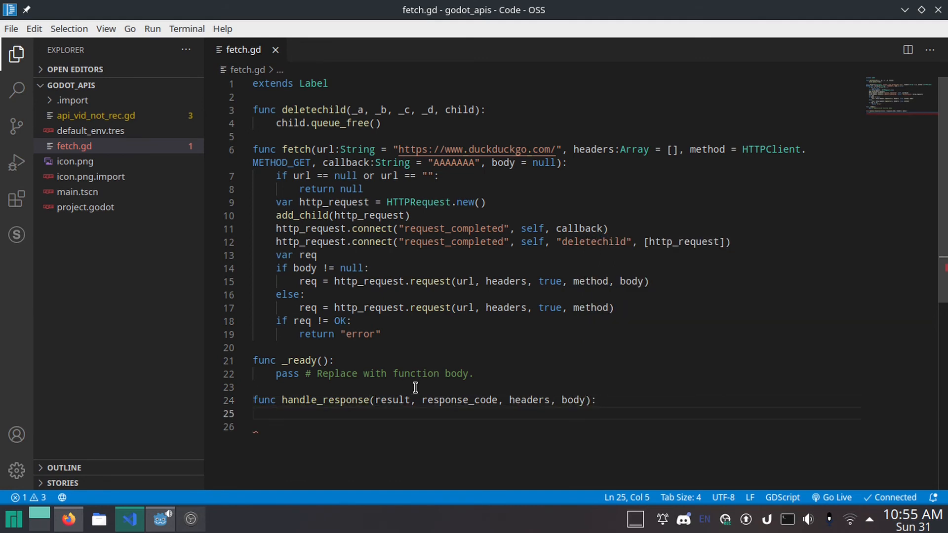
Start var response = parse_json( and check the commits JSON in the browser.
{"action": "type", "text": "var r"}
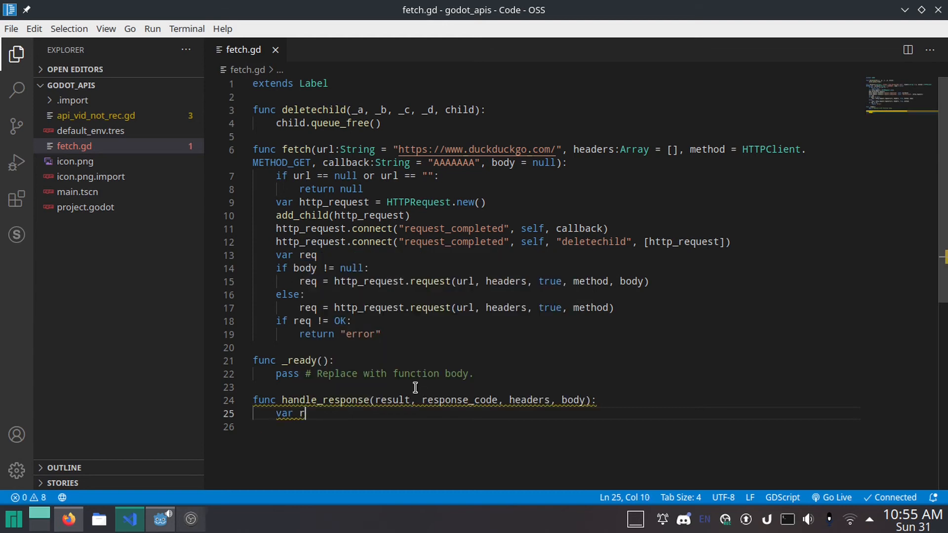
{"action": "type", "text": "ss"}
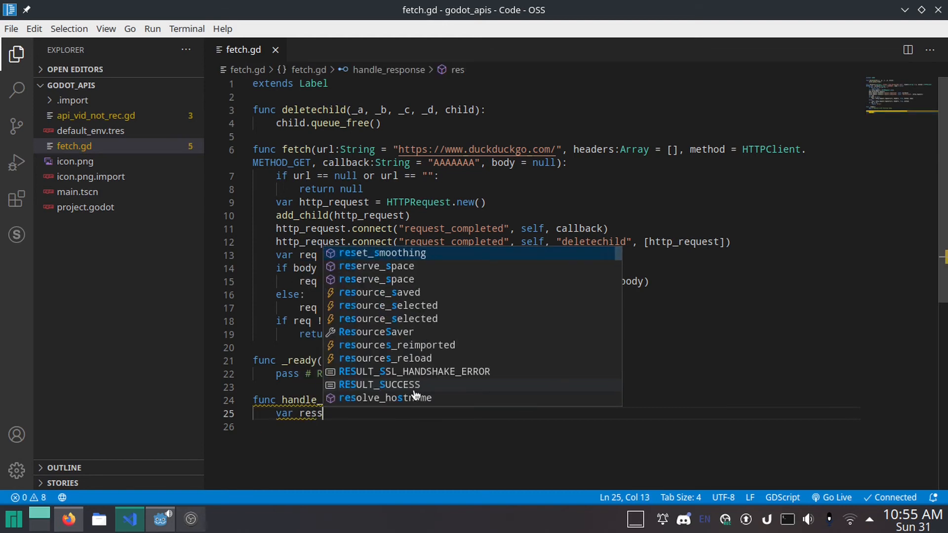
{"action": "type", "text": "ponse = p"}
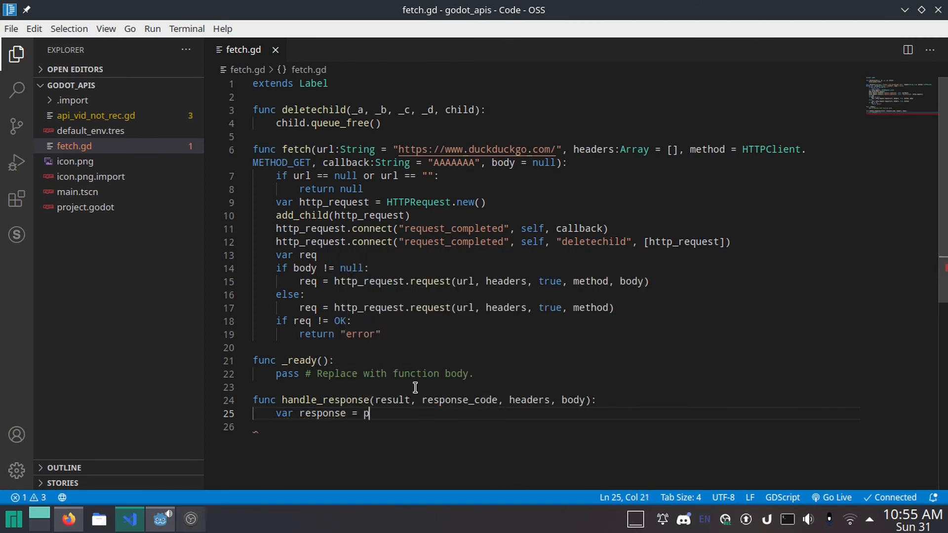
{"action": "type", "text": "arse_json("}
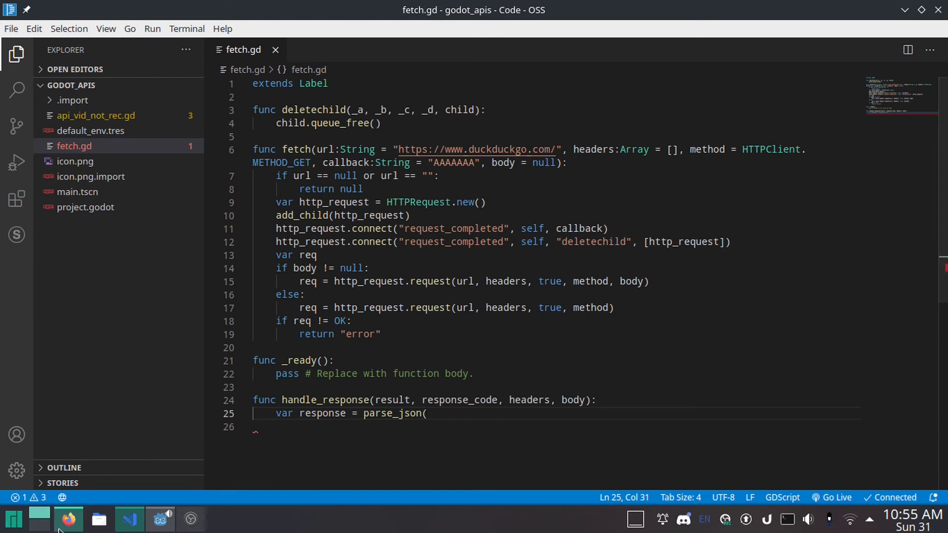
{"action": "left_click", "coordinate": [68, 519]}
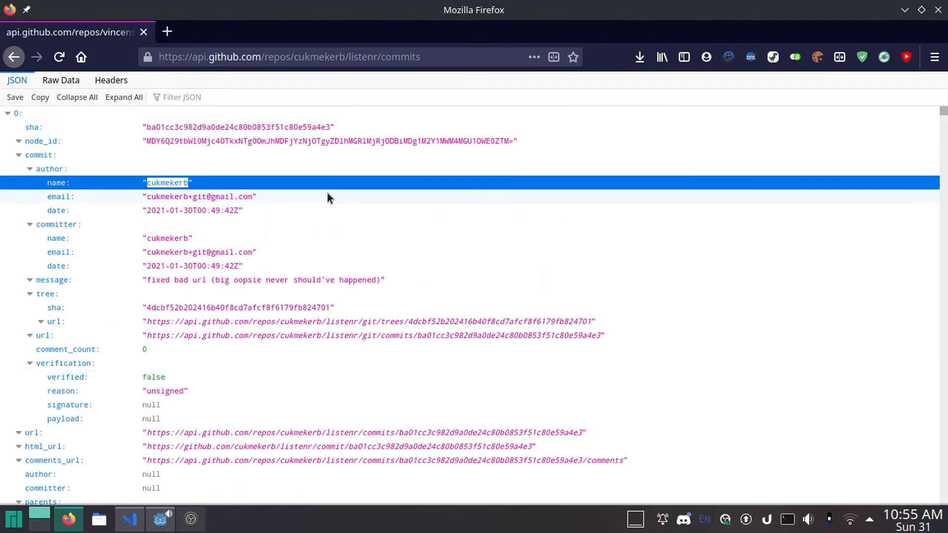
{"action": "left_click", "coordinate": [128, 519]}
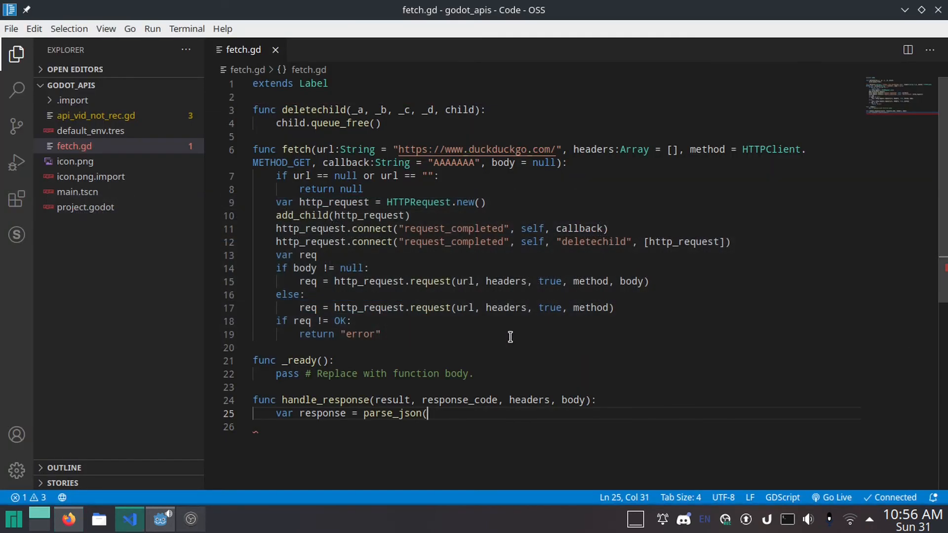
Pass body.get_string_from_utf8() to parse_json and verify the argument.
{"action": "type", "text": "body."}
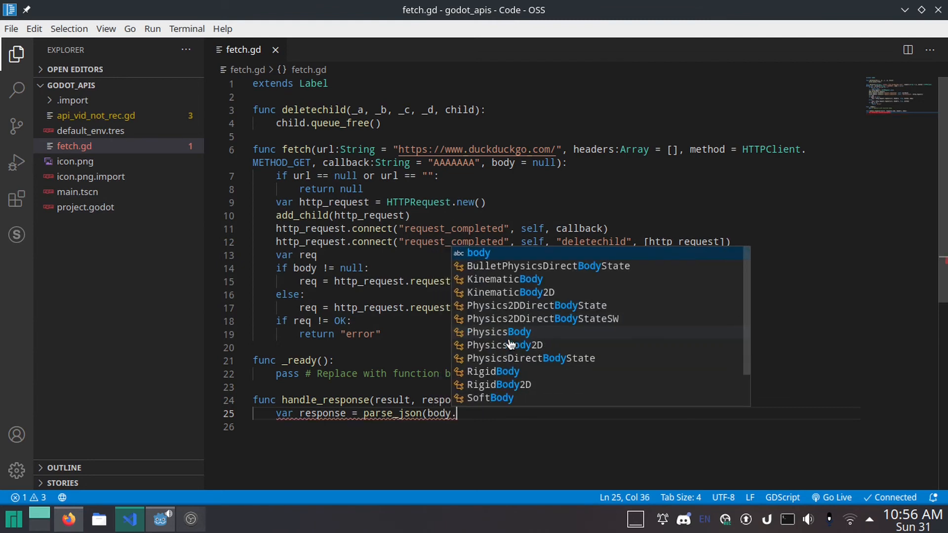
{"action": "type", "text": "get_"}
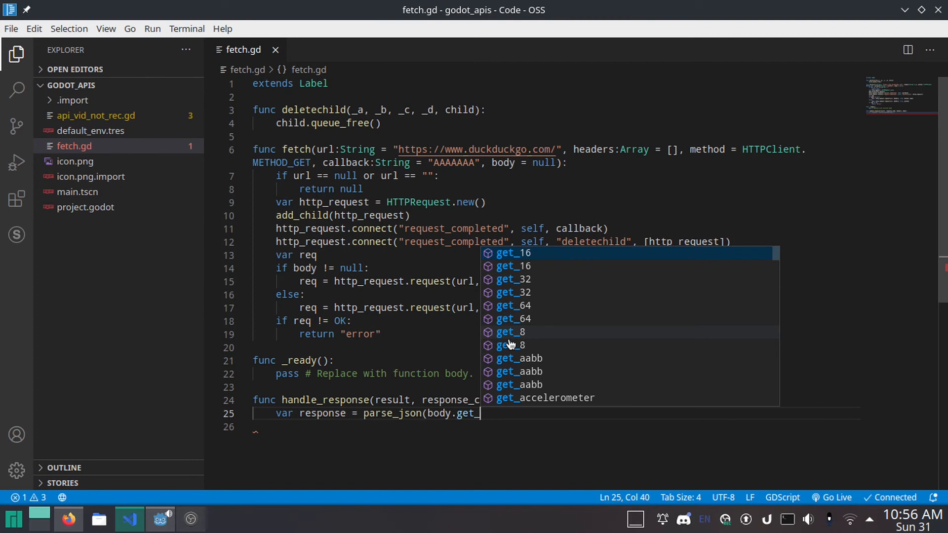
{"action": "type", "text": "st"}
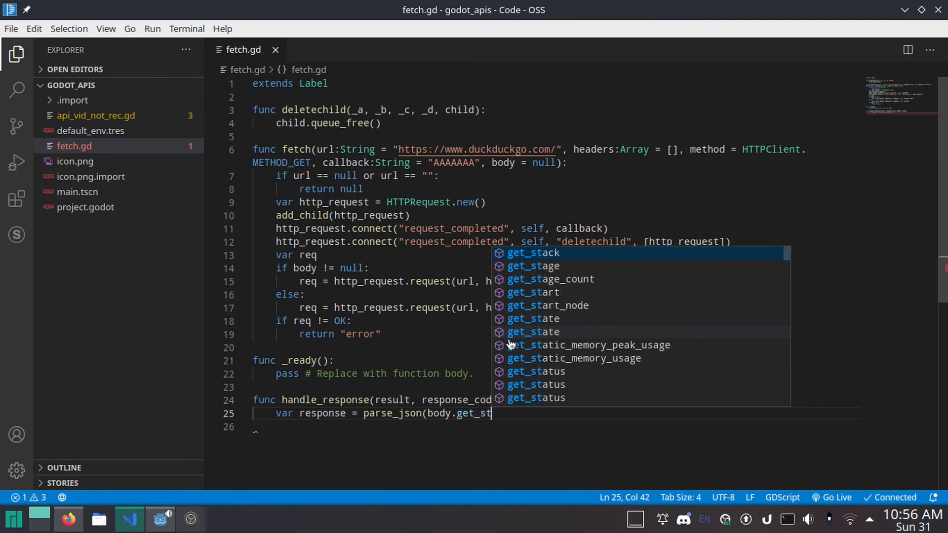
{"action": "type", "text": "ring_from_utf8("}
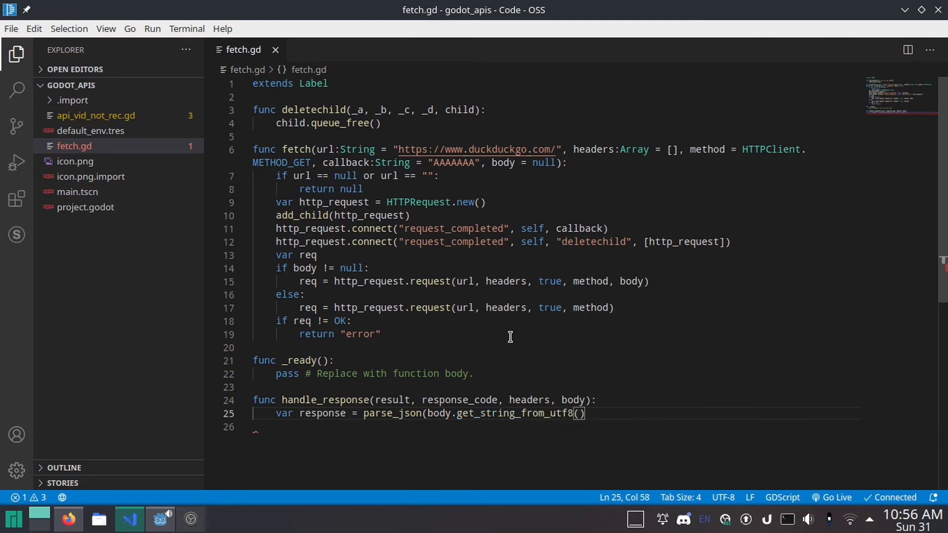
{"action": "type", "text": ")"}
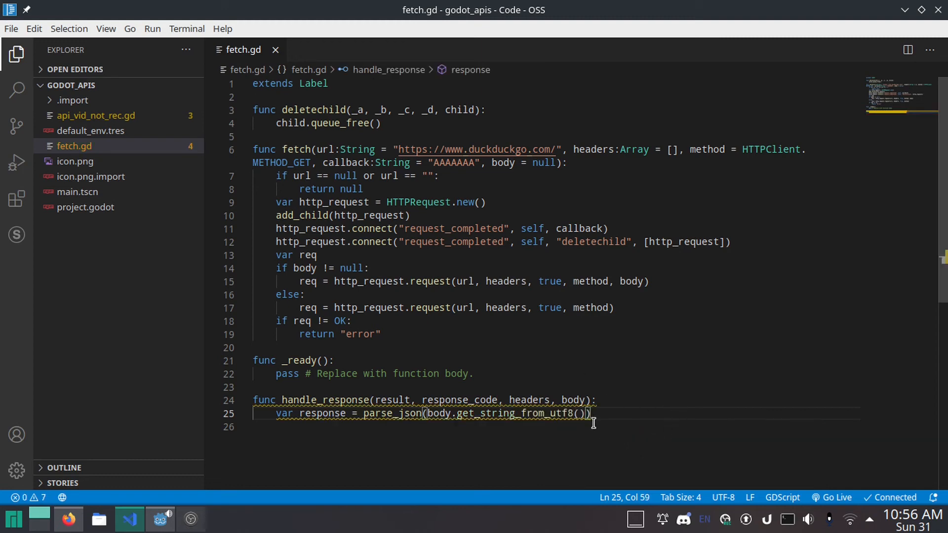
{"action": "mouse_move", "coordinate": [389, 416]}
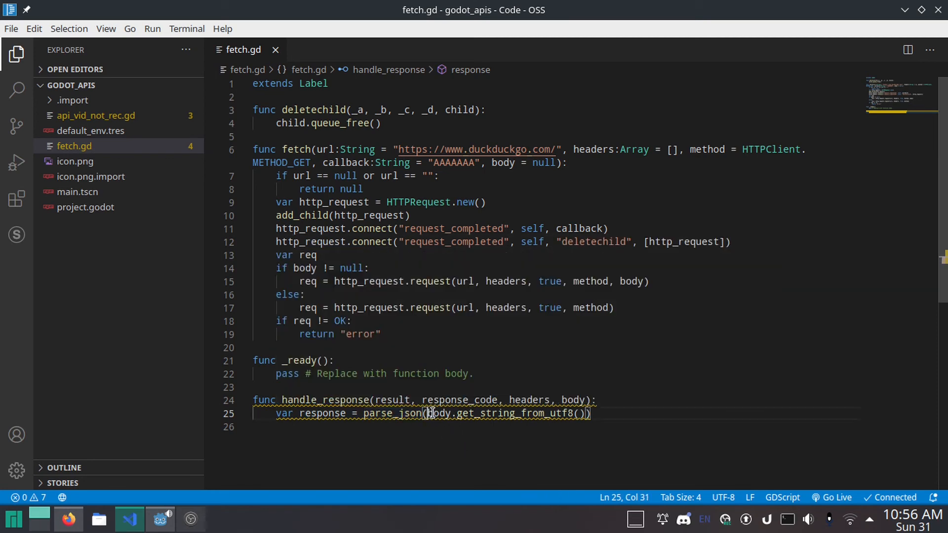
{"action": "left_click_drag", "start_coordinate": [427, 413], "coordinate": [587, 413]}
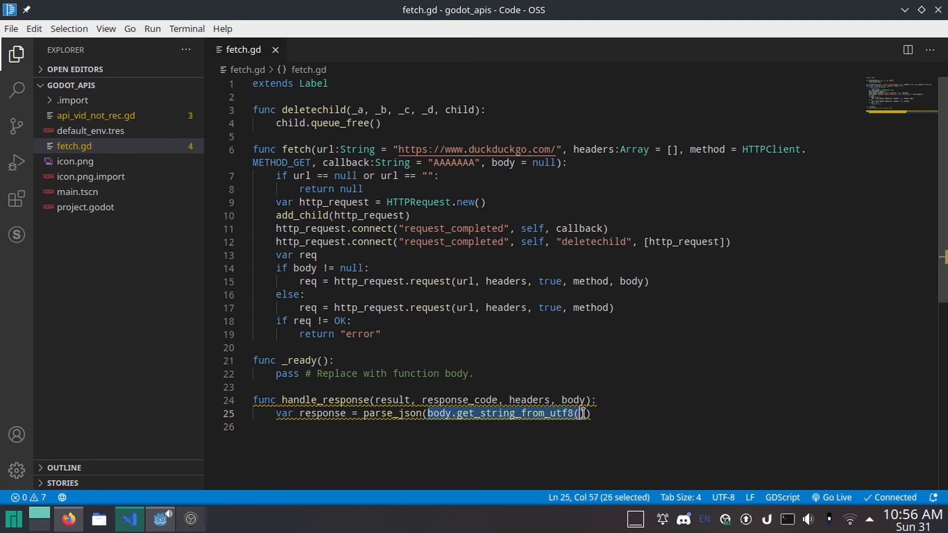
{"action": "left_click", "coordinate": [589, 413]}
{"action": "type", "text": ")"}
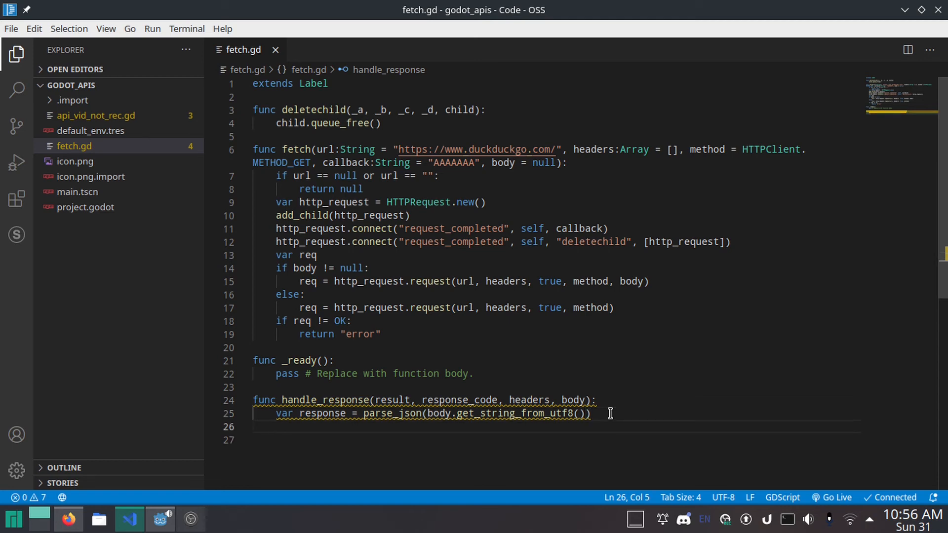
Set text = "Subscribe to " + response[0].commit.author.name in handle_response.
{"action": "type", "text": "text"}
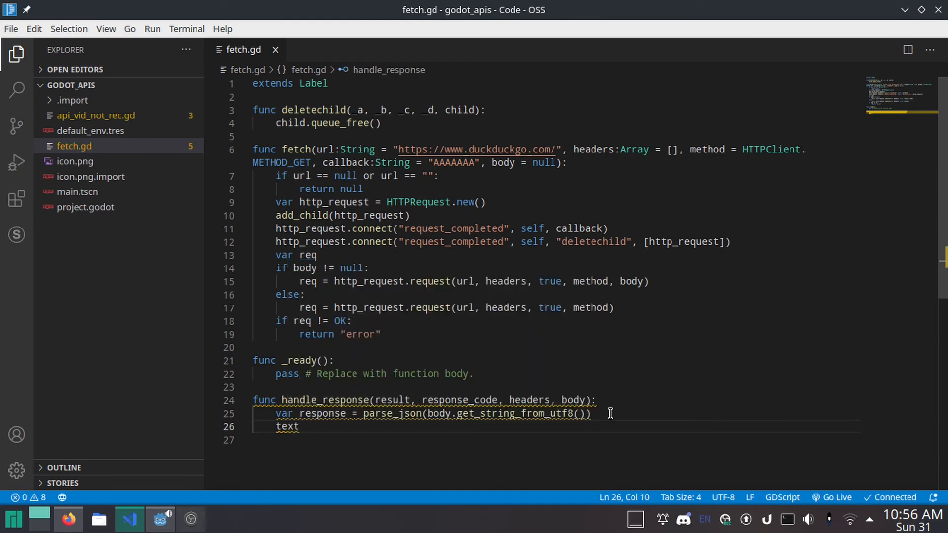
{"action": "mouse_move", "coordinate": [563, 308]}
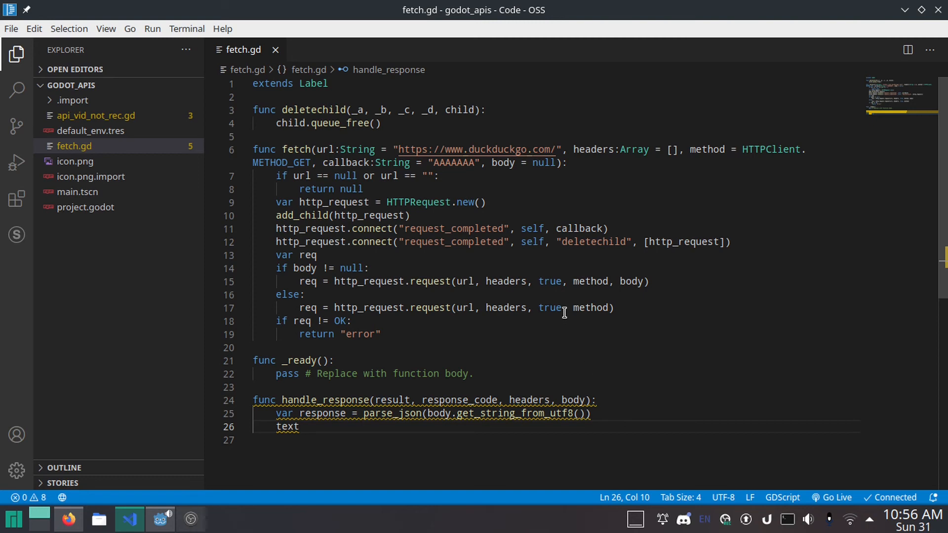
{"action": "mouse_move", "coordinate": [556, 298]}
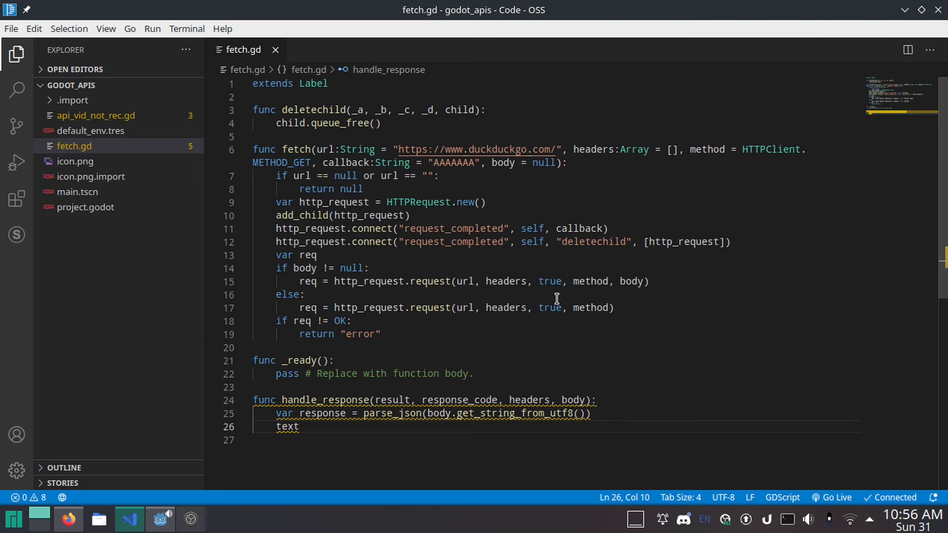
{"action": "type", "text": "= \"\""}
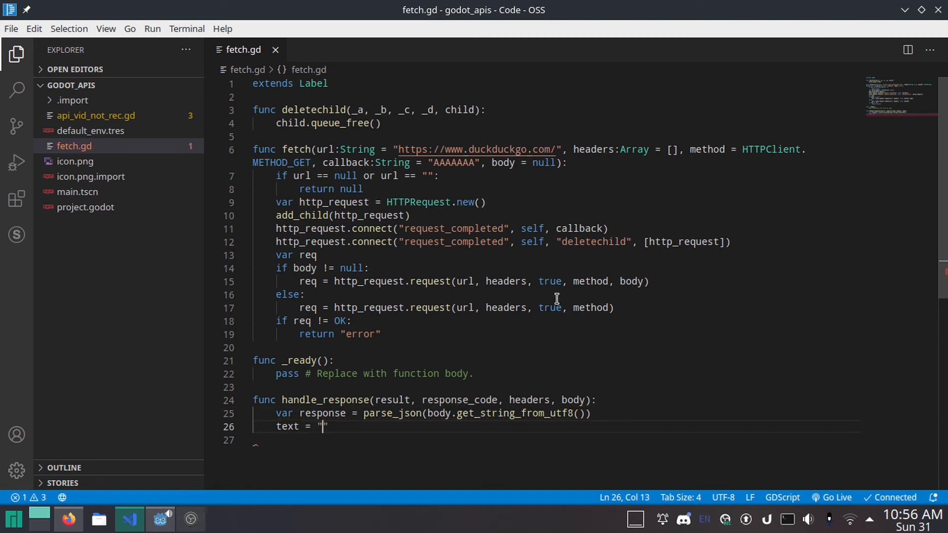
{"action": "type", "text": "Subscribe to"}
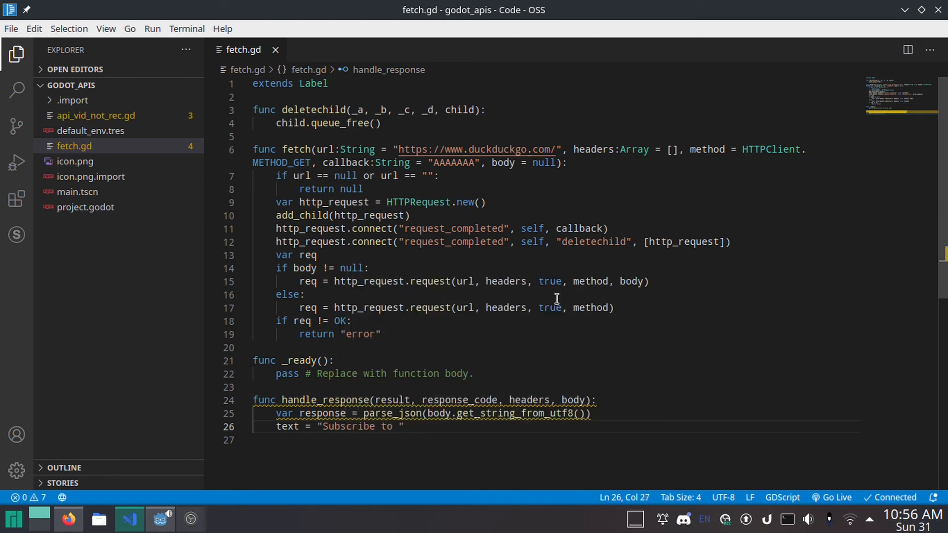
{"action": "type", "text": "+response[0"}
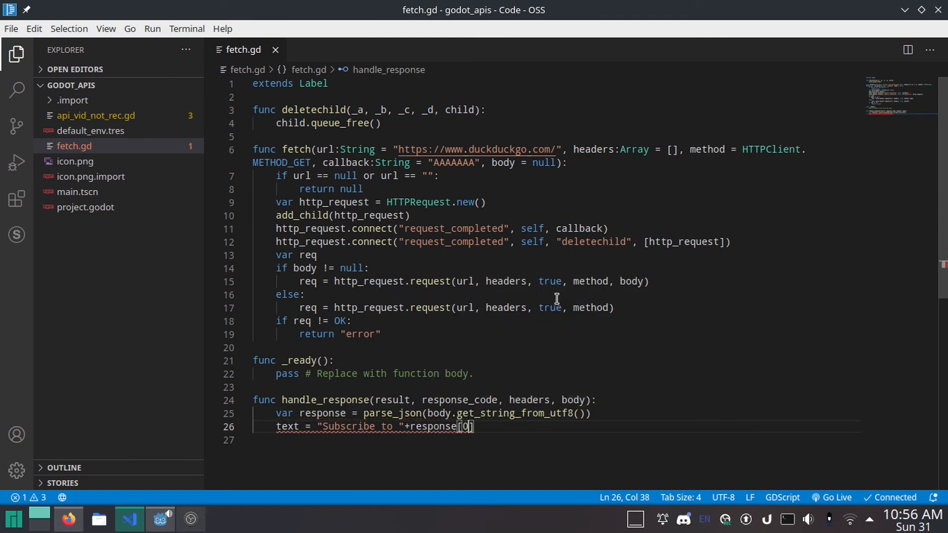
{"action": "type", "text": "."}
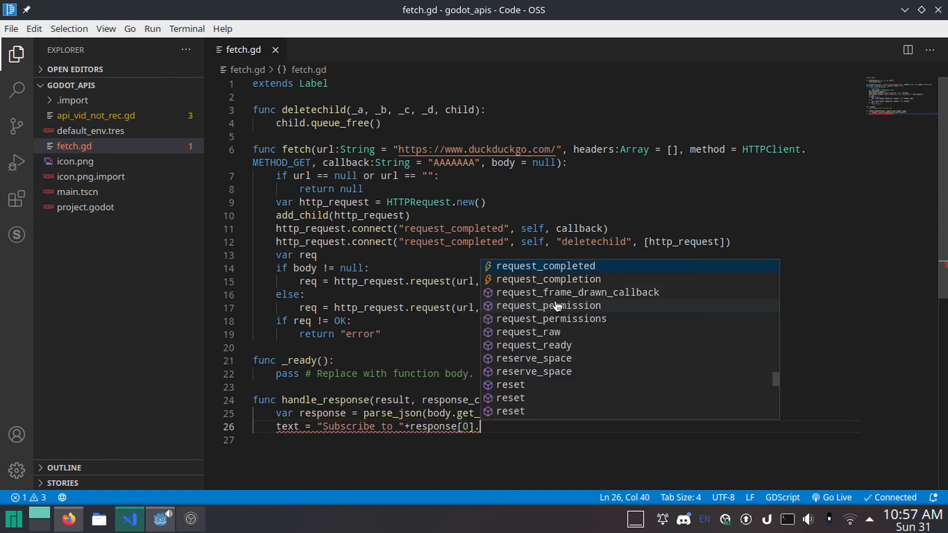
{"action": "type", "text": "comman"}
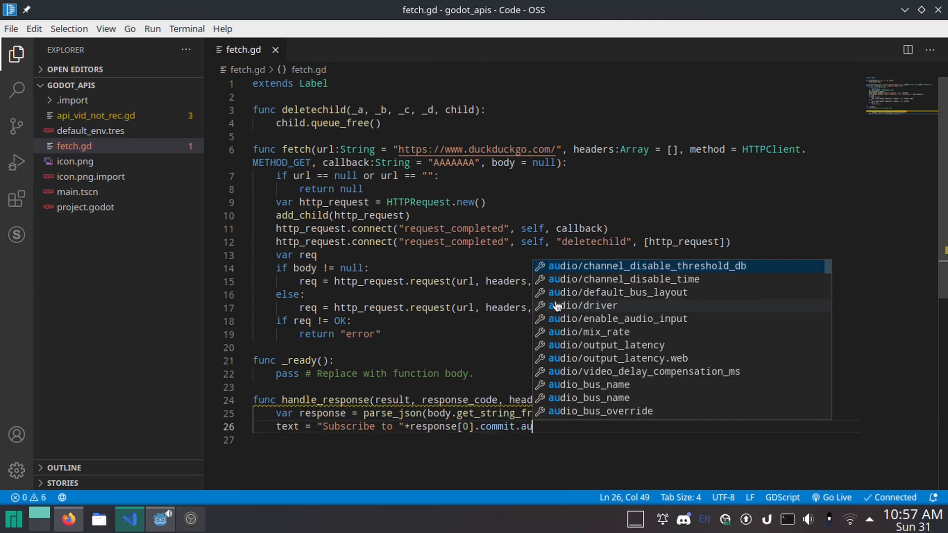
{"action": "type", "text": "tho"}
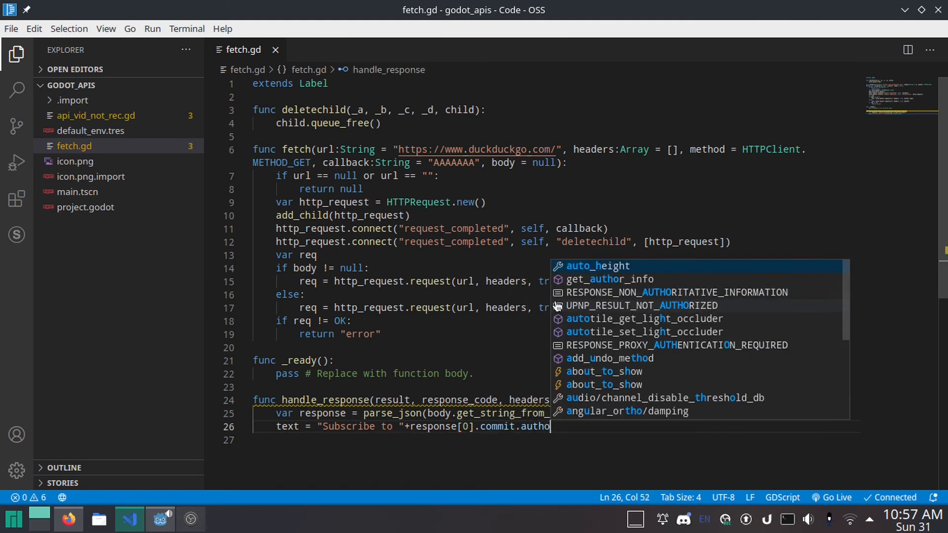
Check the commit field names in Firefox and copy the commits API address.
{"action": "left_click", "coordinate": [68, 519]}
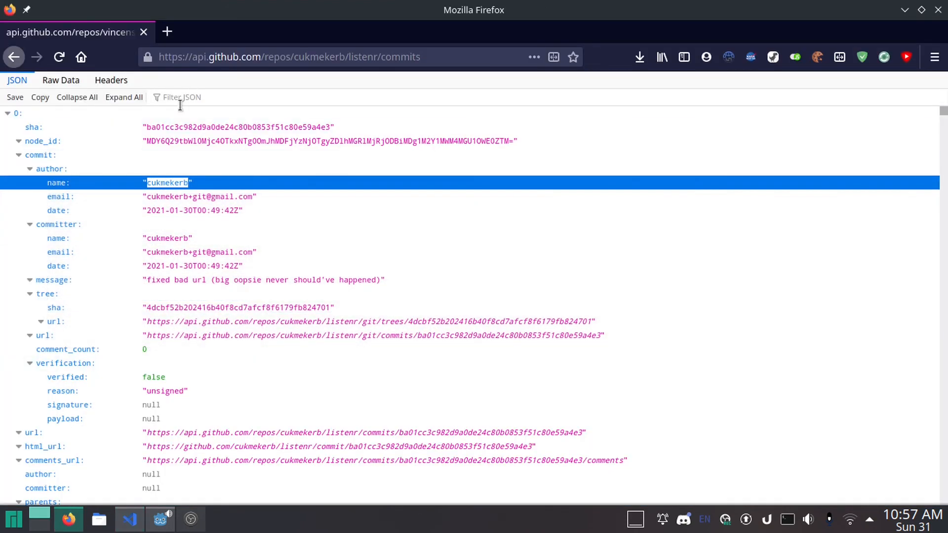
{"action": "left_click", "coordinate": [288, 57]}
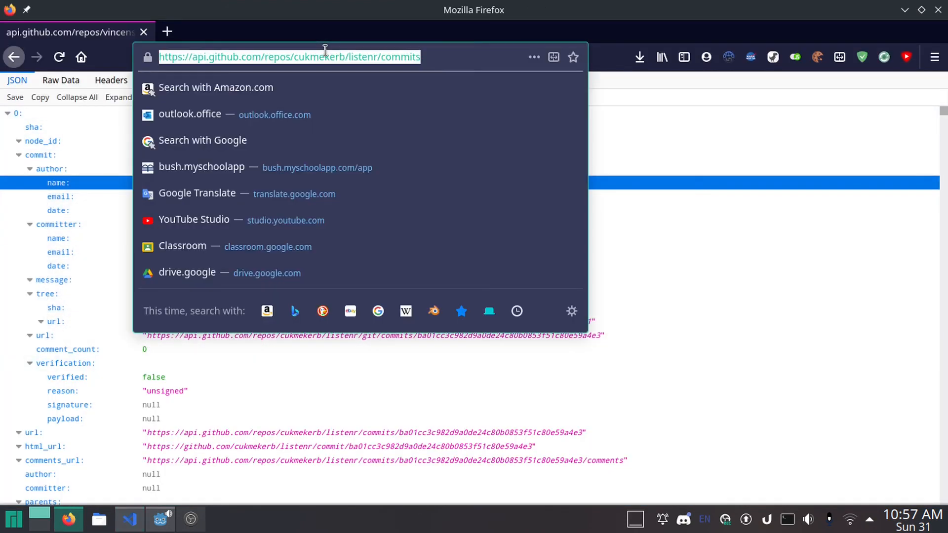
{"action": "left_click", "coordinate": [128, 519]}
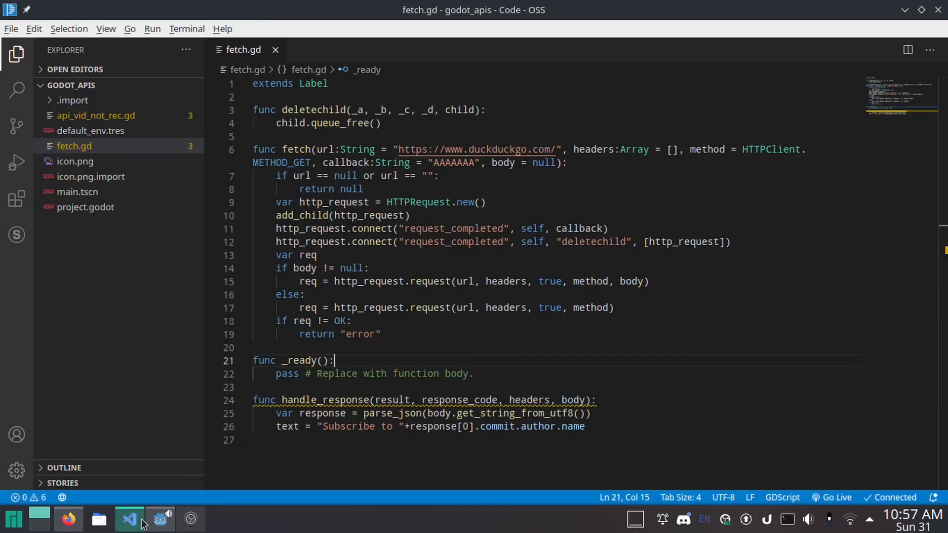
{"action": "mouse_move", "coordinate": [478, 355]}
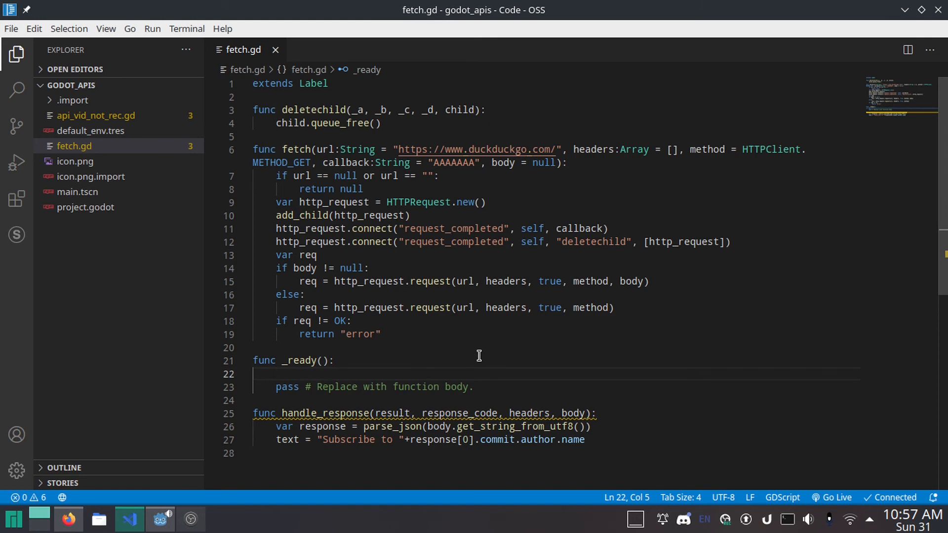
{"action": "type", "text": "f"}
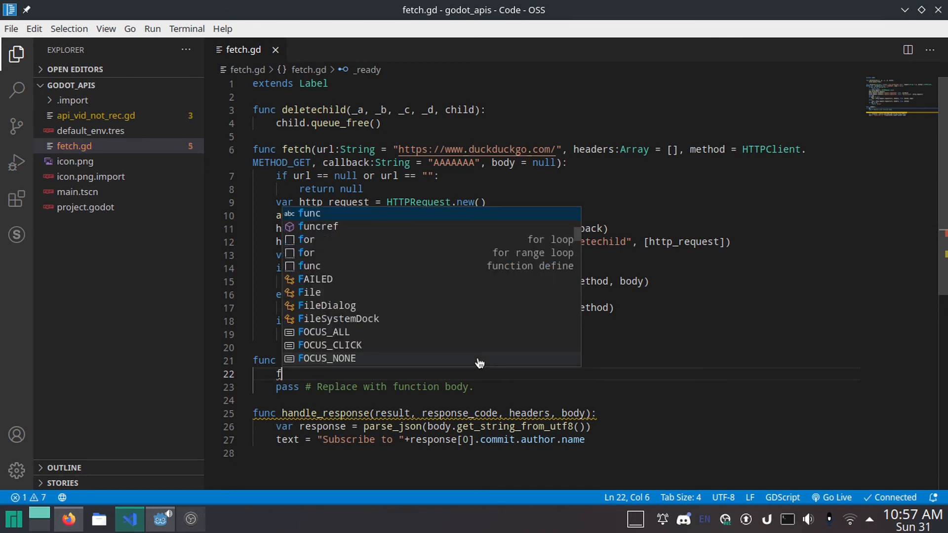
{"action": "type", "text": "etch("}
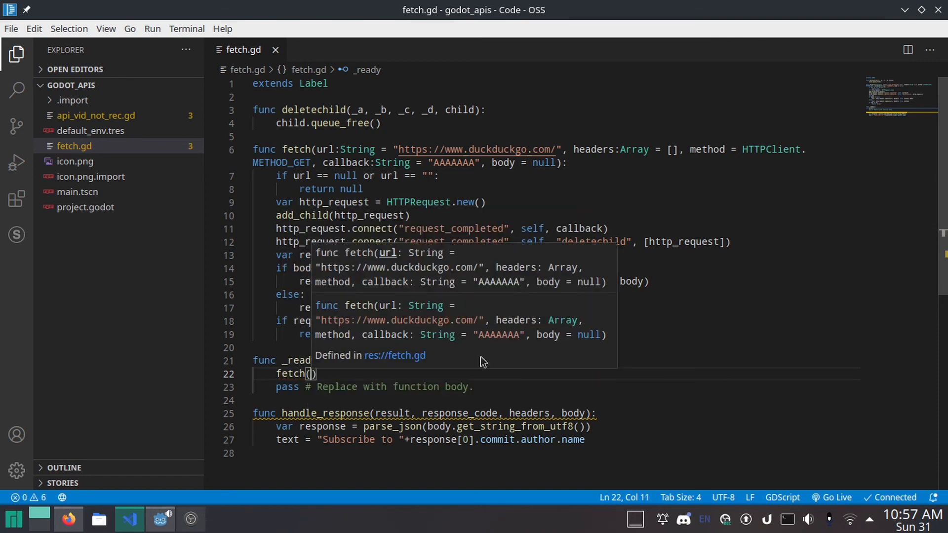
{"action": "type", "text": "\""}
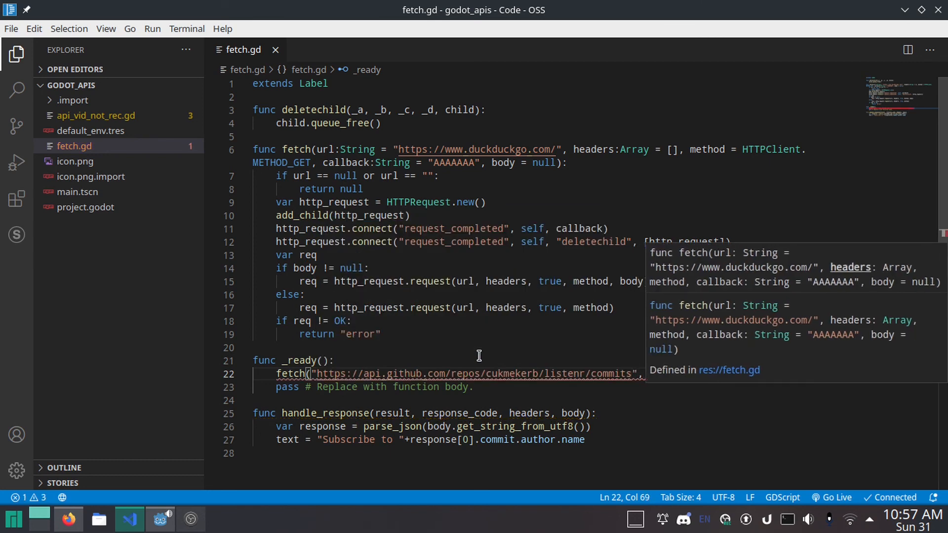
{"action": "type", "text": "["}
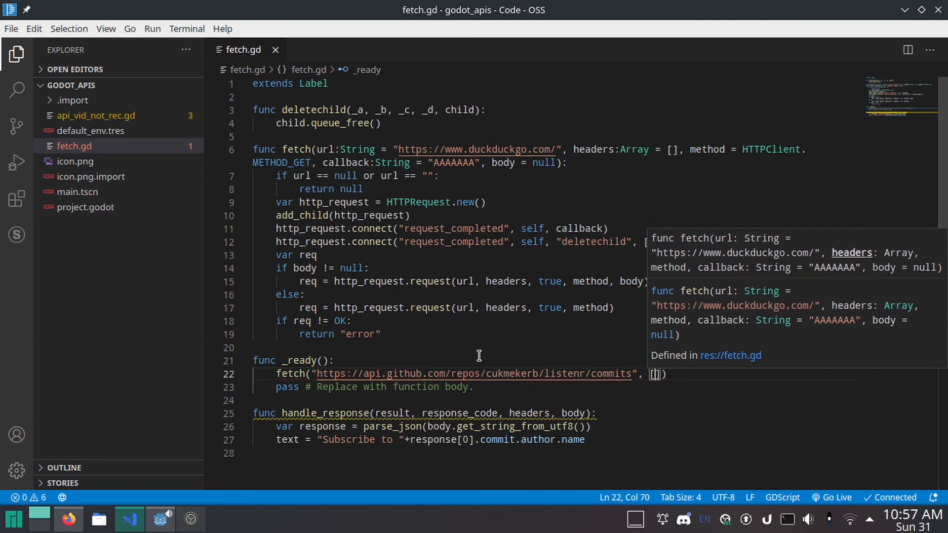
{"action": "type", "text": "\"HEader\""}
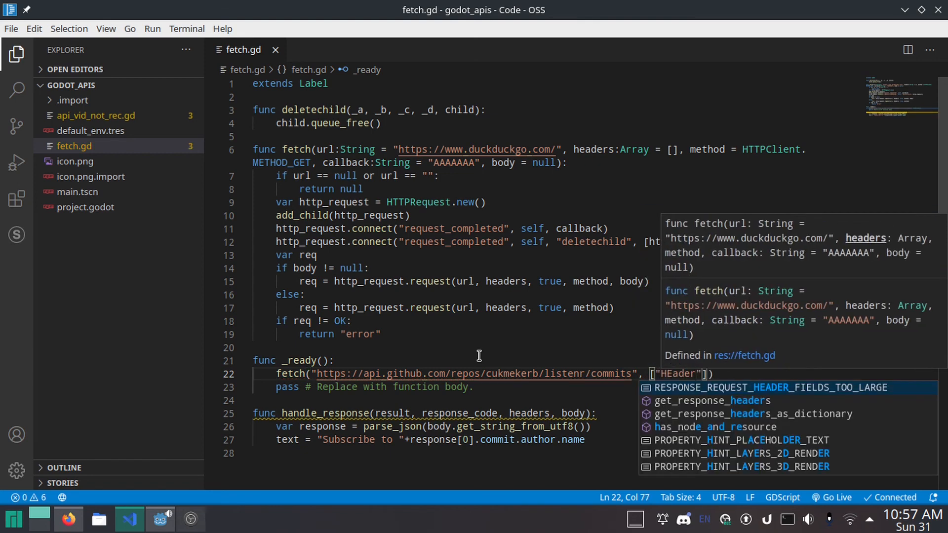
{"action": "type", "text": ": value"}
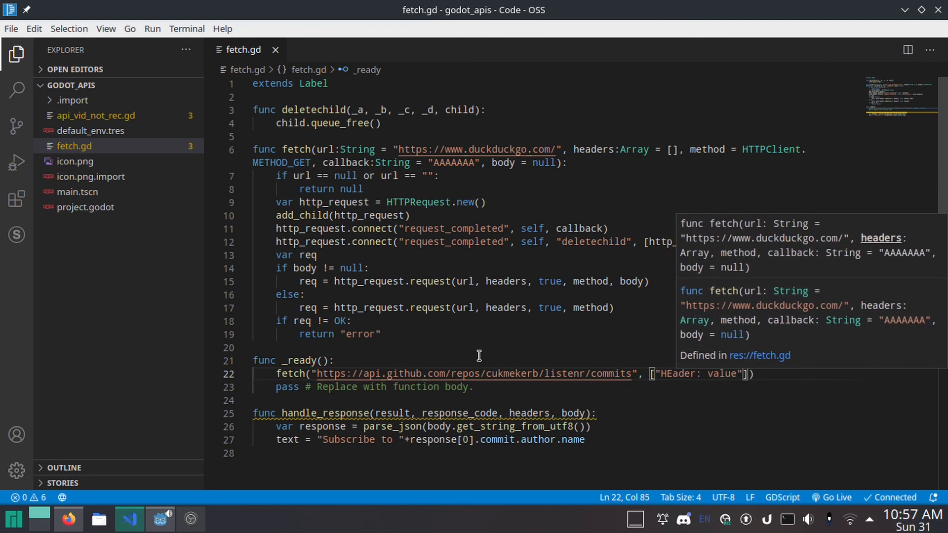
{"action": "type", "text": "\"he"}
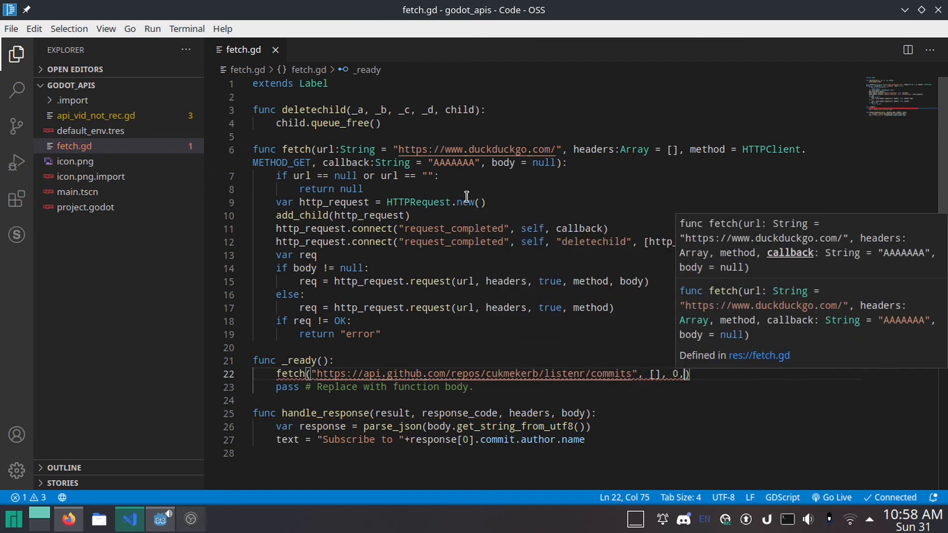
{"action": "type", "text": "\"\""}
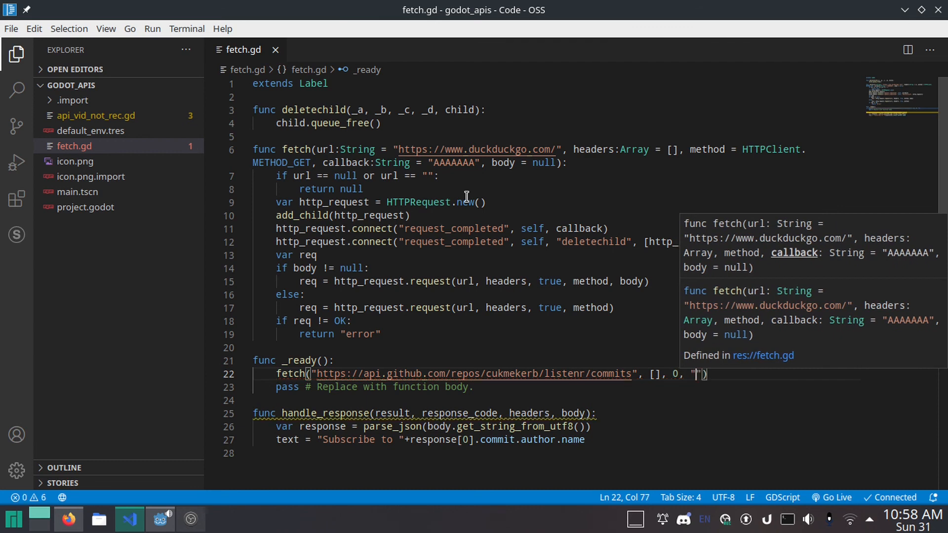
{"action": "type", "text": "hand"}
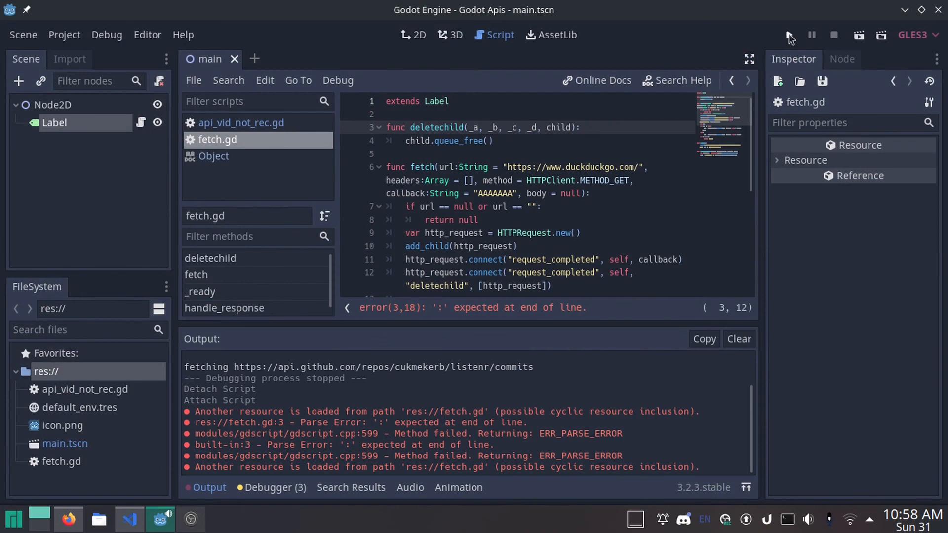
Run the Godot project so the window shows "Subscribe to cukmekerb".
{"action": "left_click", "coordinate": [788, 35]}
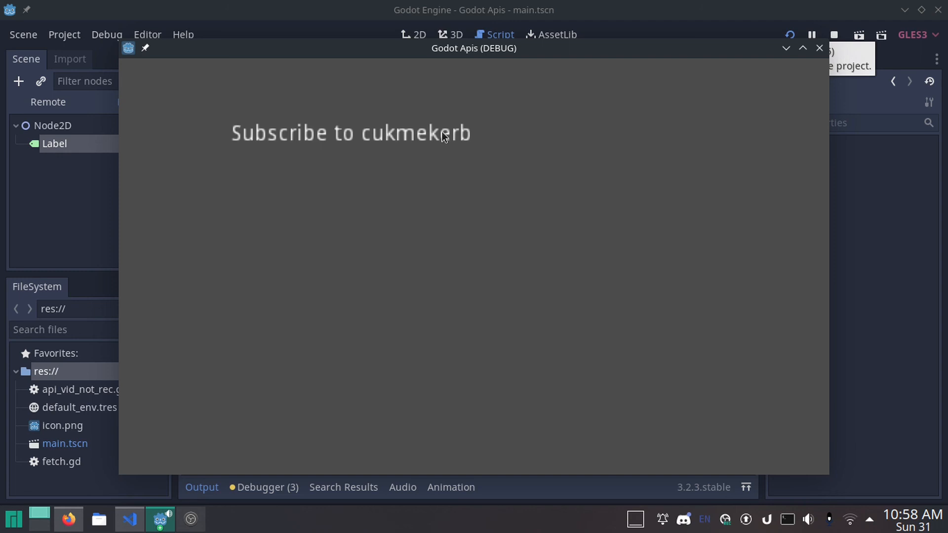
{"action": "mouse_move", "coordinate": [456, 118]}
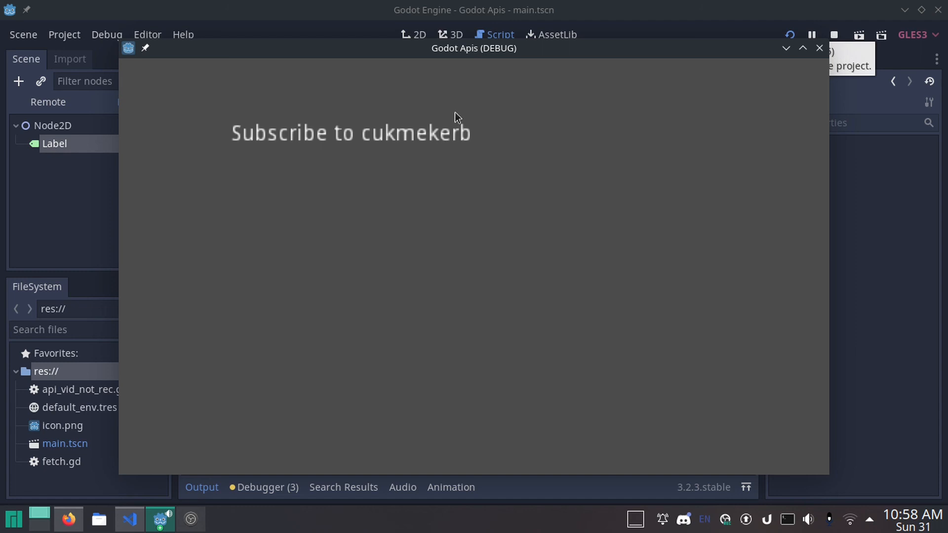
{"action": "mouse_move", "coordinate": [217, 94]}
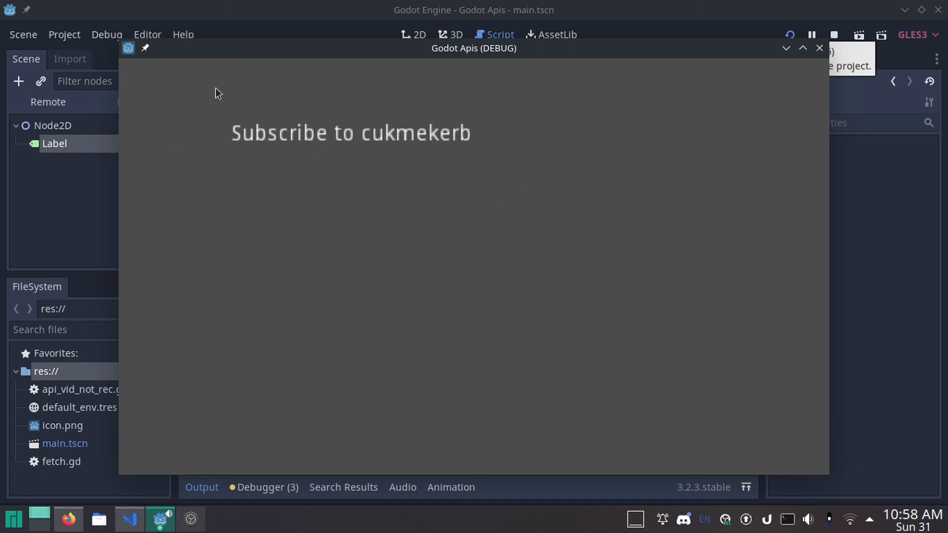
{"action": "mouse_move", "coordinate": [437, 165]}
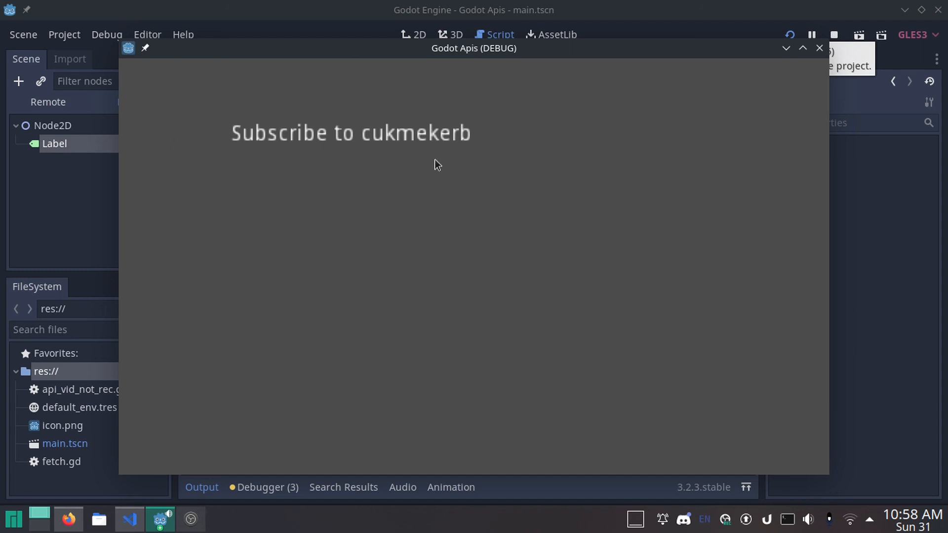
{"action": "mouse_move", "coordinate": [367, 172]}
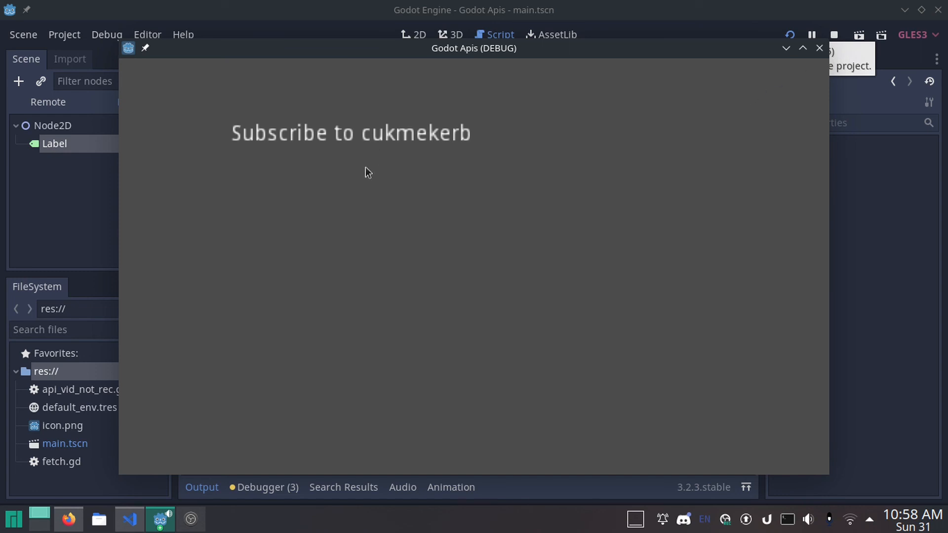